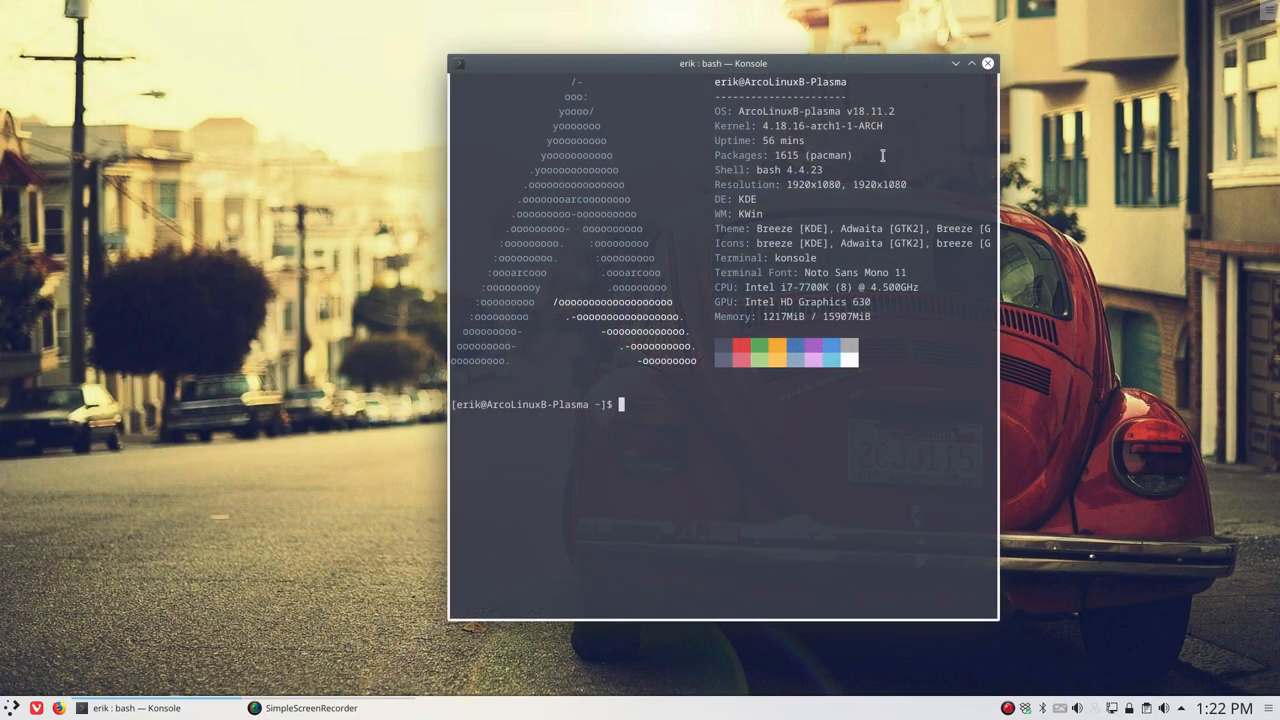
mouse_move(988, 63)
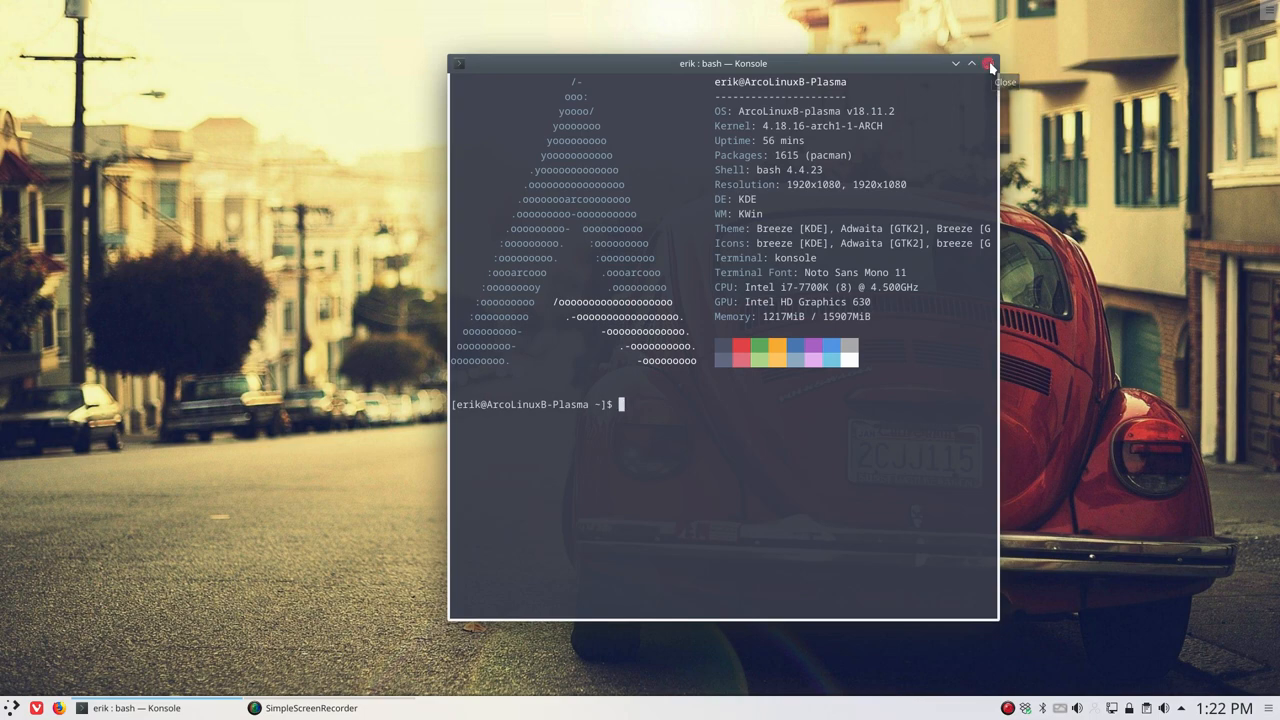
Step: Close the Konsole window showing the system info summary
click(989, 63)
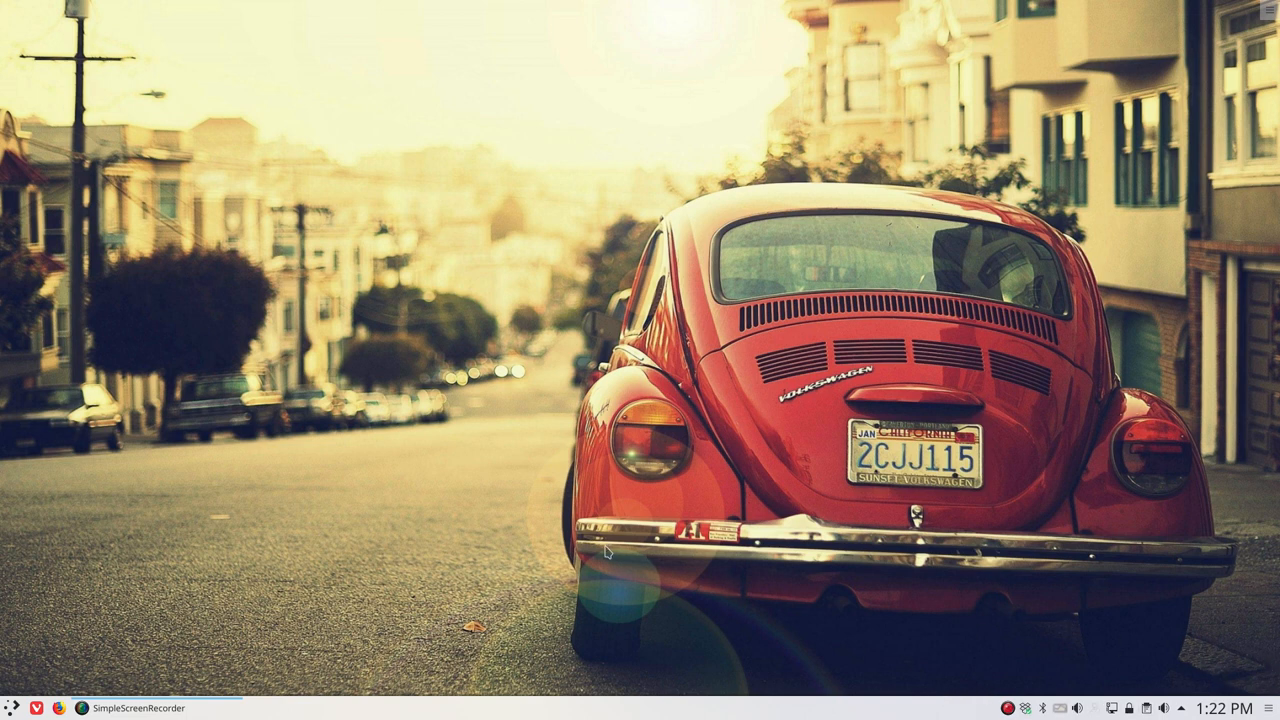
mouse_move(607, 552)
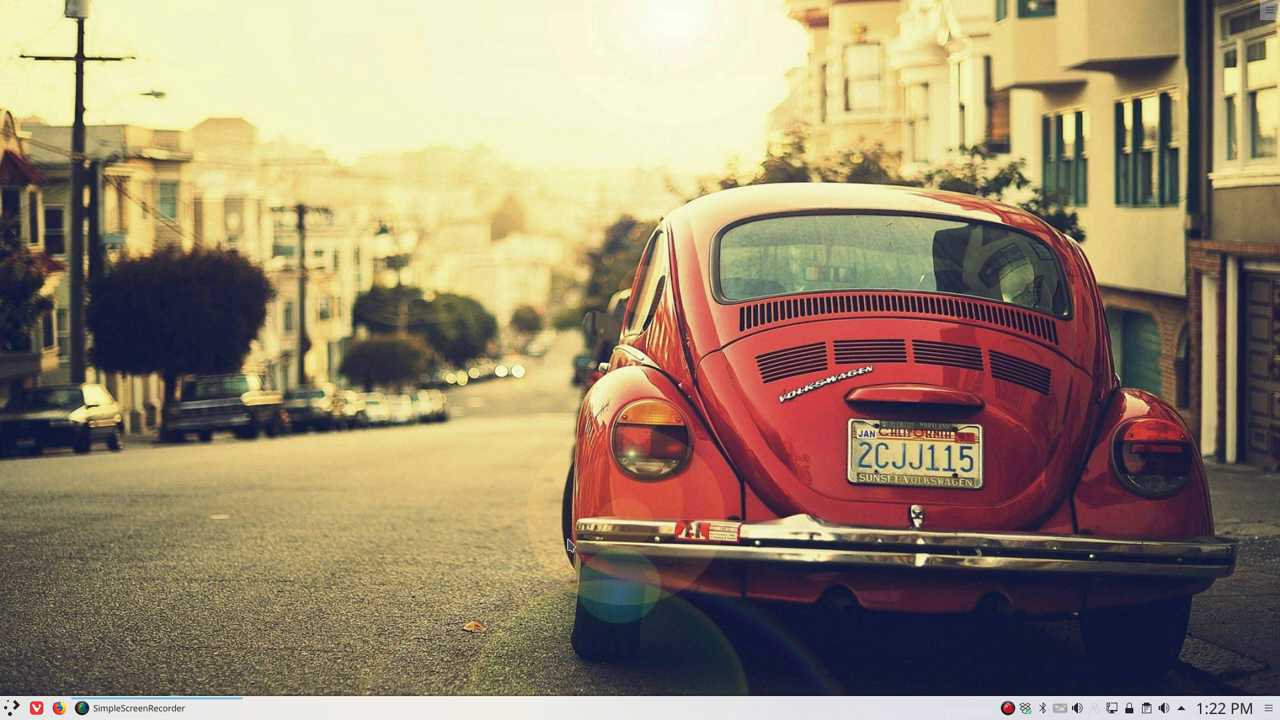
Step: Search the application launcher for 'pamac' to launch Package Manager
click(12, 708)
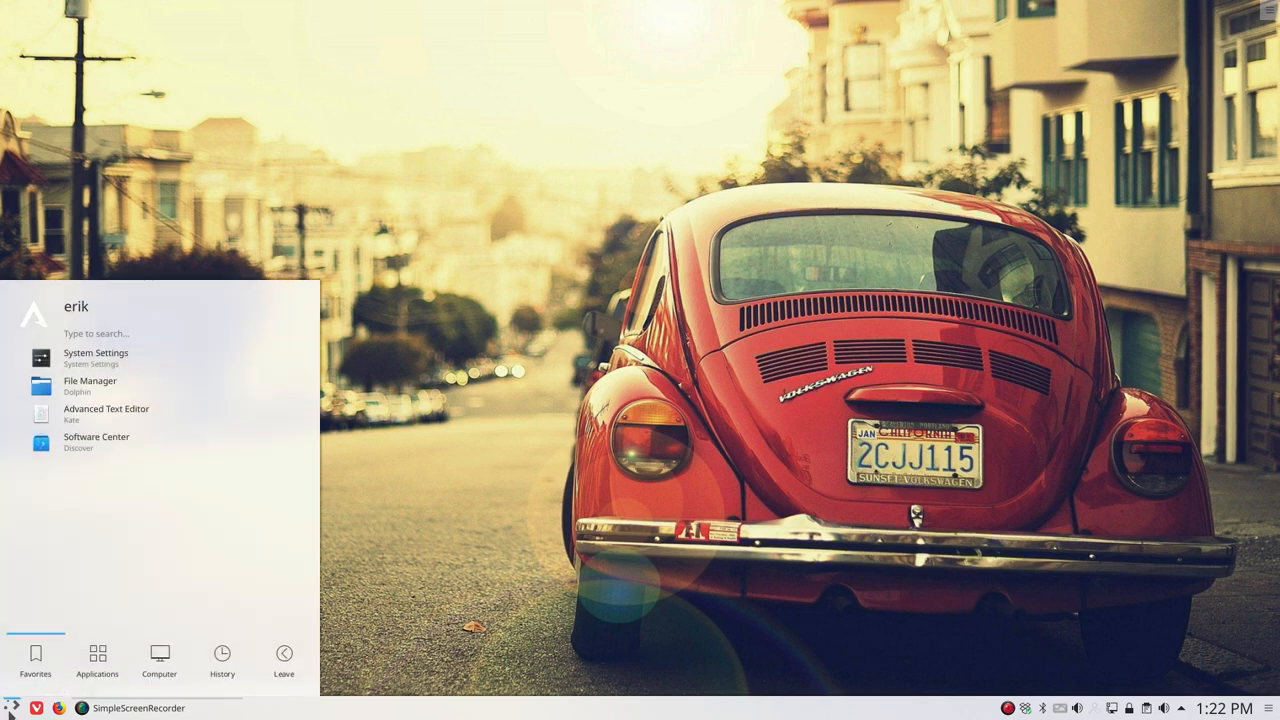
text(pamac)
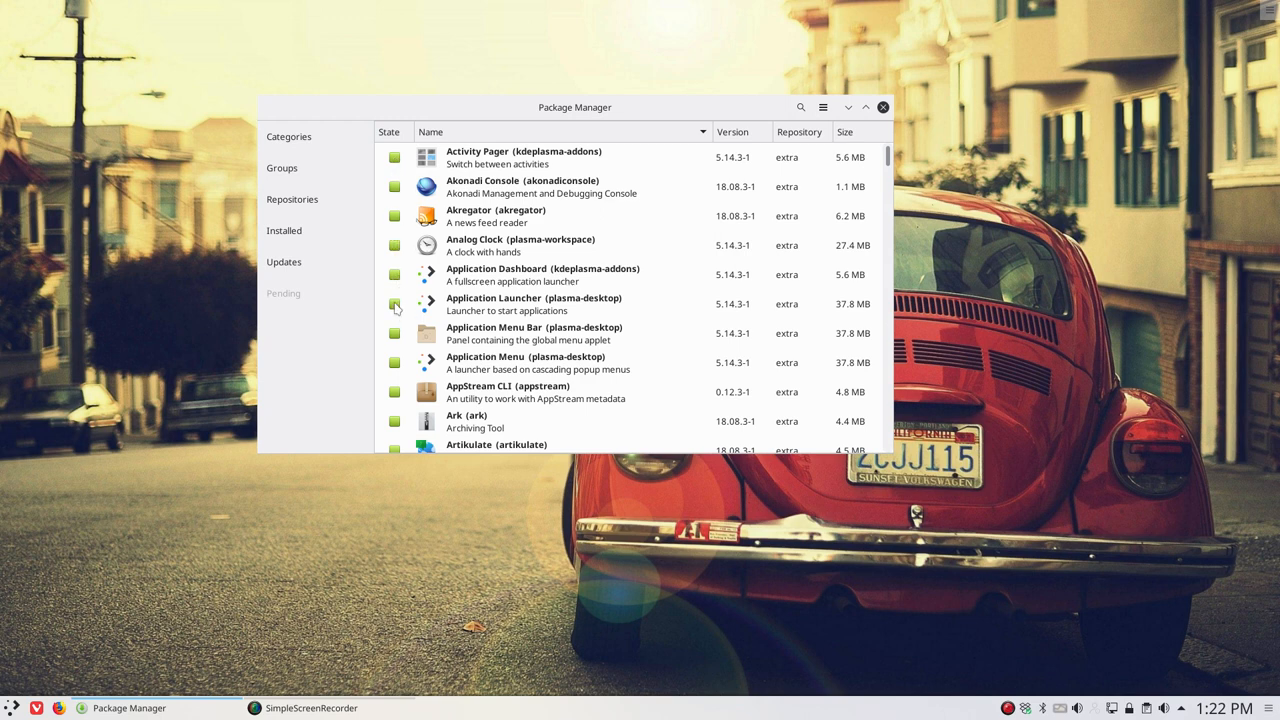
mouse_move(397, 175)
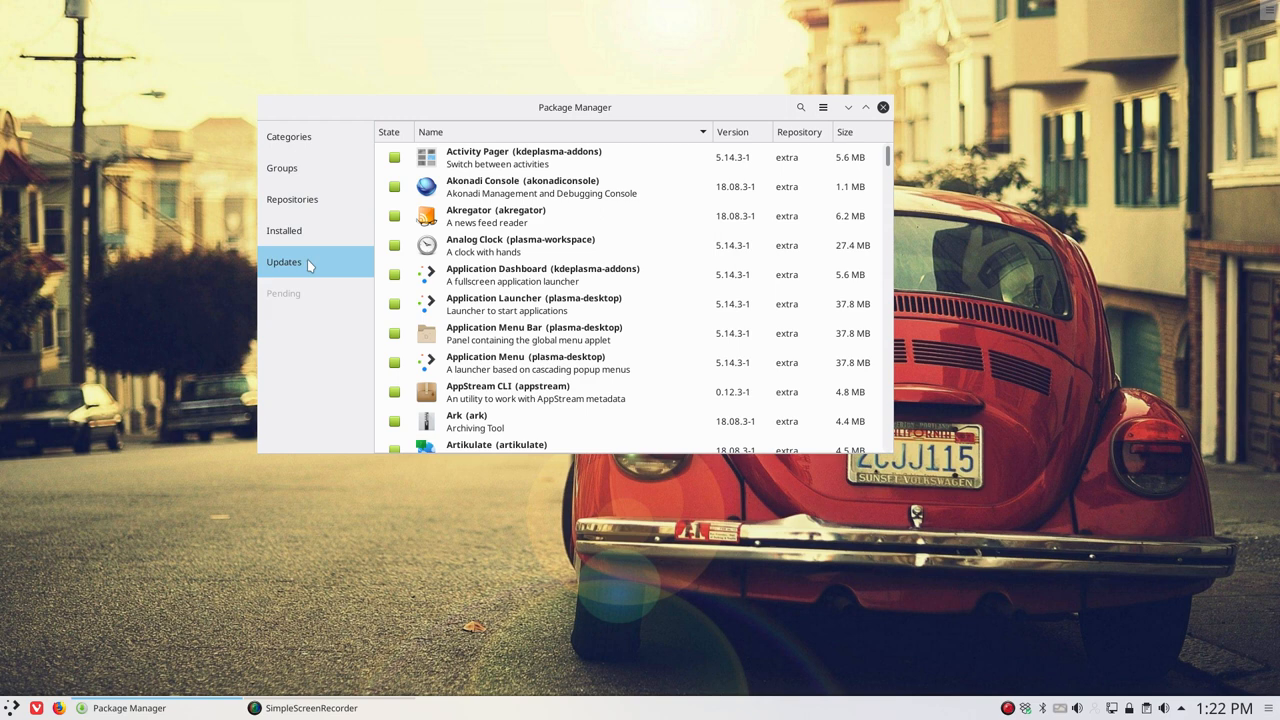
click(284, 261)
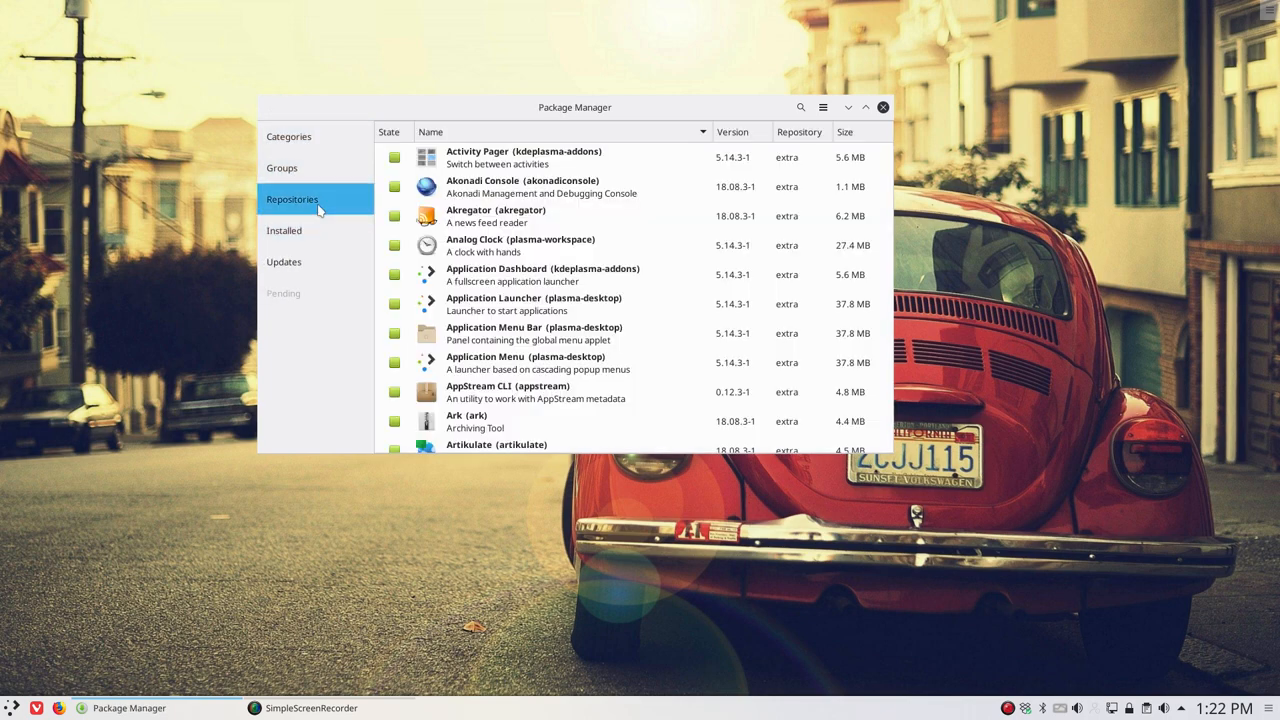
click(292, 198)
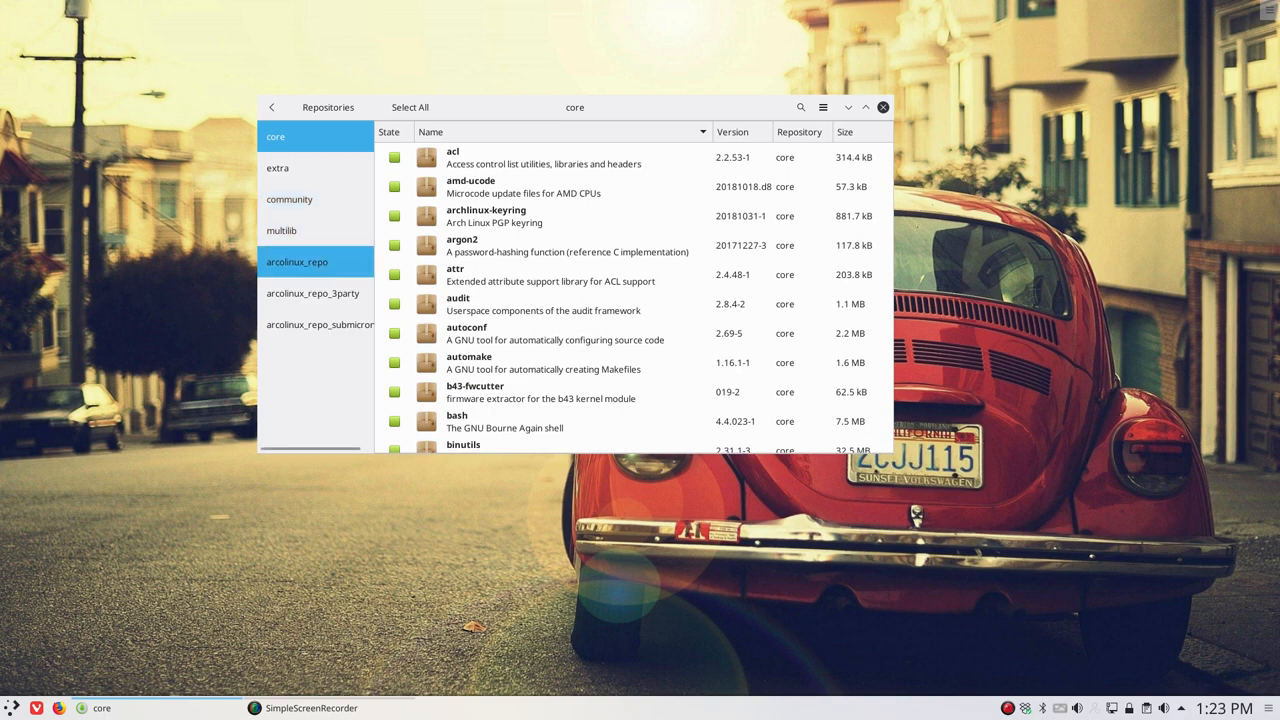
click(297, 261)
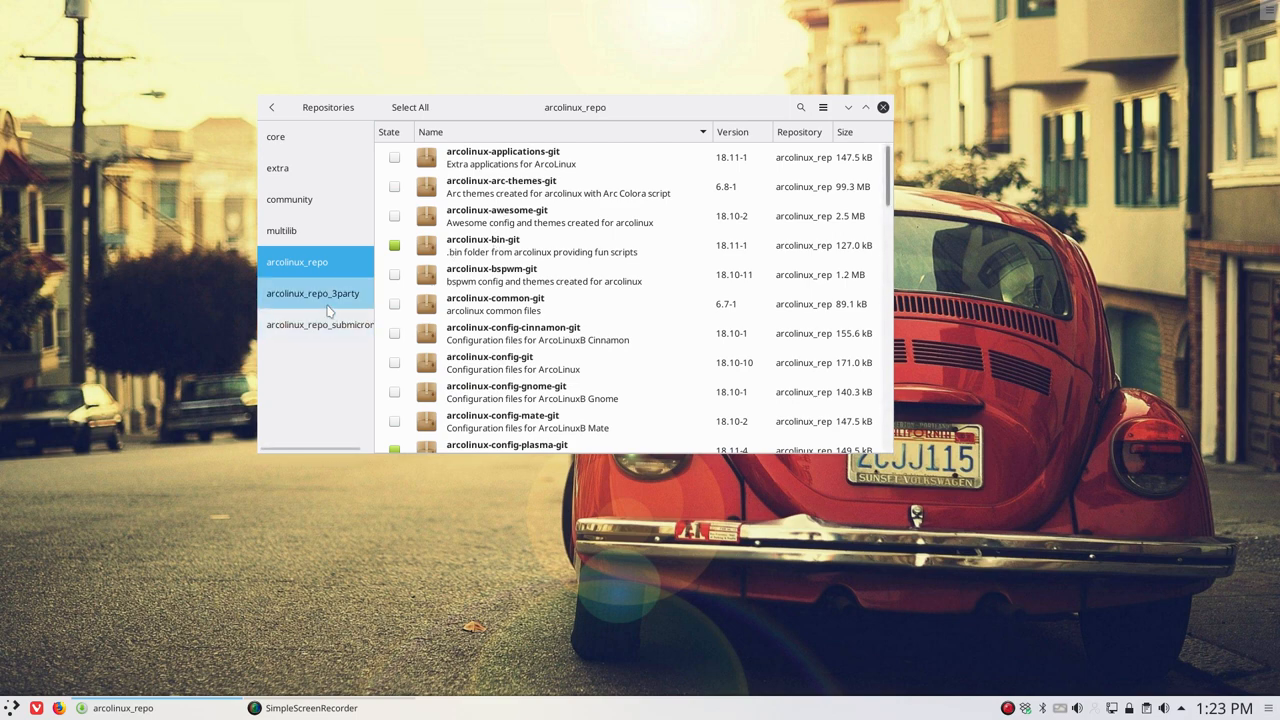
click(313, 293)
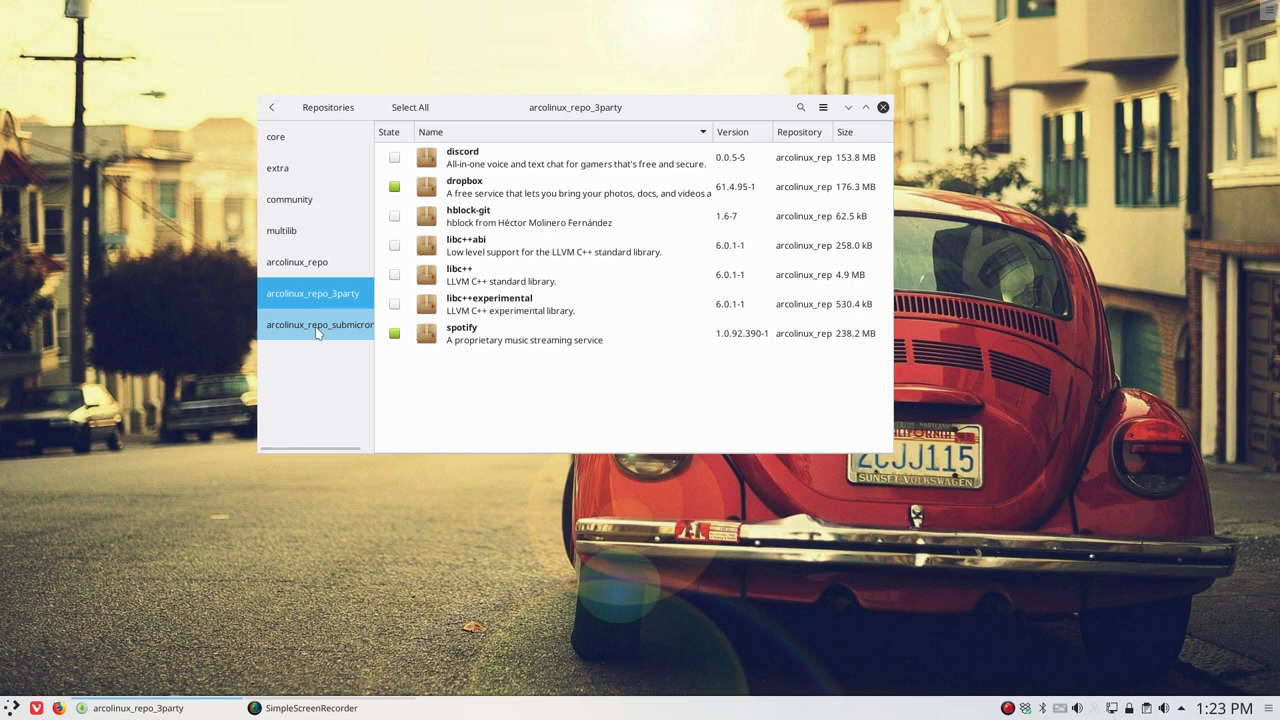
click(318, 324)
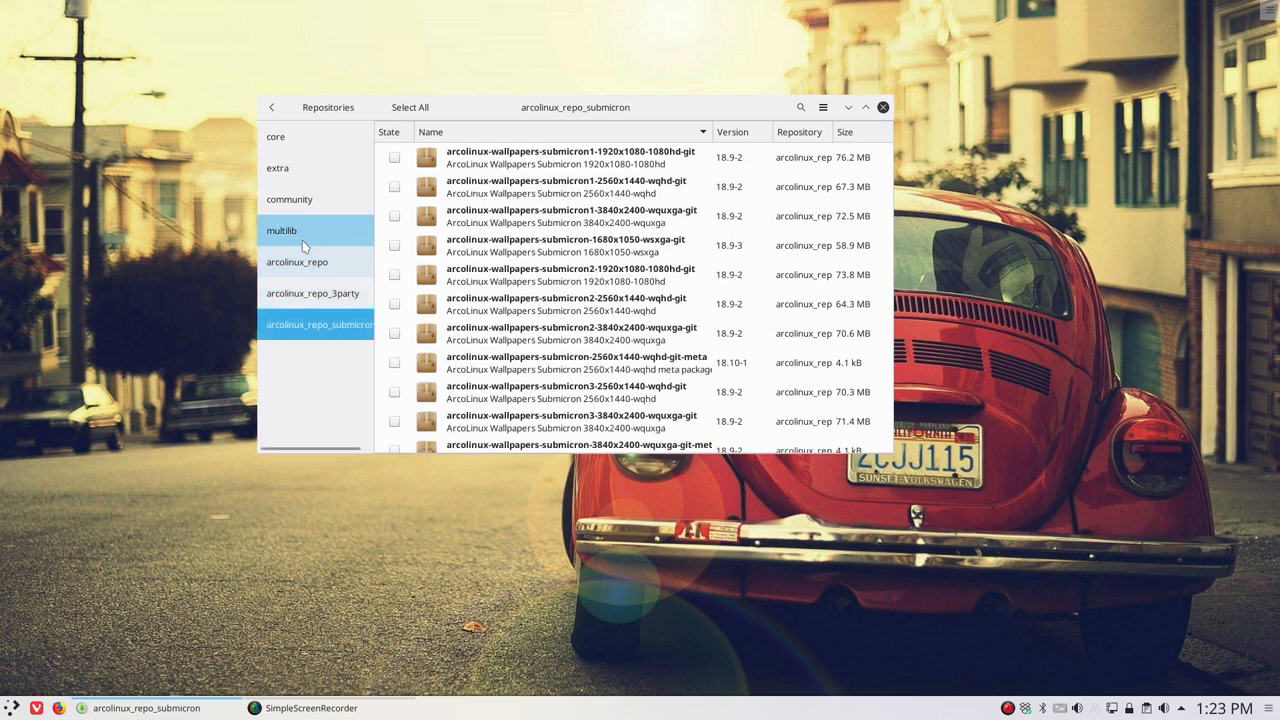
click(289, 199)
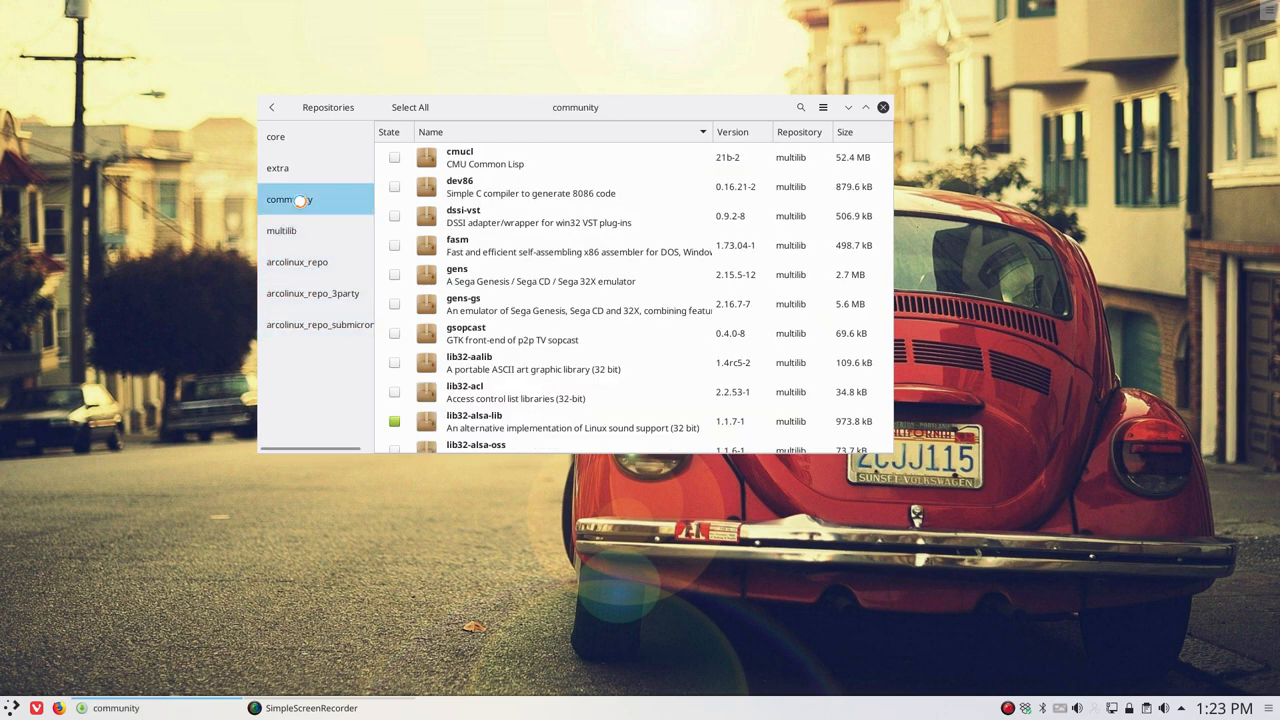
click(278, 167)
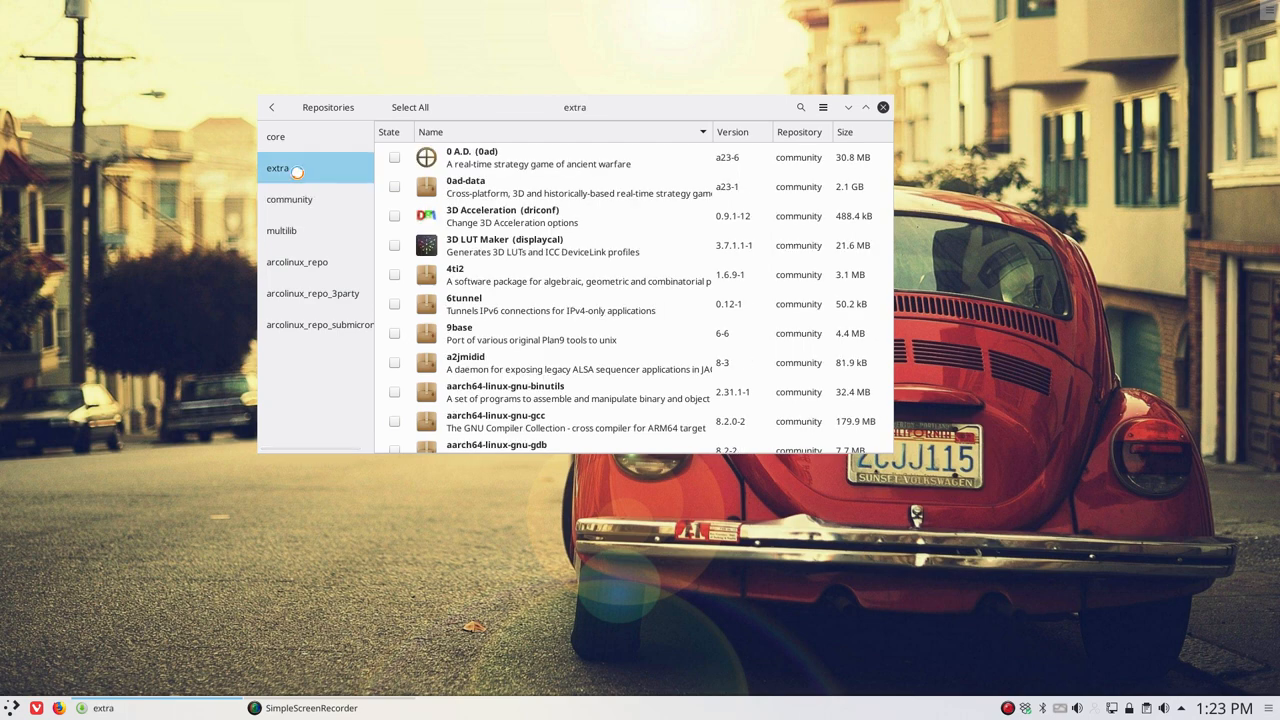
click(272, 107)
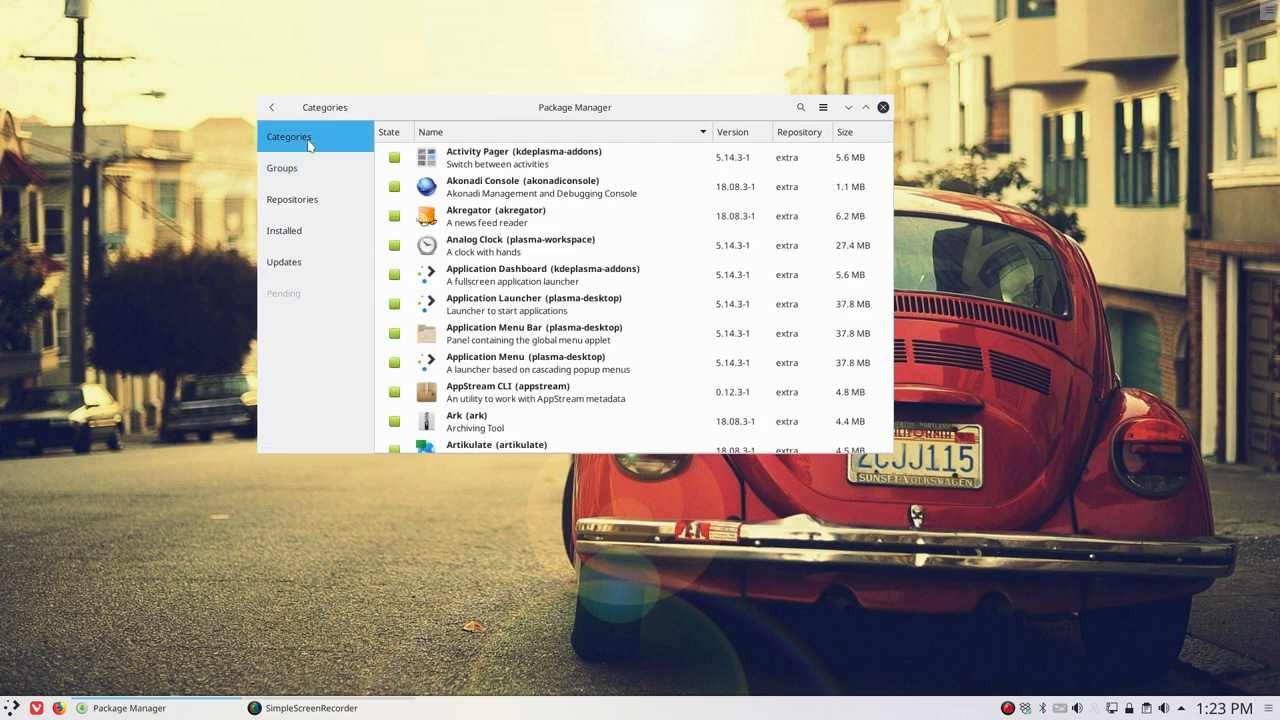
Step: Mark Blender for install from the Graphics category, then close Package Manager
click(286, 230)
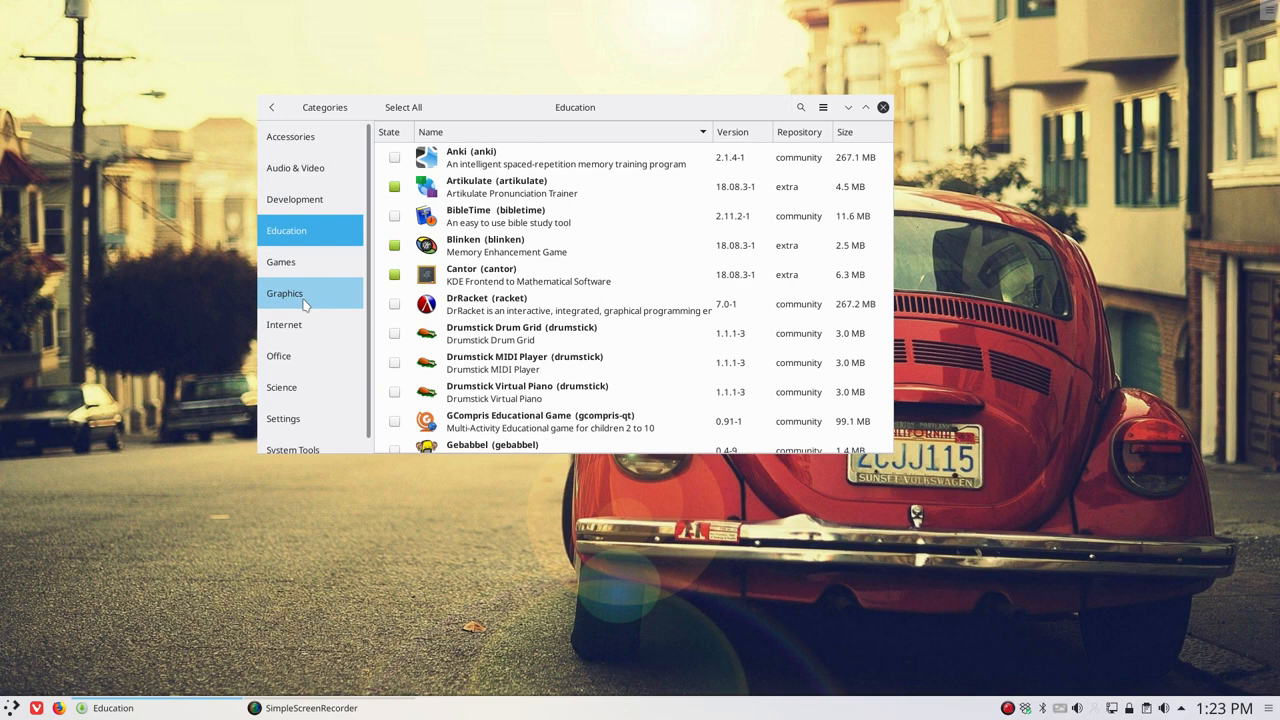
click(285, 293)
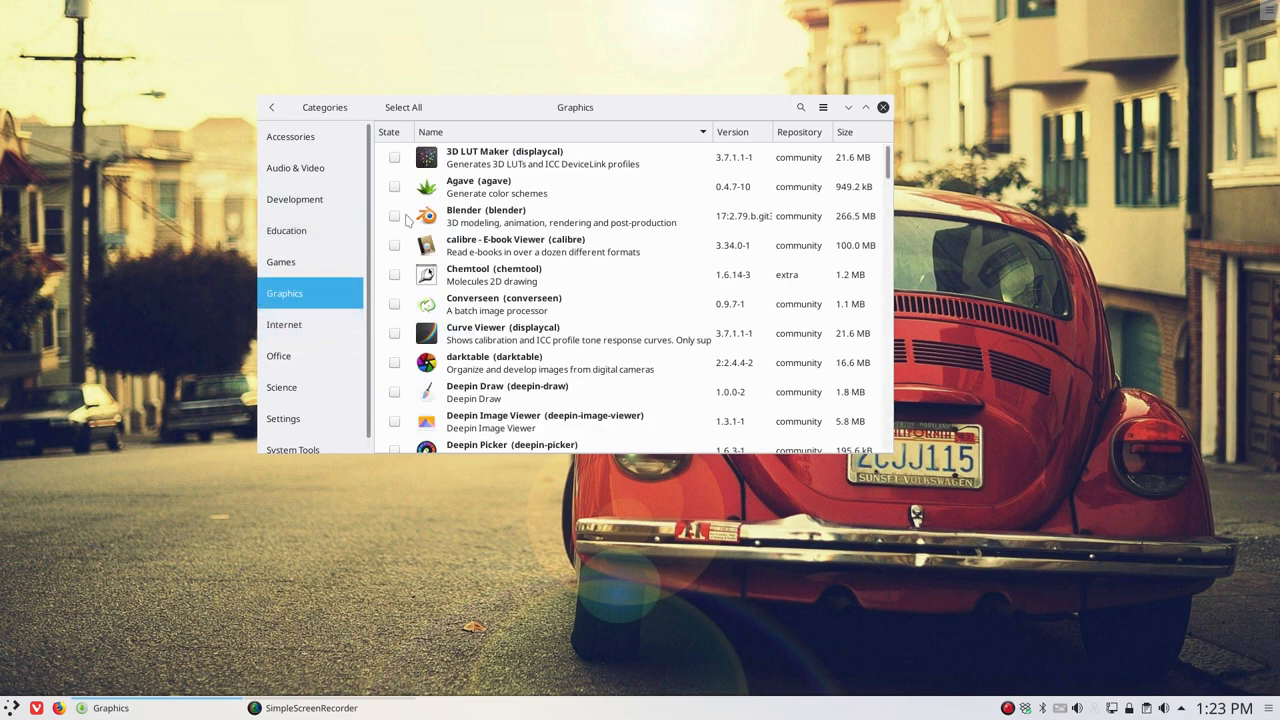
click(394, 216)
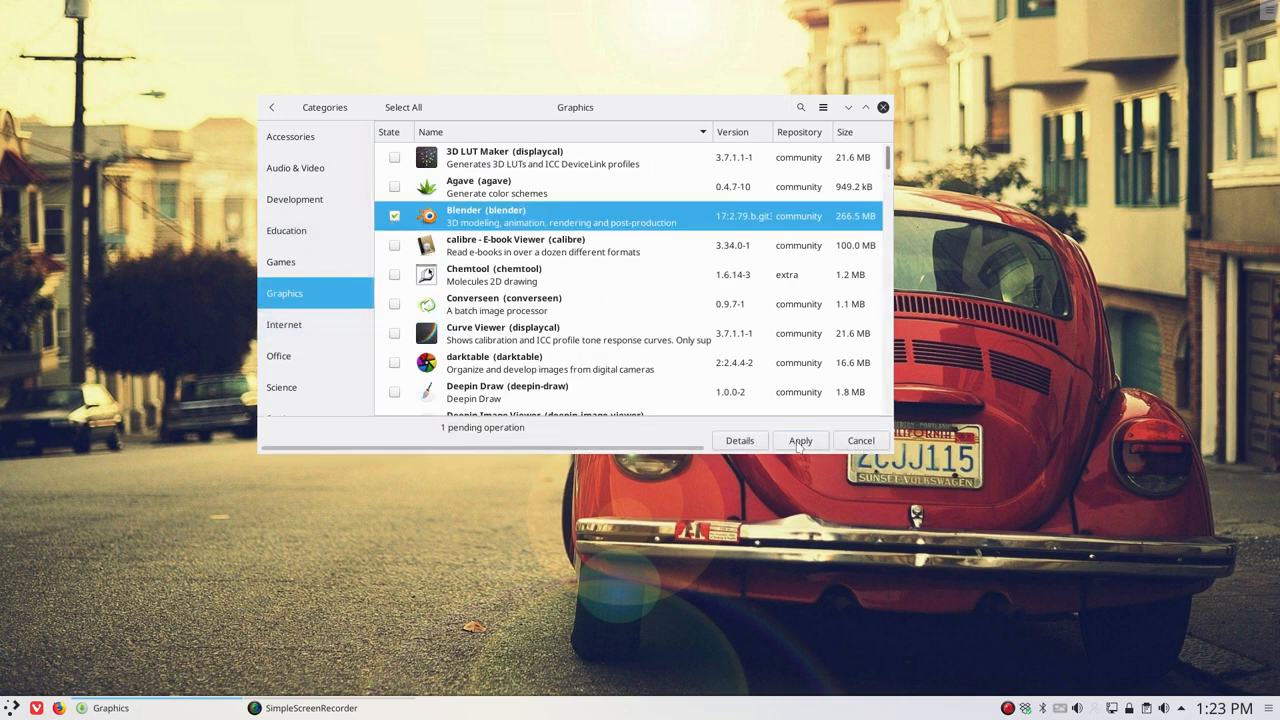
mouse_move(290, 136)
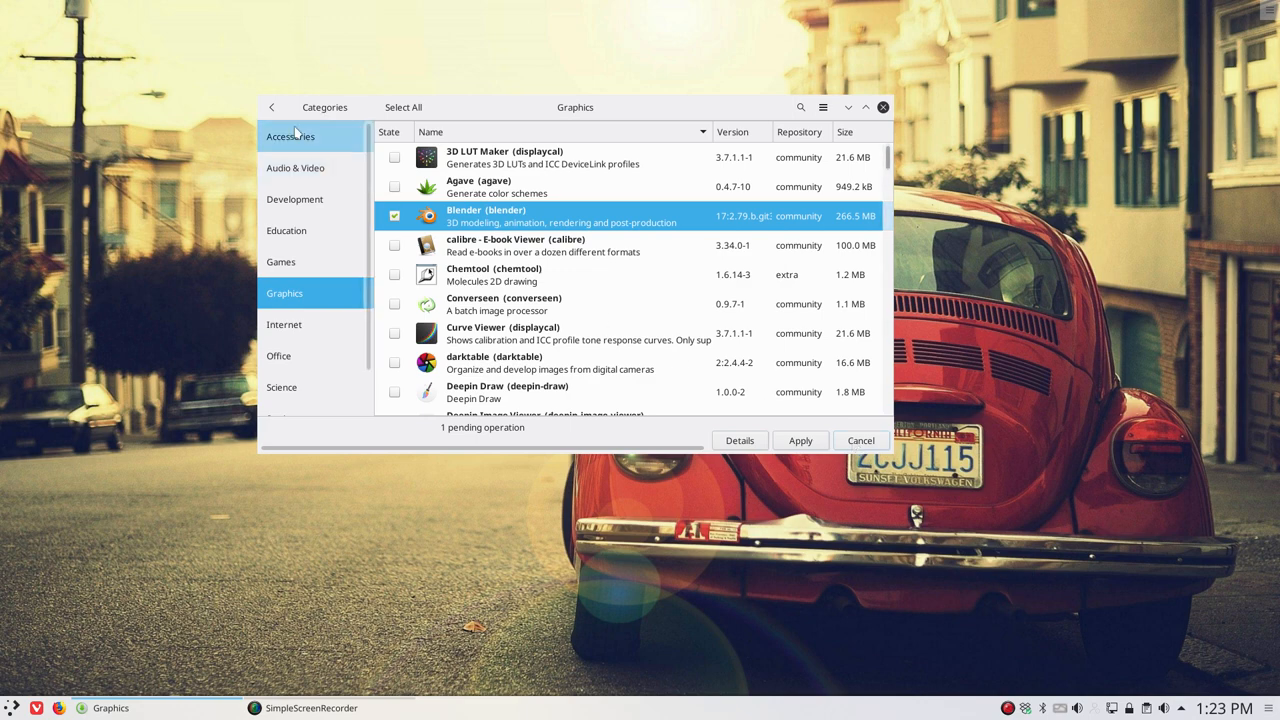
click(271, 107)
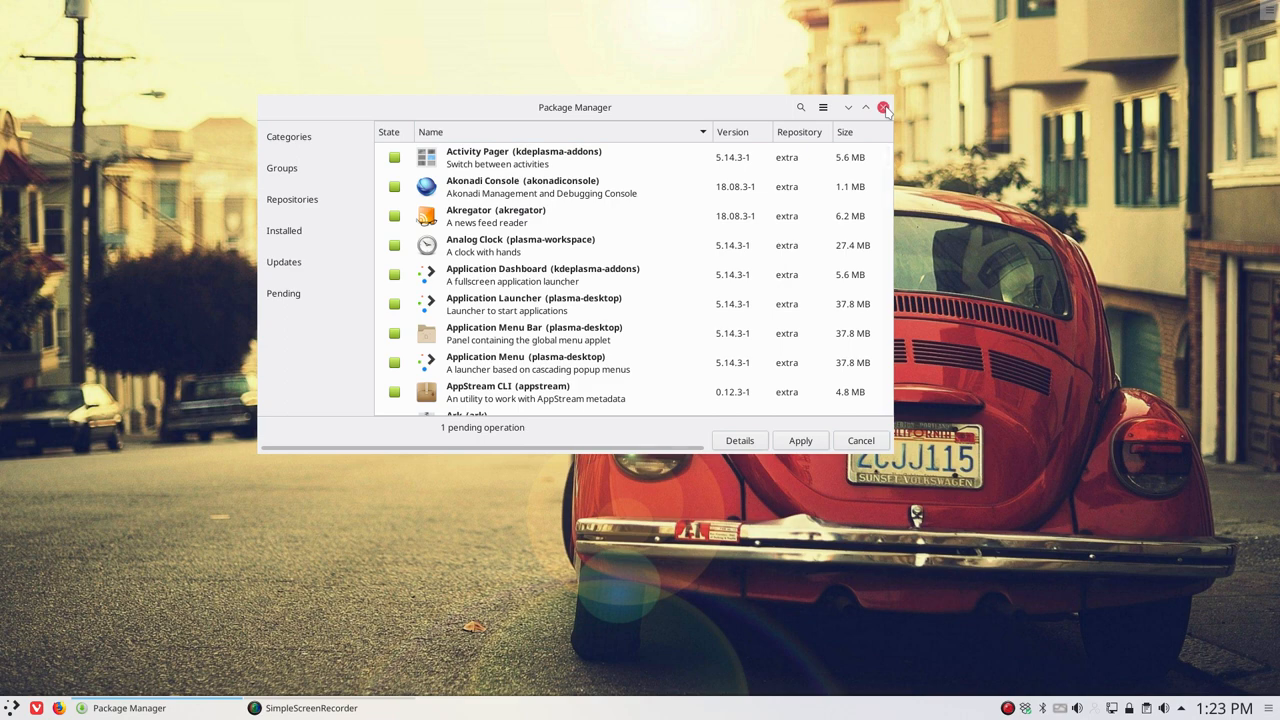
click(884, 107)
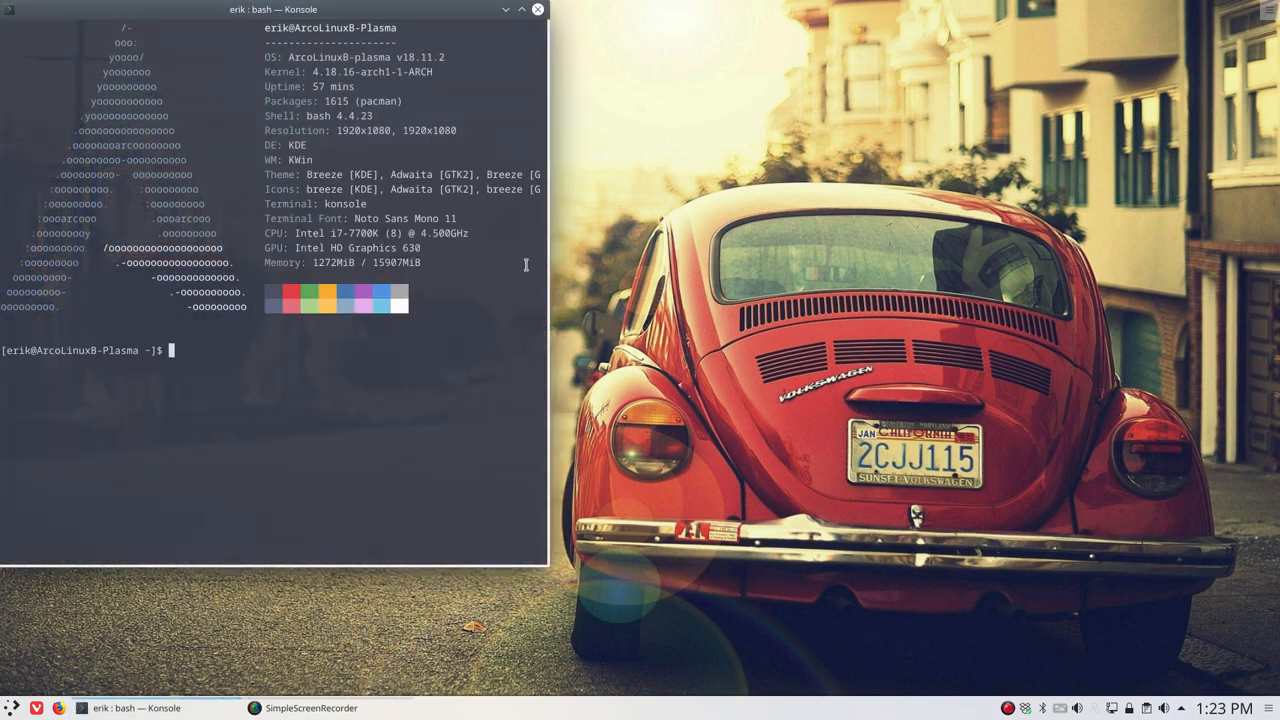
Step: Interrupt 'update', then run 'skel' and 'pksyua' with the sudo password
text(update)
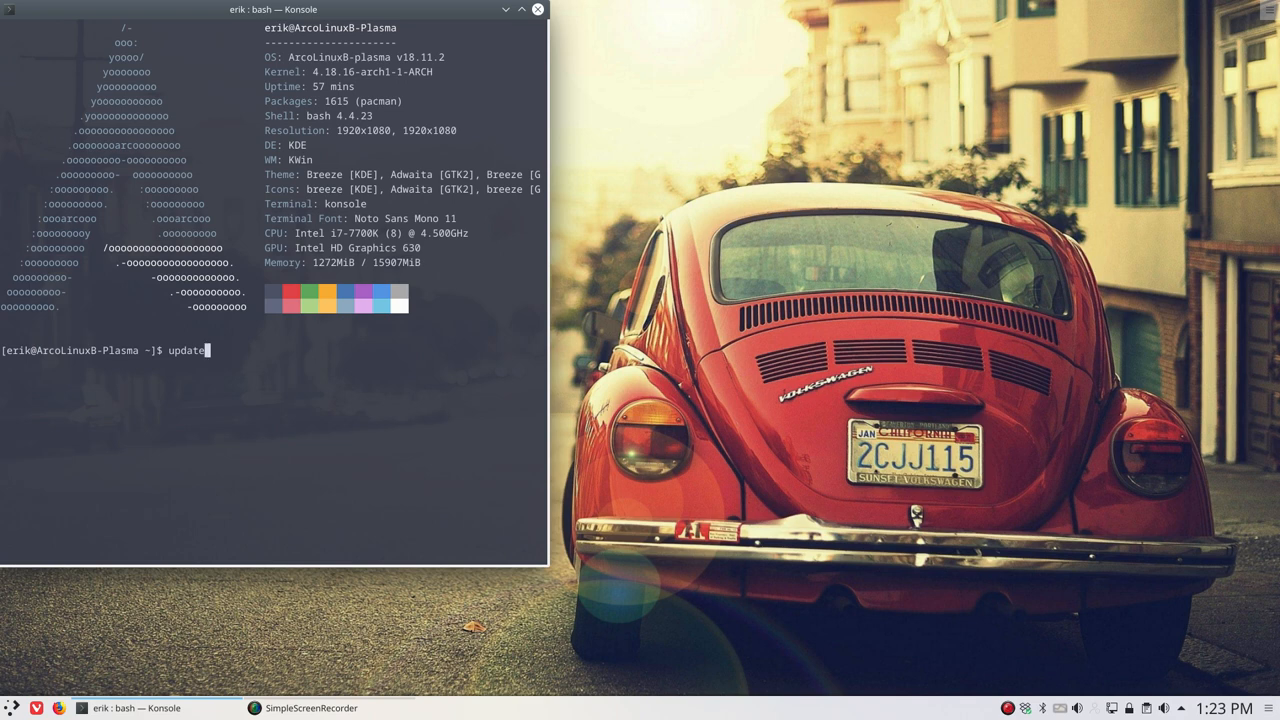
text(skel)
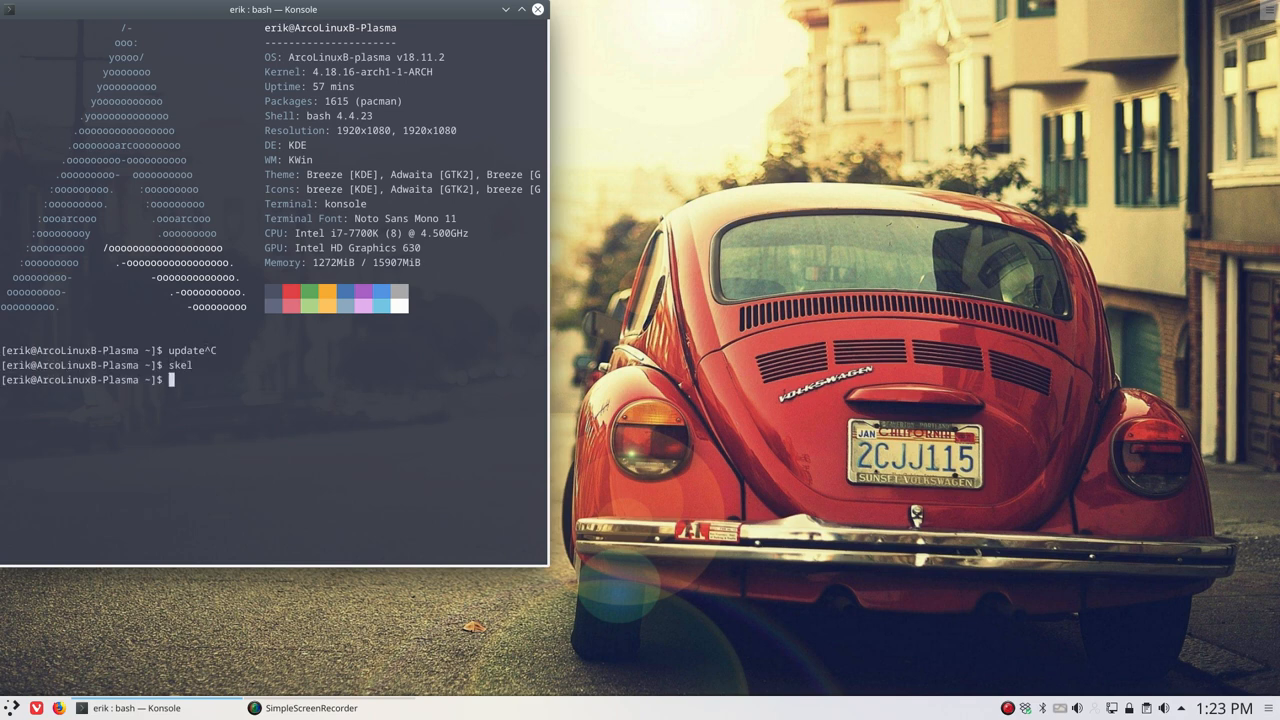
text(pks)
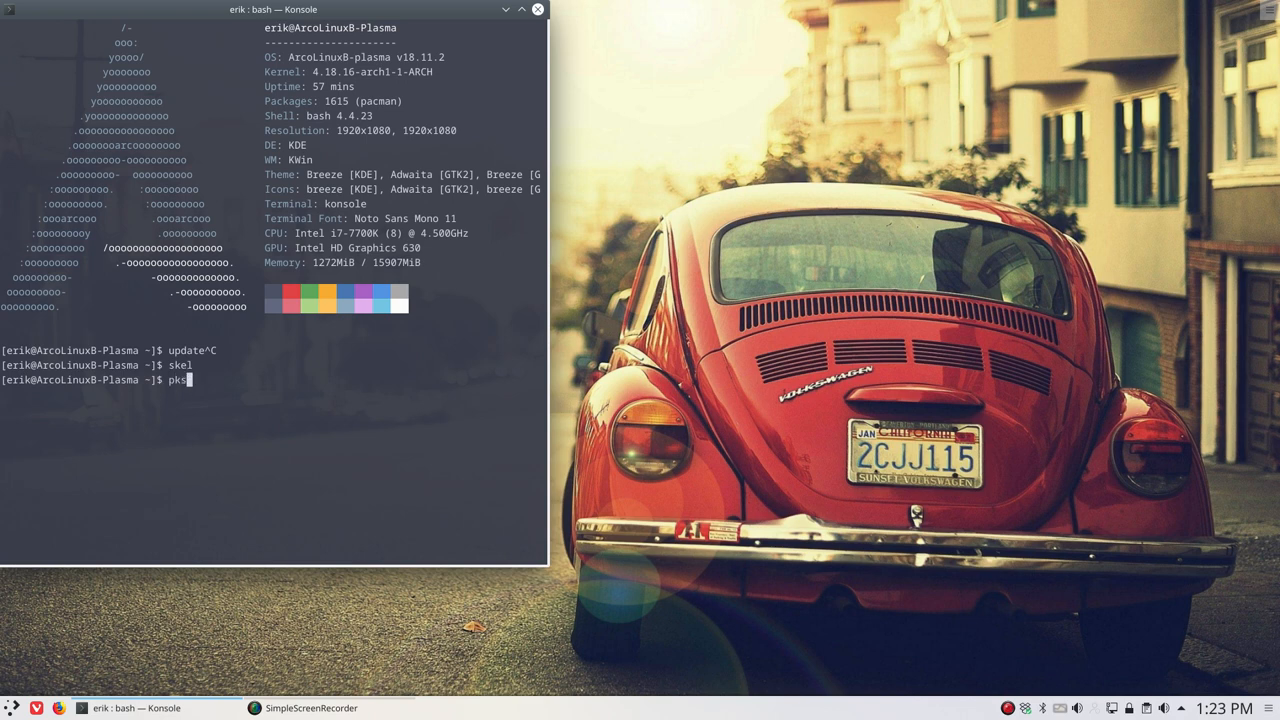
text(yyua)
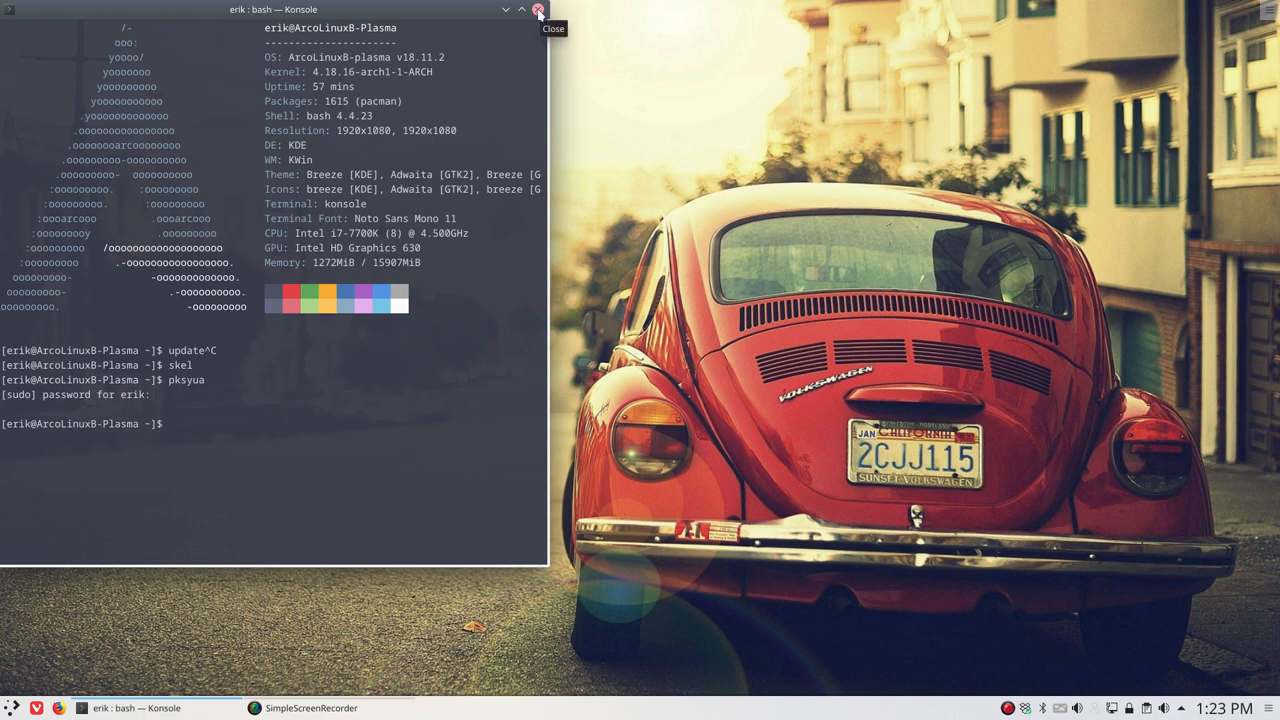
click(538, 9)
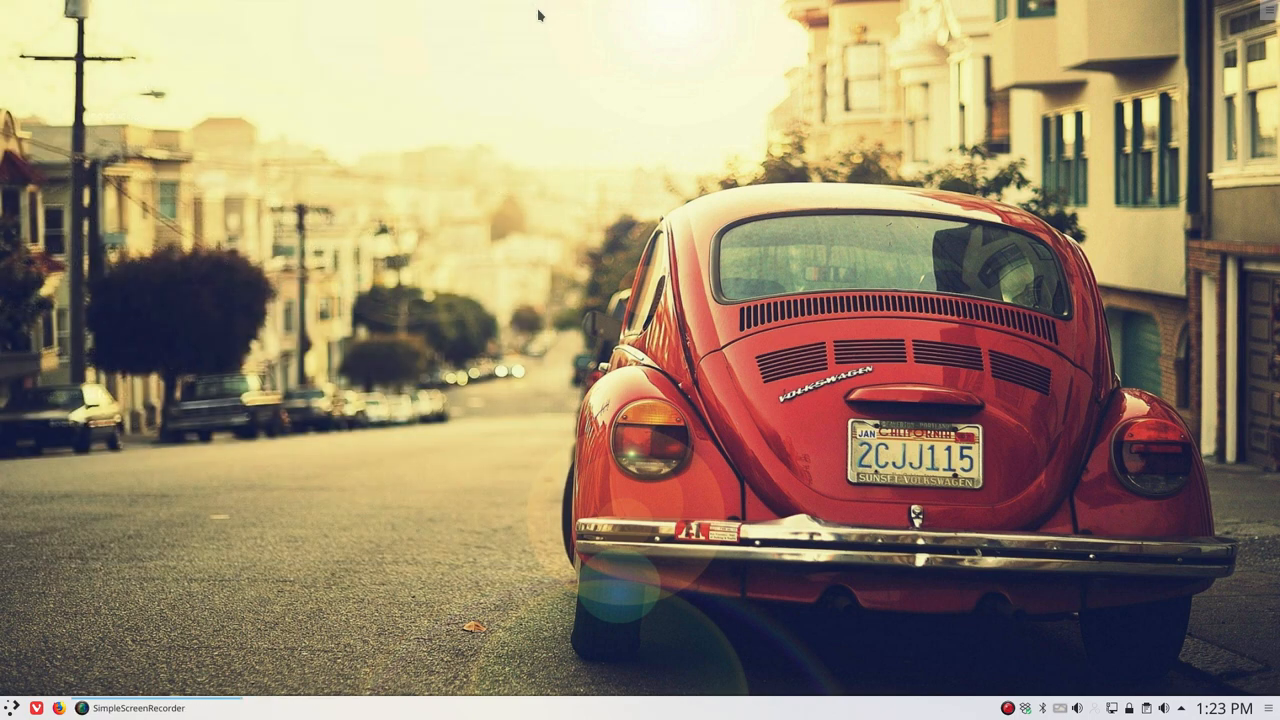
mouse_move(709, 221)
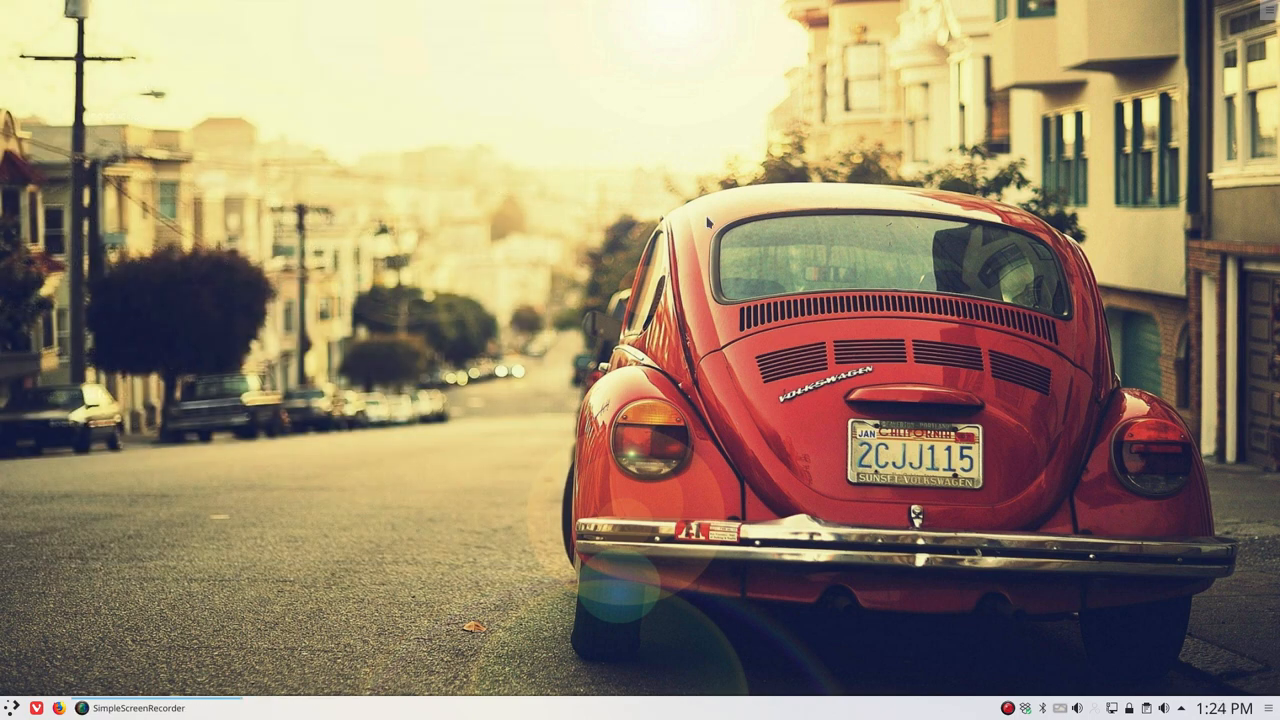
mouse_move(799, 448)
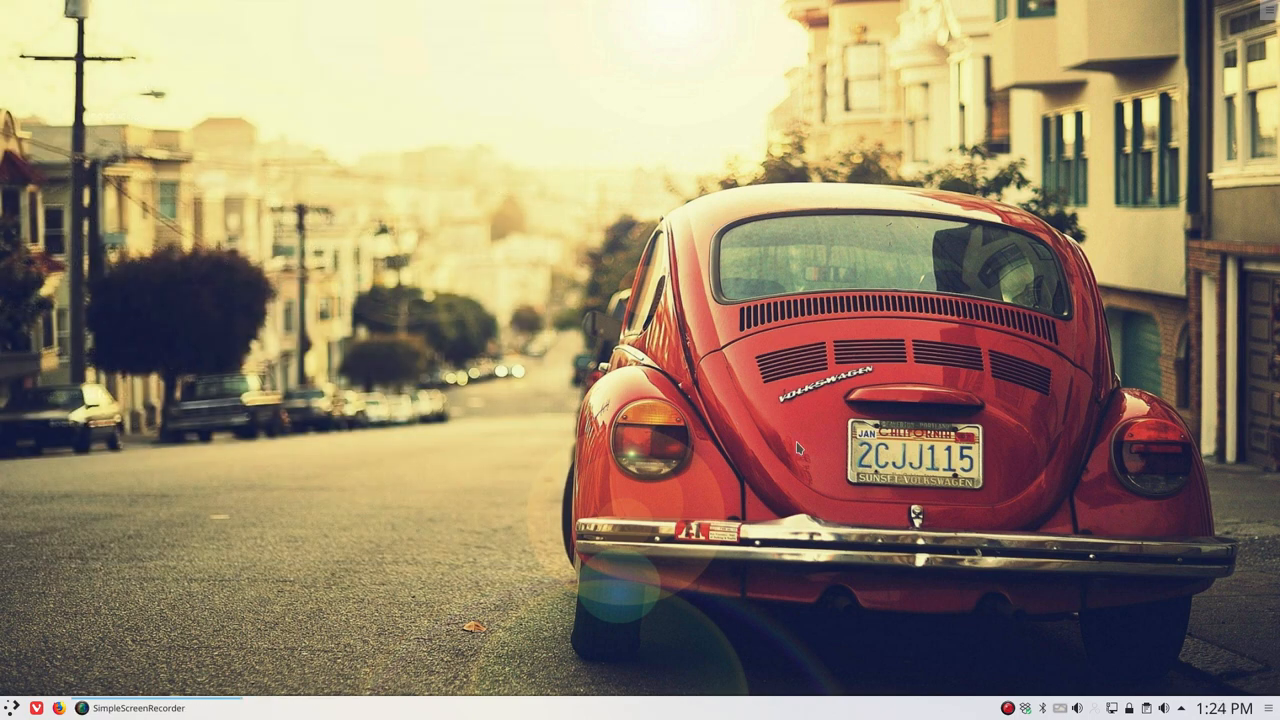
mouse_move(1117, 647)
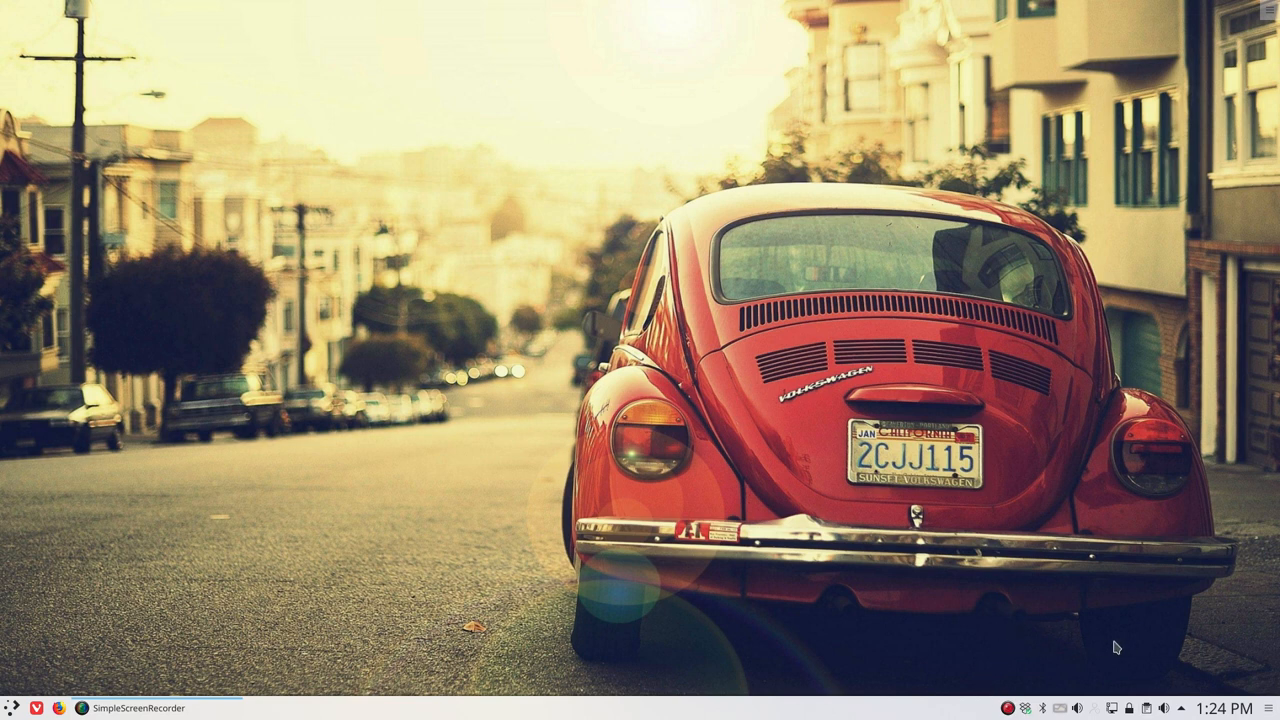
mouse_move(985, 708)
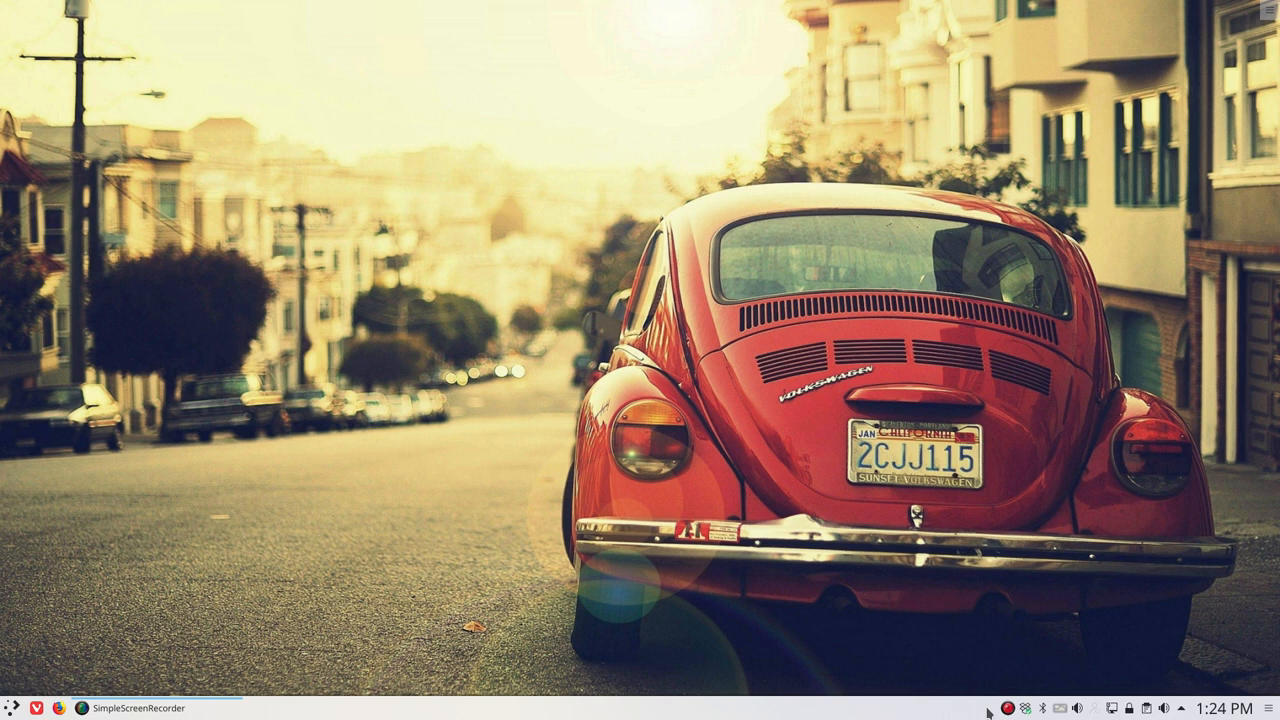
mouse_move(374, 470)
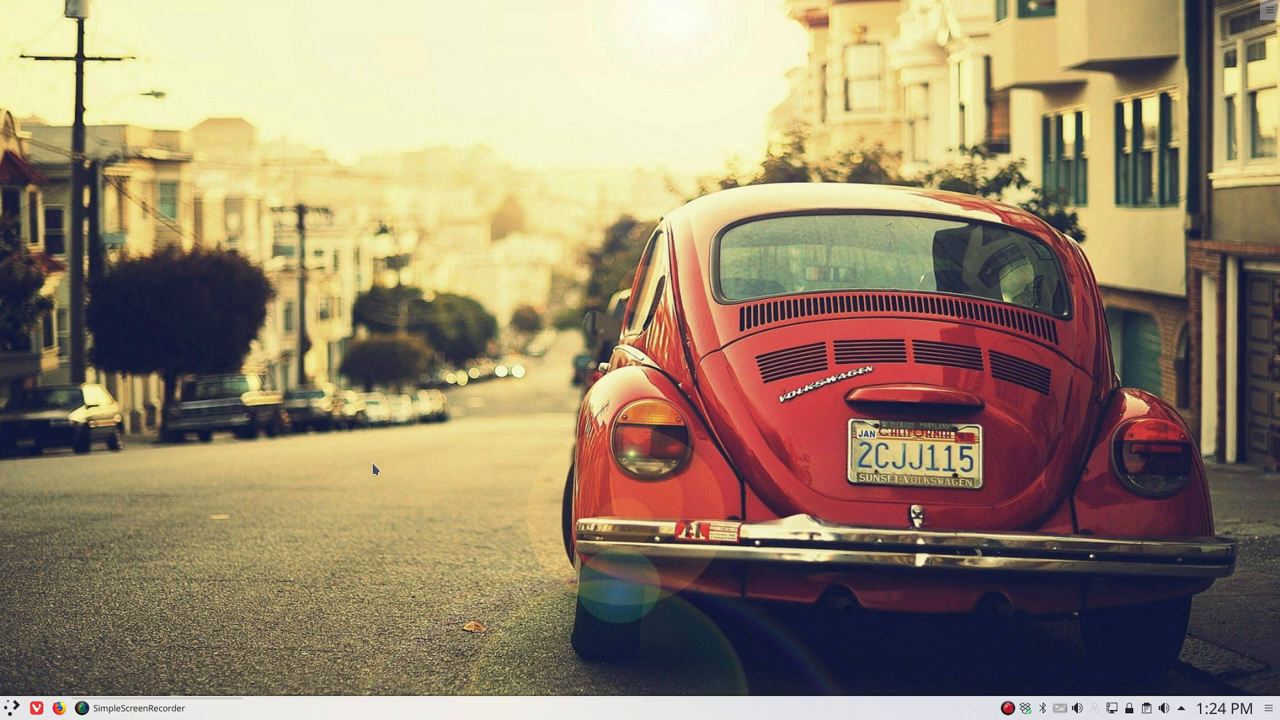
mouse_move(310, 455)
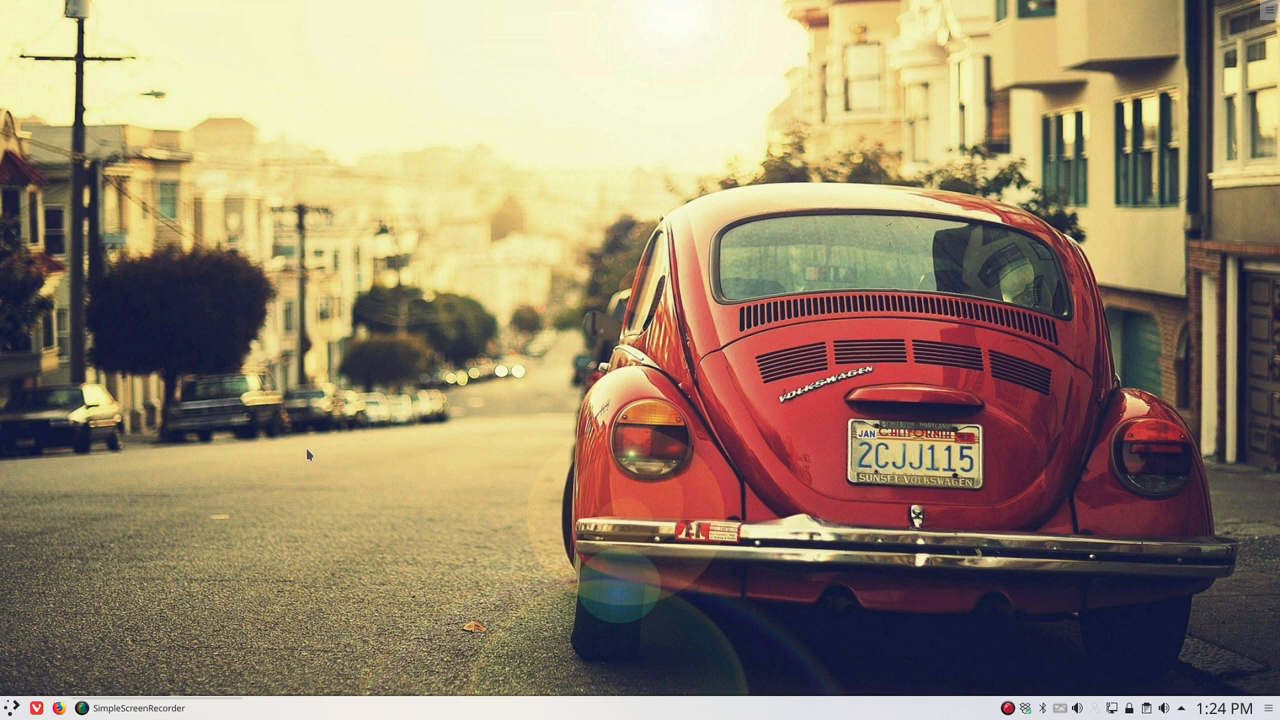
mouse_move(308, 454)
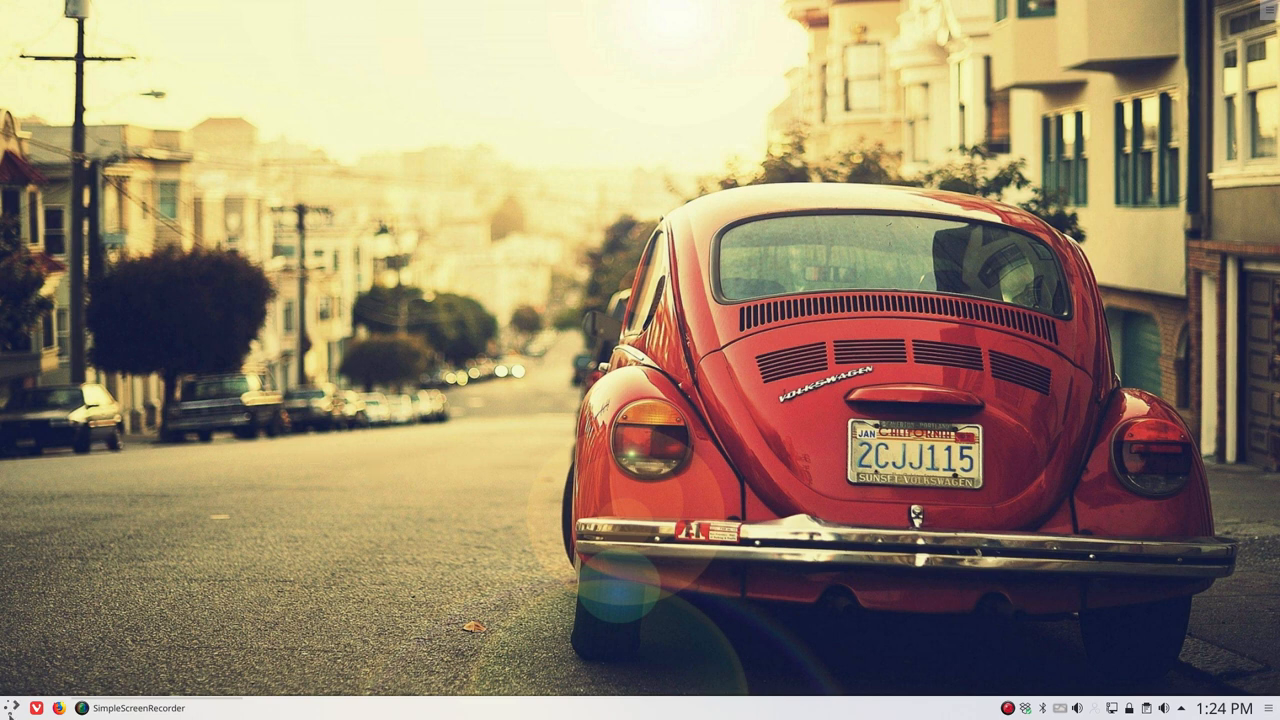
Step: Launch System Settings via a 'start' search and go to Startup and Shutdown > Autostart
click(11, 707)
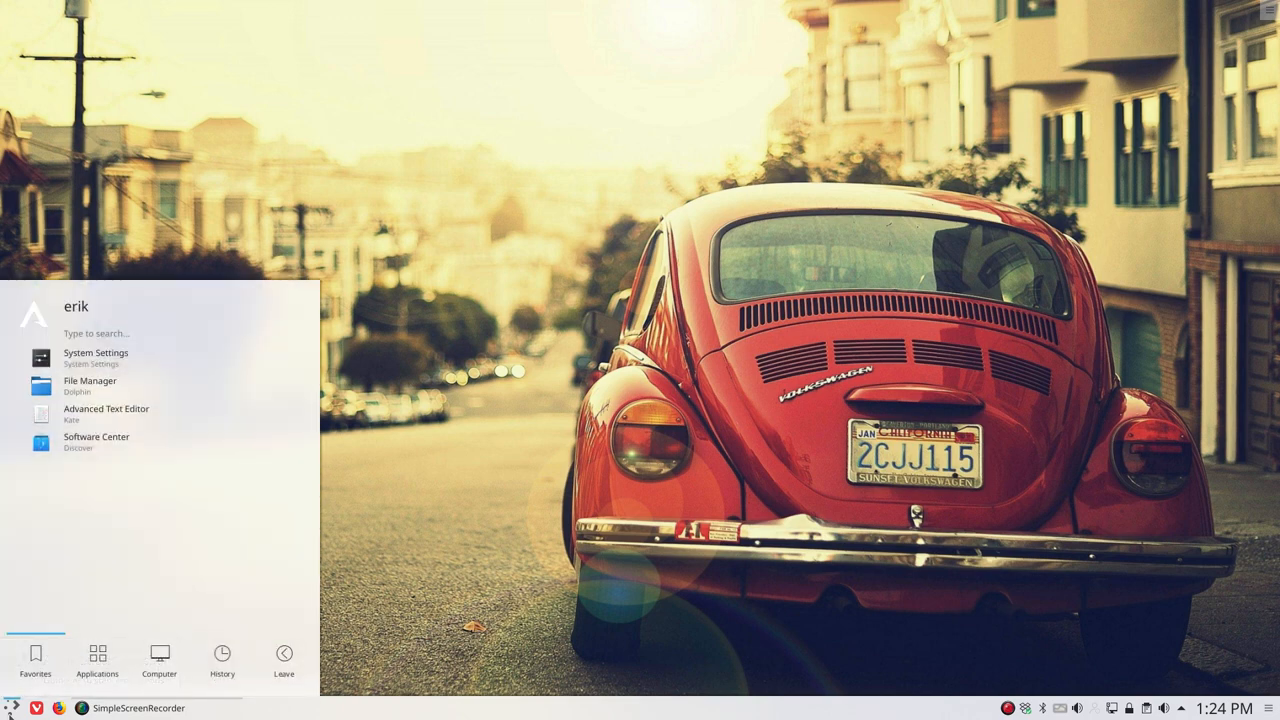
text(start)
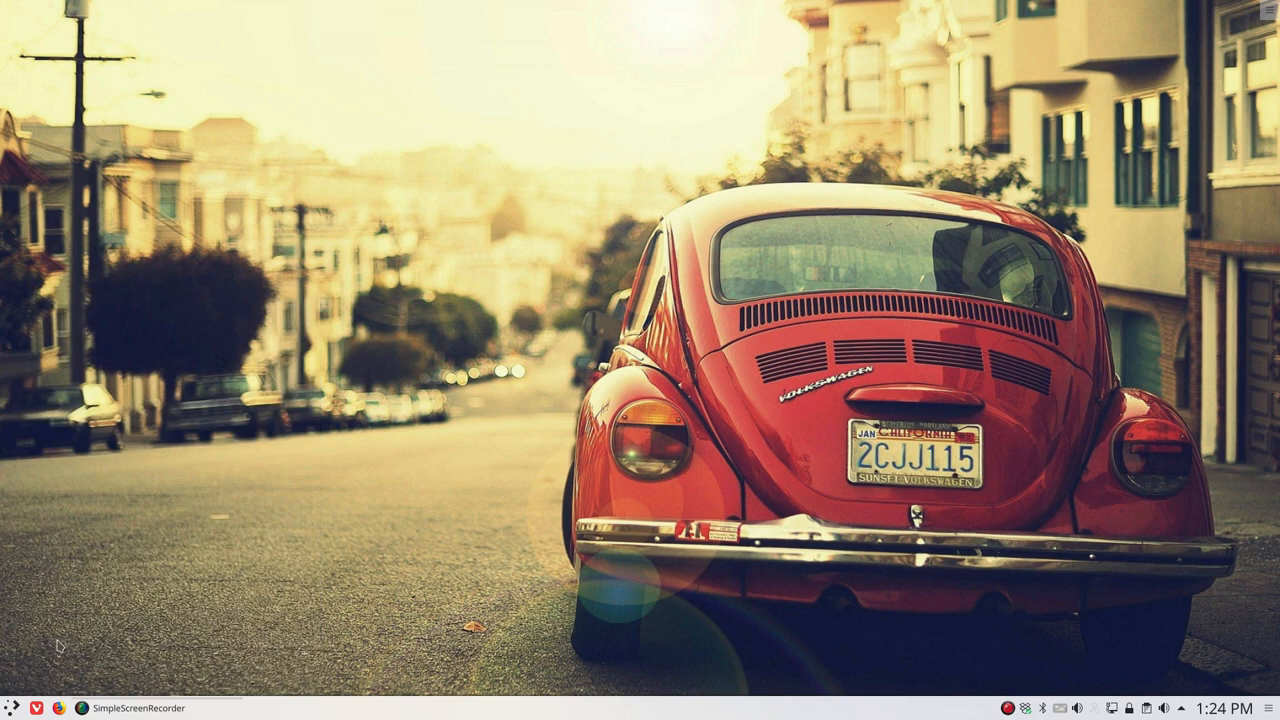
click(12, 708)
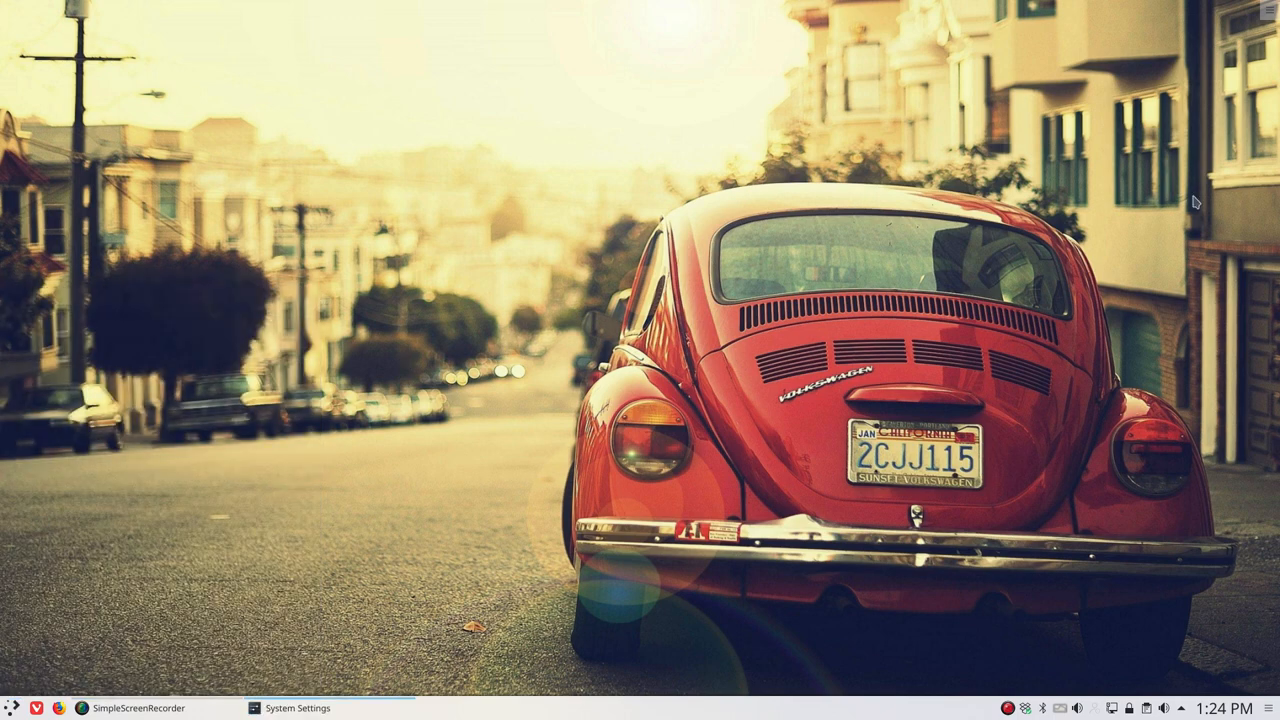
click(294, 708)
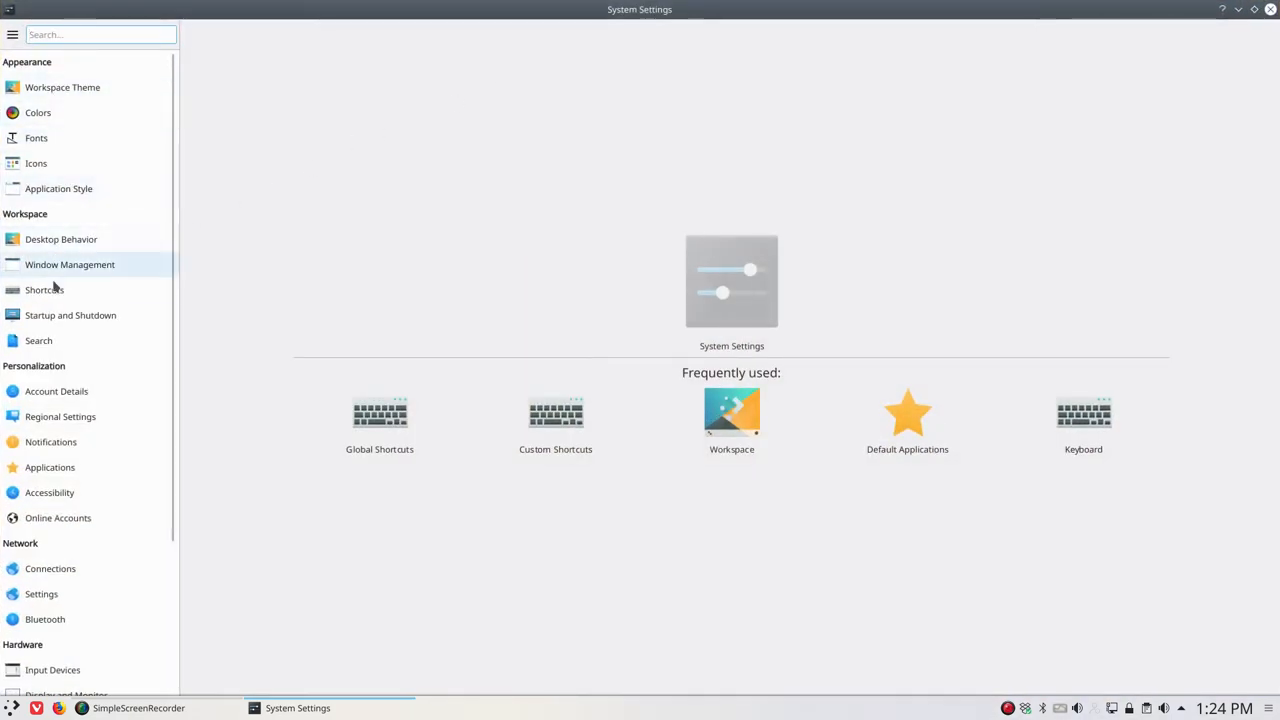
mouse_move(70, 315)
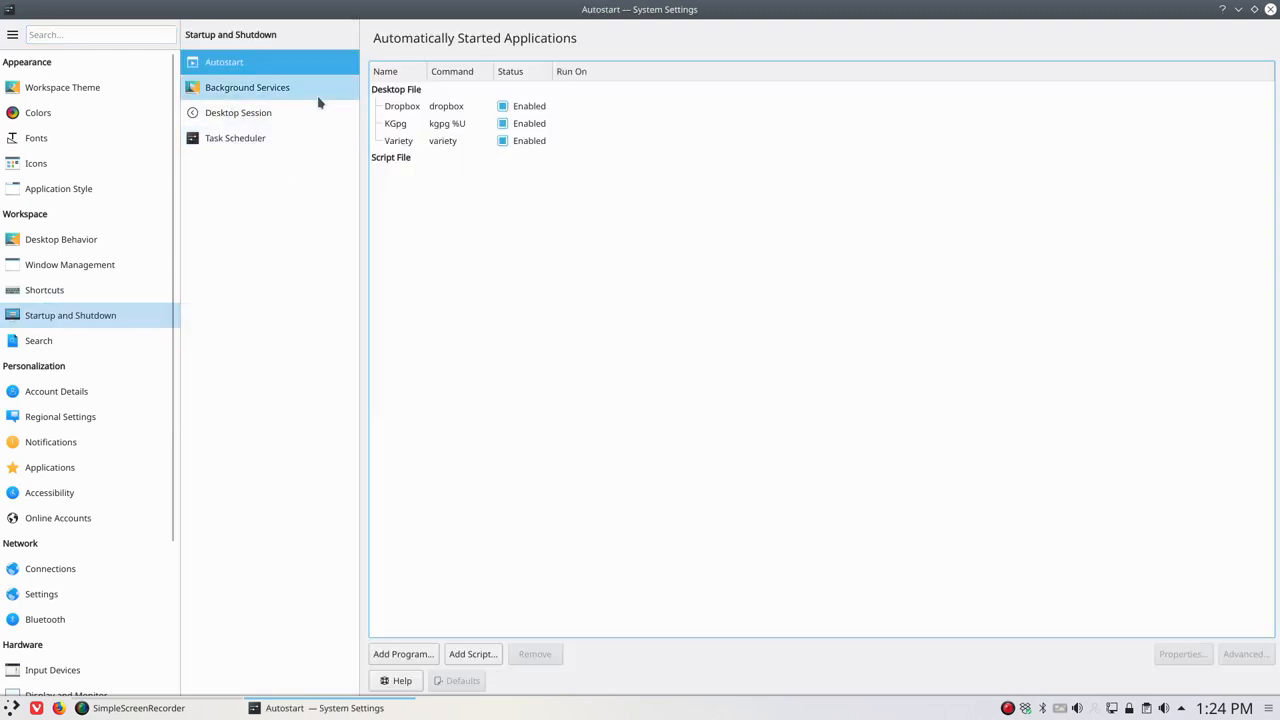
Step: Inspect the Dropbox and KGpg autostart entries, then clear the list selection
click(401, 106)
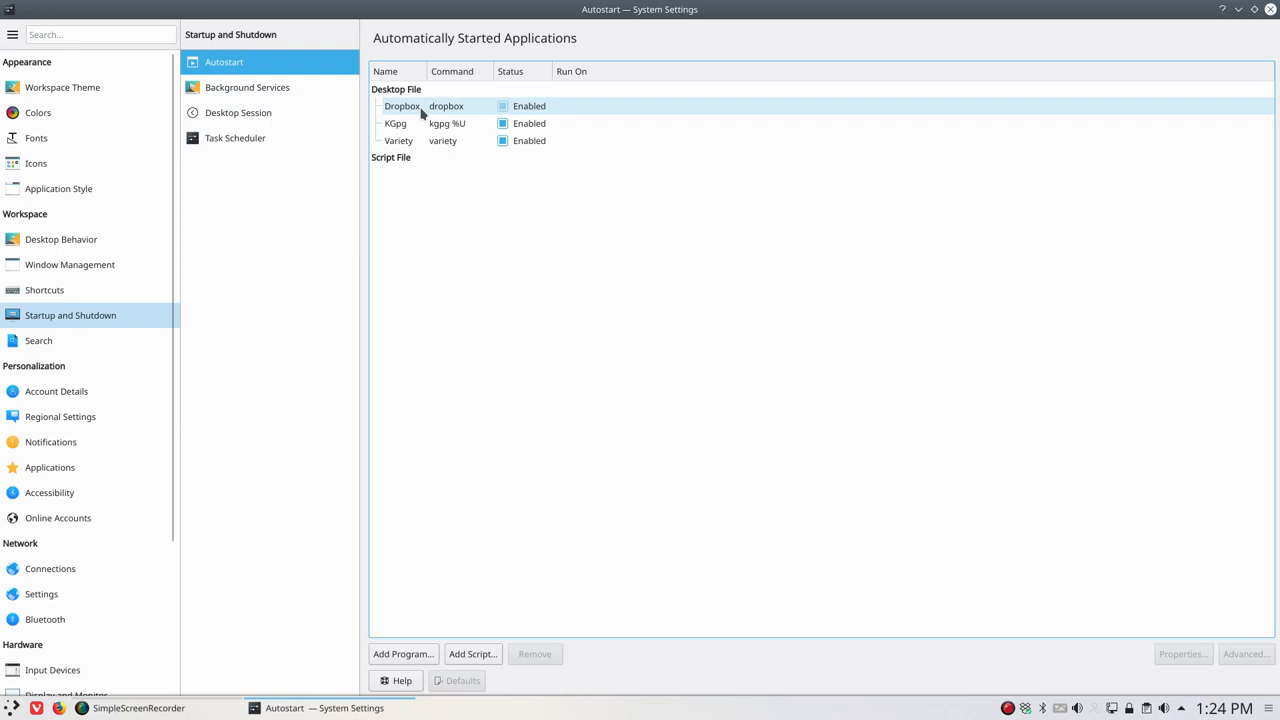
click(400, 123)
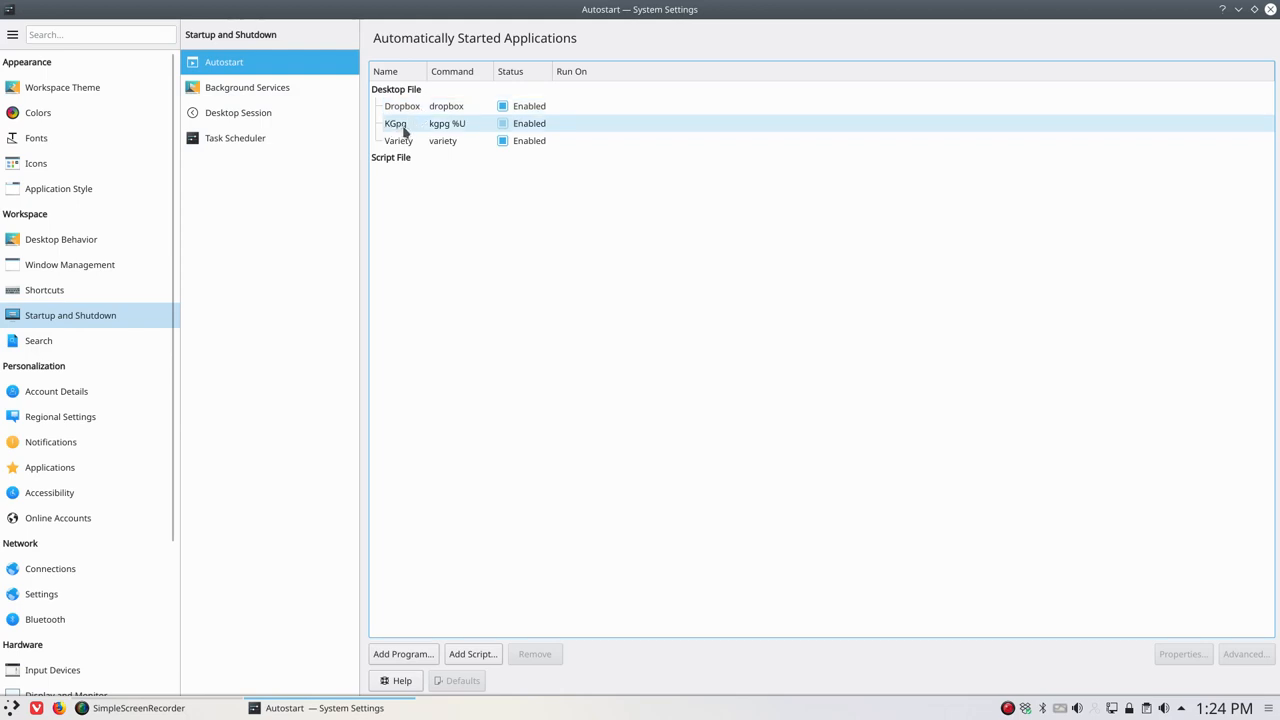
click(398, 140)
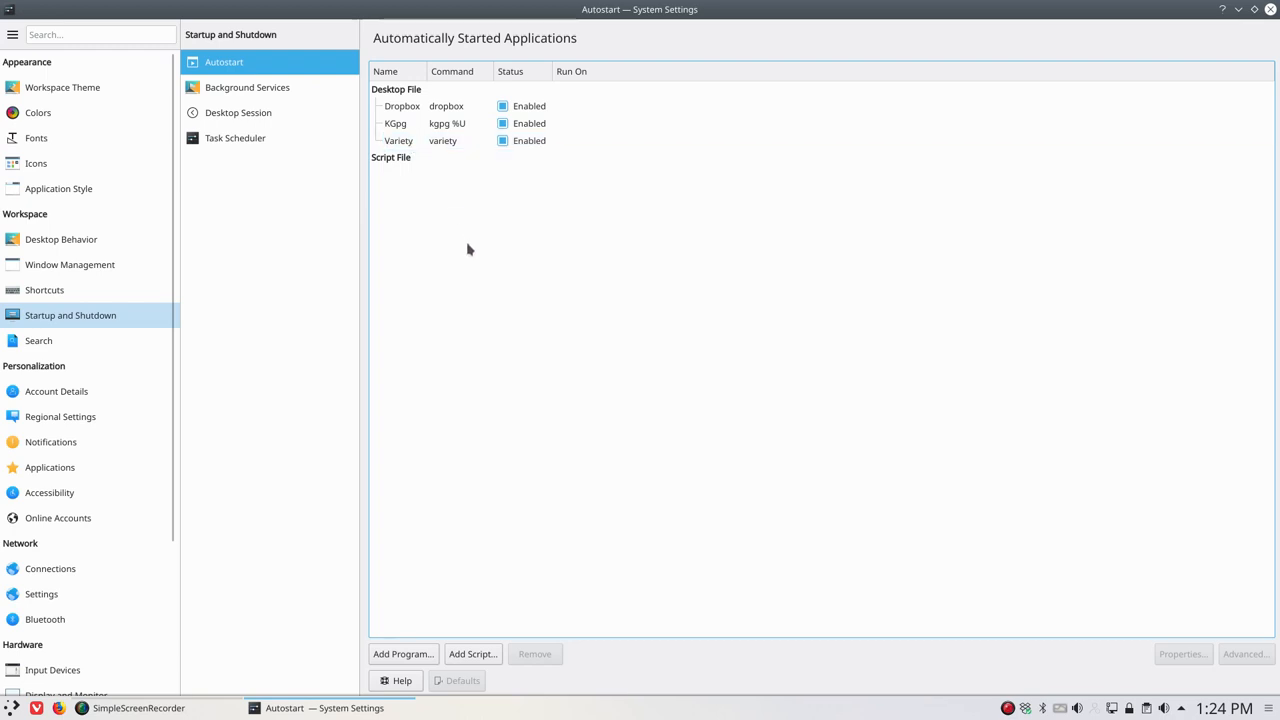
mouse_move(418, 664)
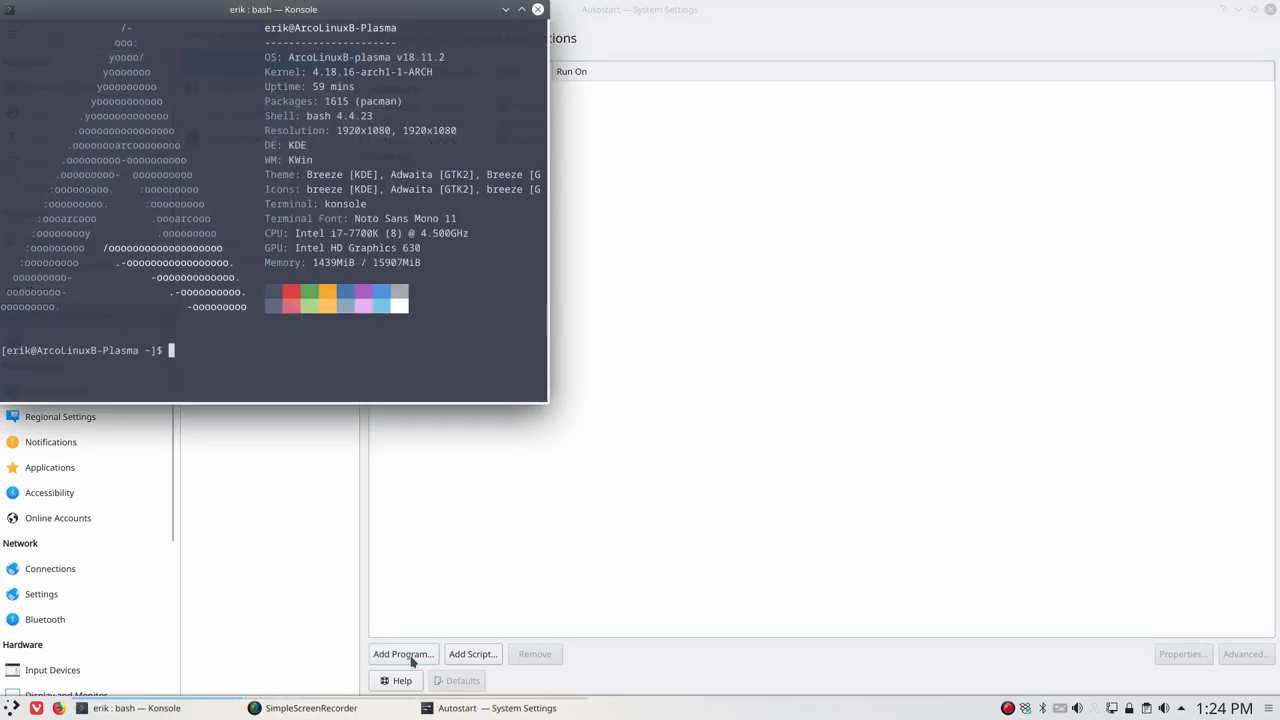
Step: List pamac command completions, copy 'pamac-tray', and begin adding an autostart program
text(pa)
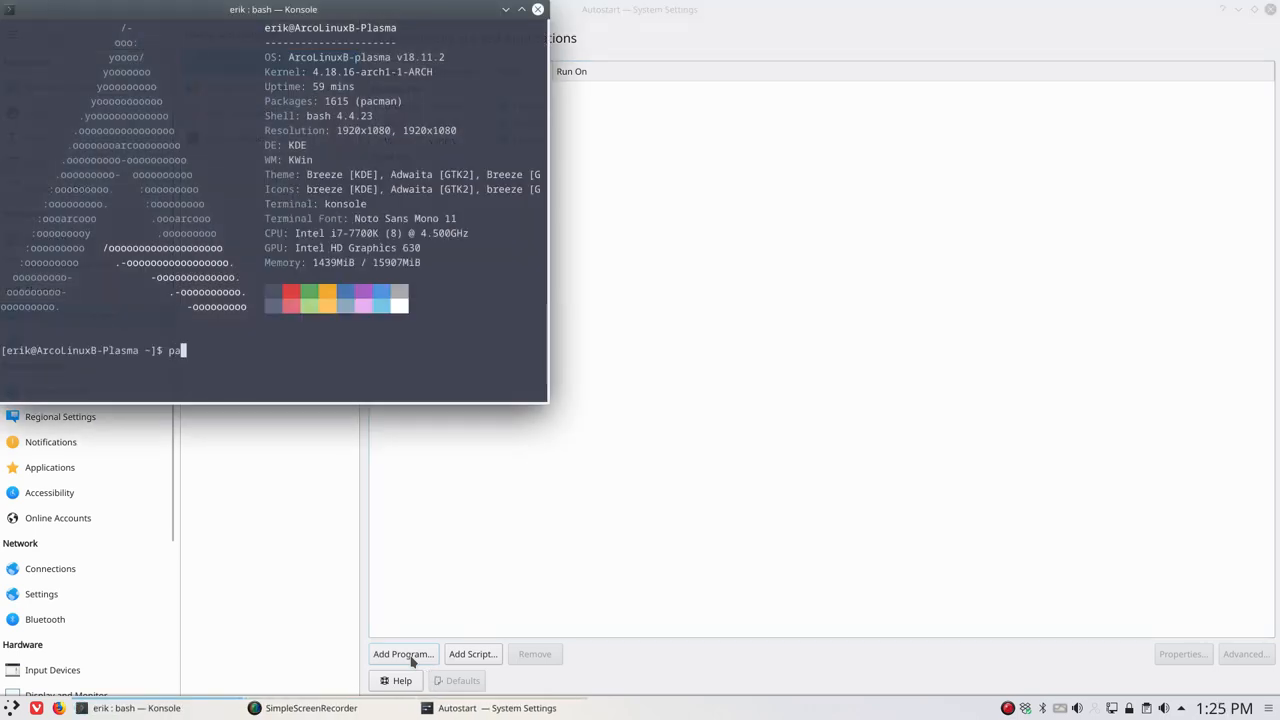
text(mac)
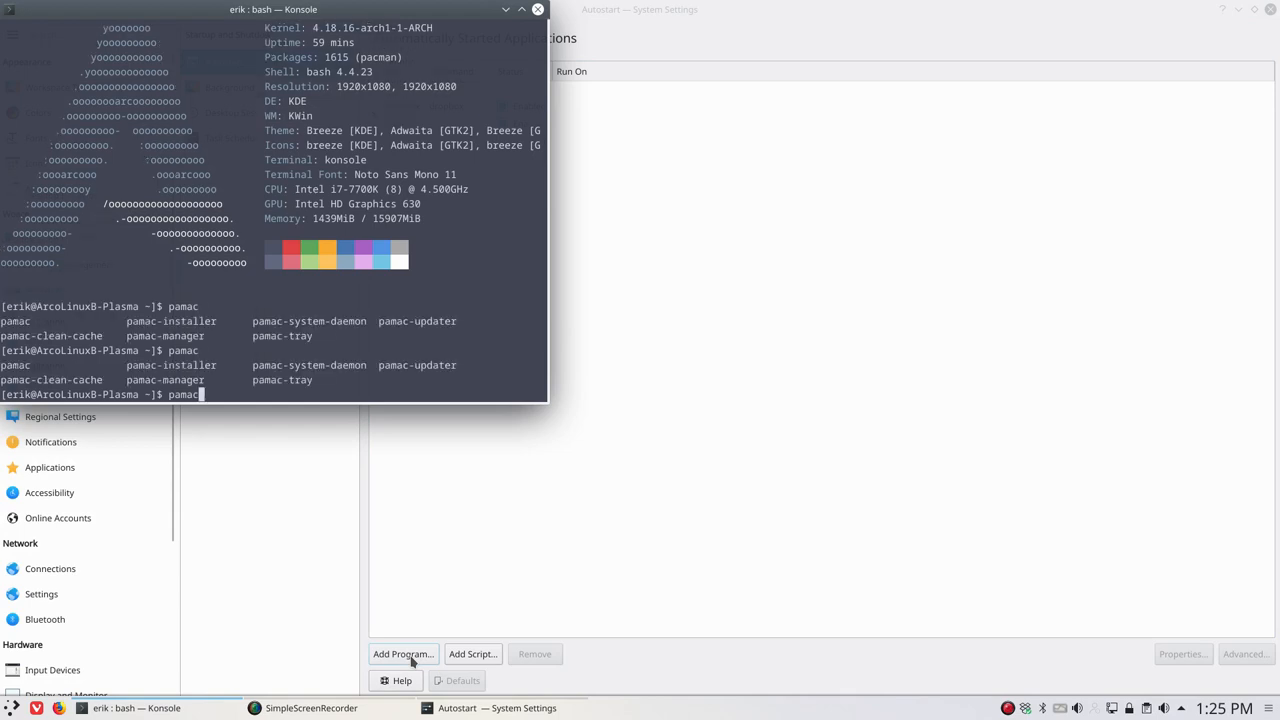
mouse_move(258, 417)
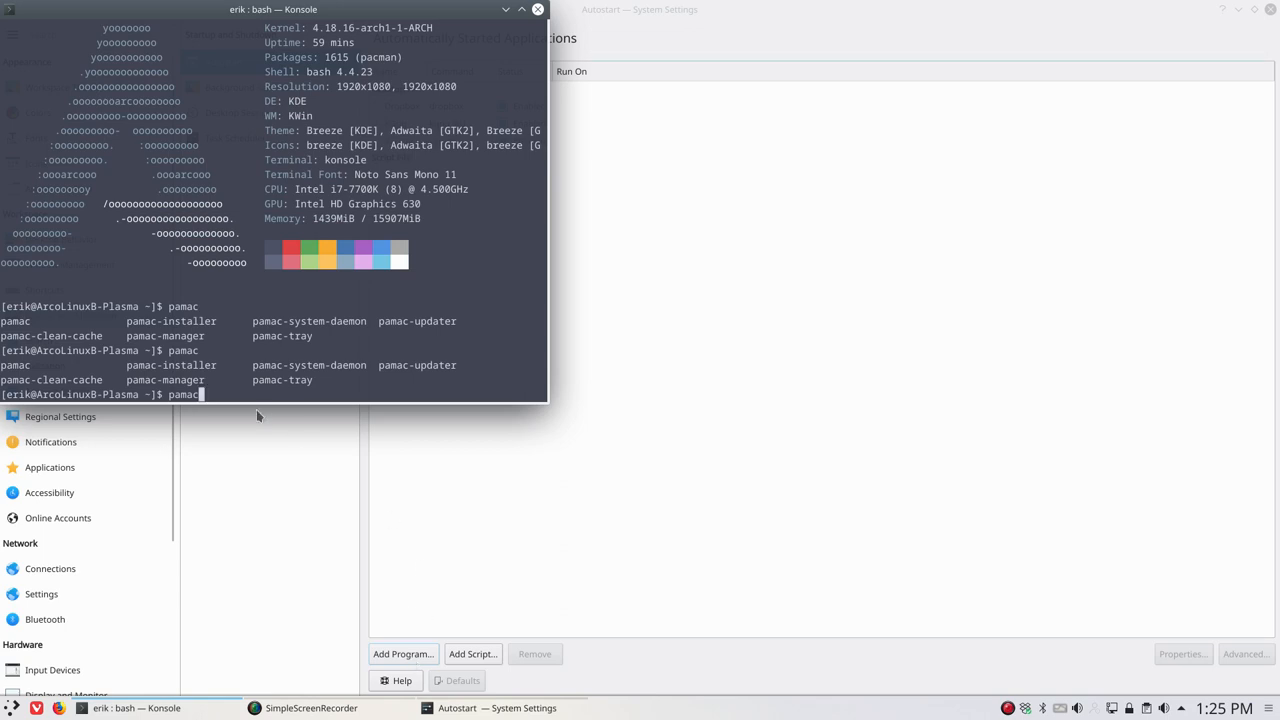
double_click(282, 380)
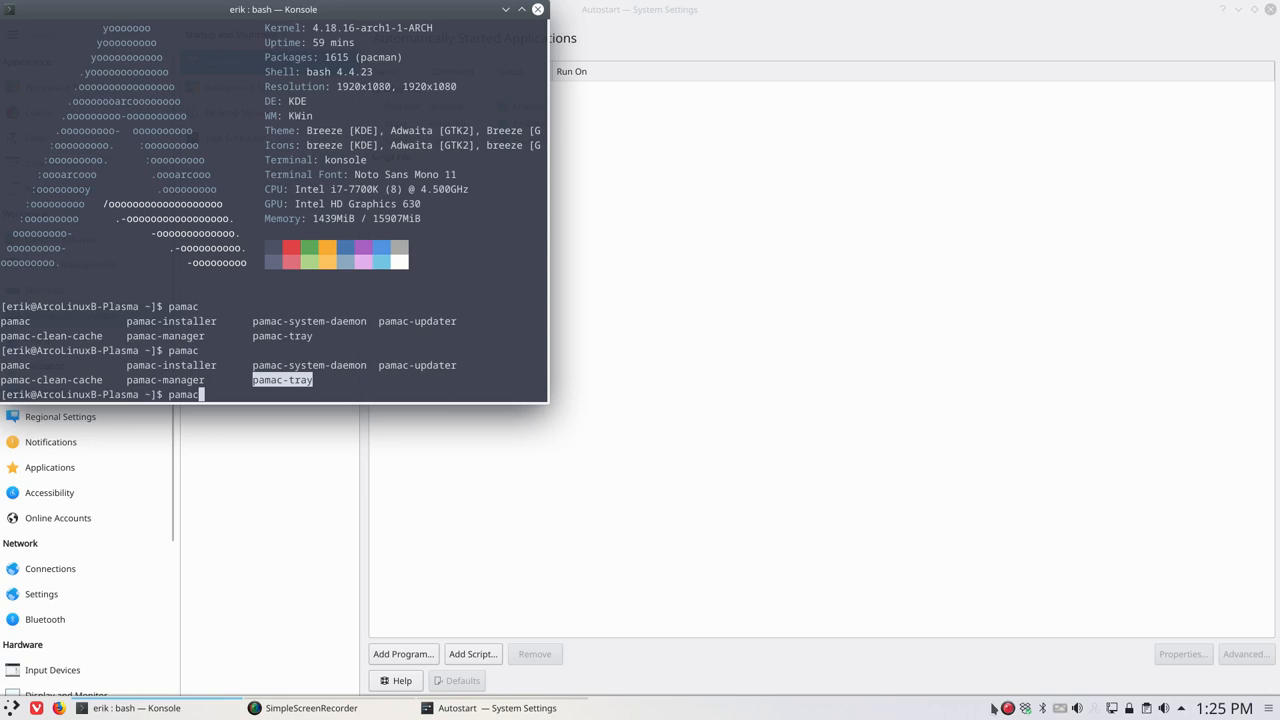
mouse_move(960, 708)
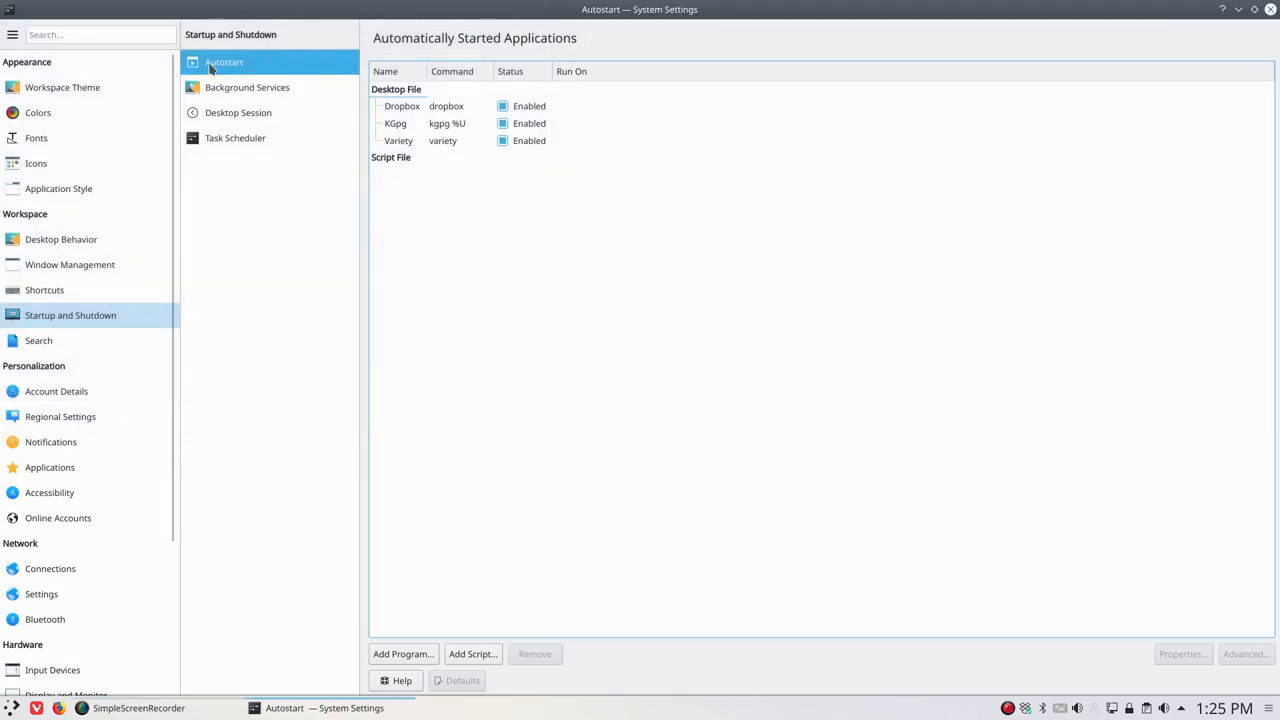
mouse_move(415, 600)
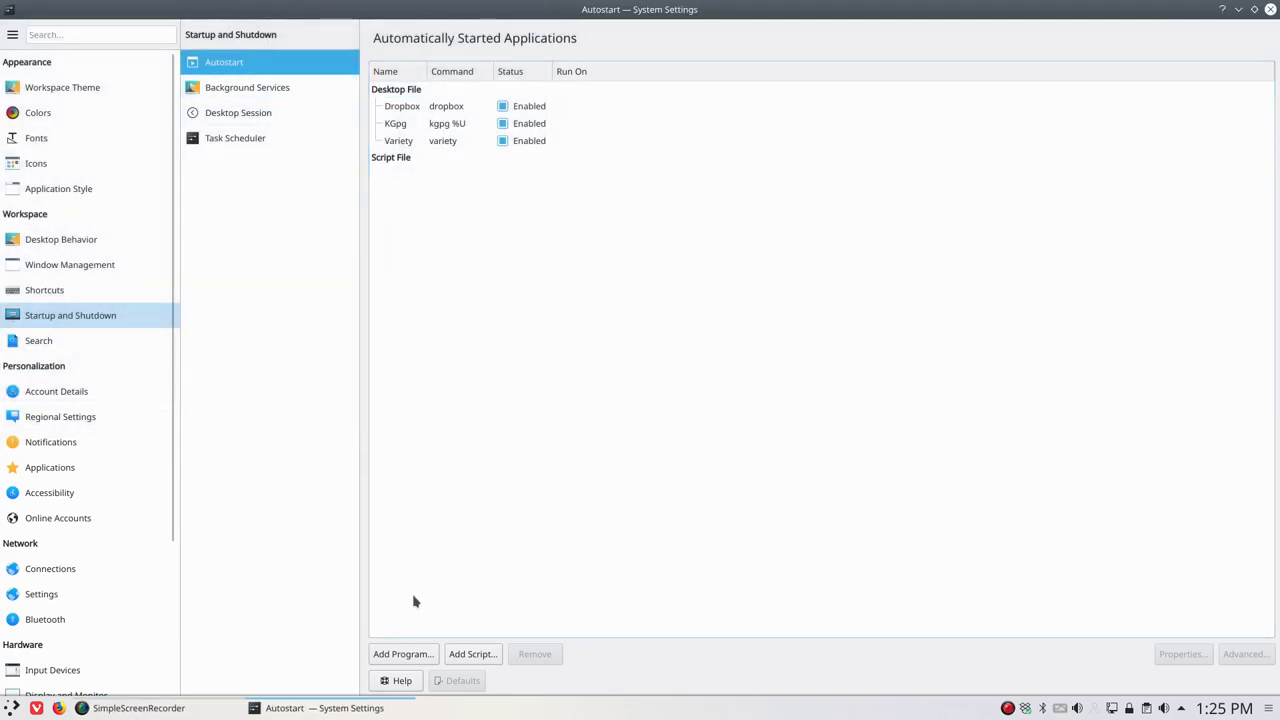
click(402, 653)
text(pama)
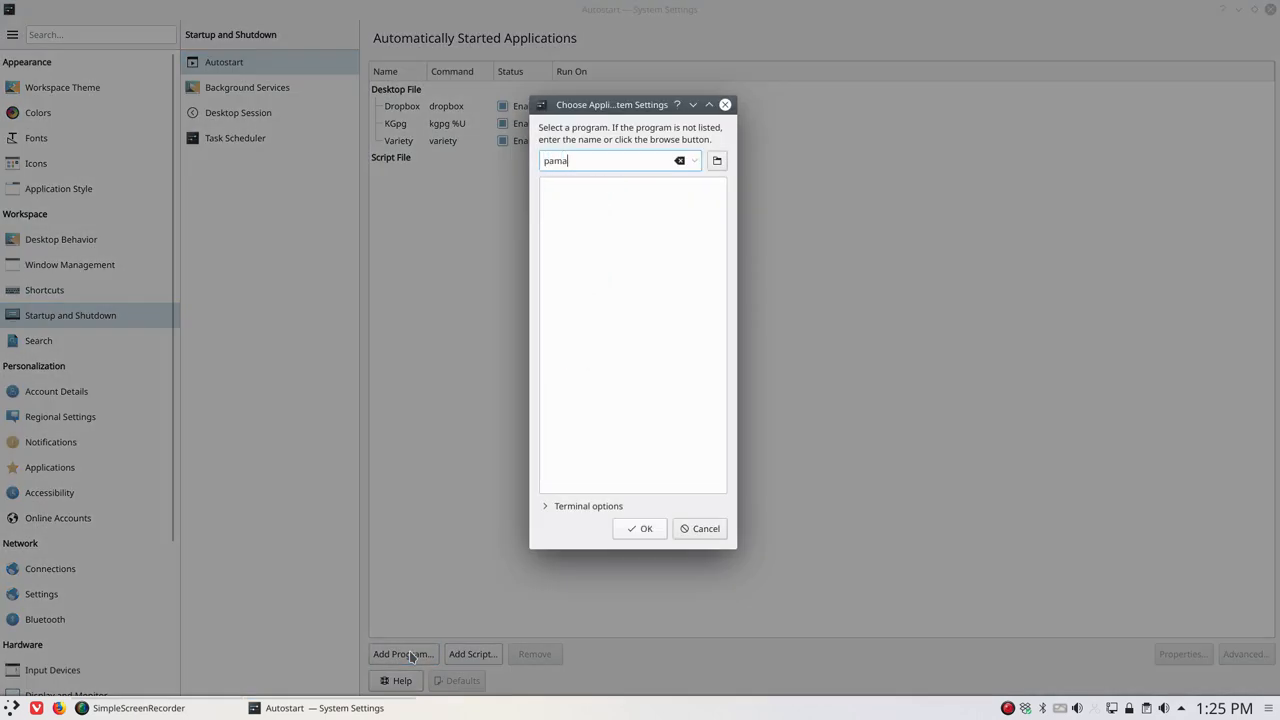
Step: Enter 'pamac-tray' in the program chooser to create its autostart entry
text(c-)
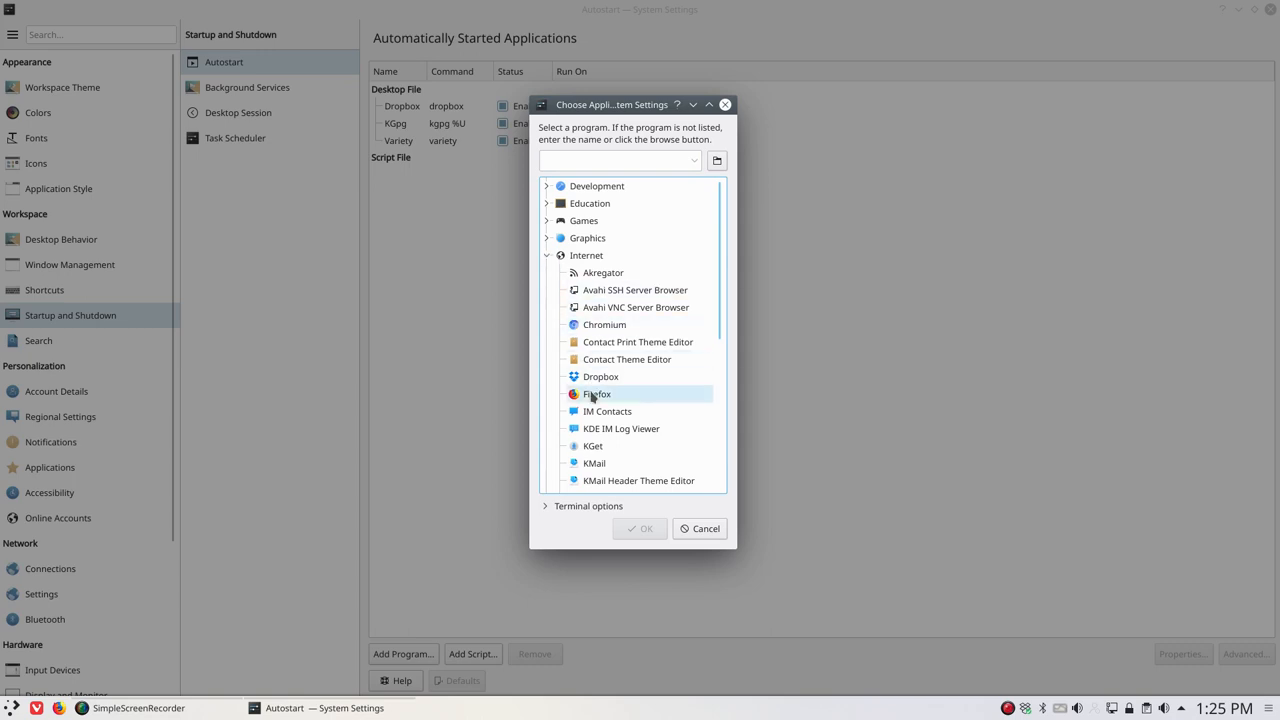
scroll(down, 3)
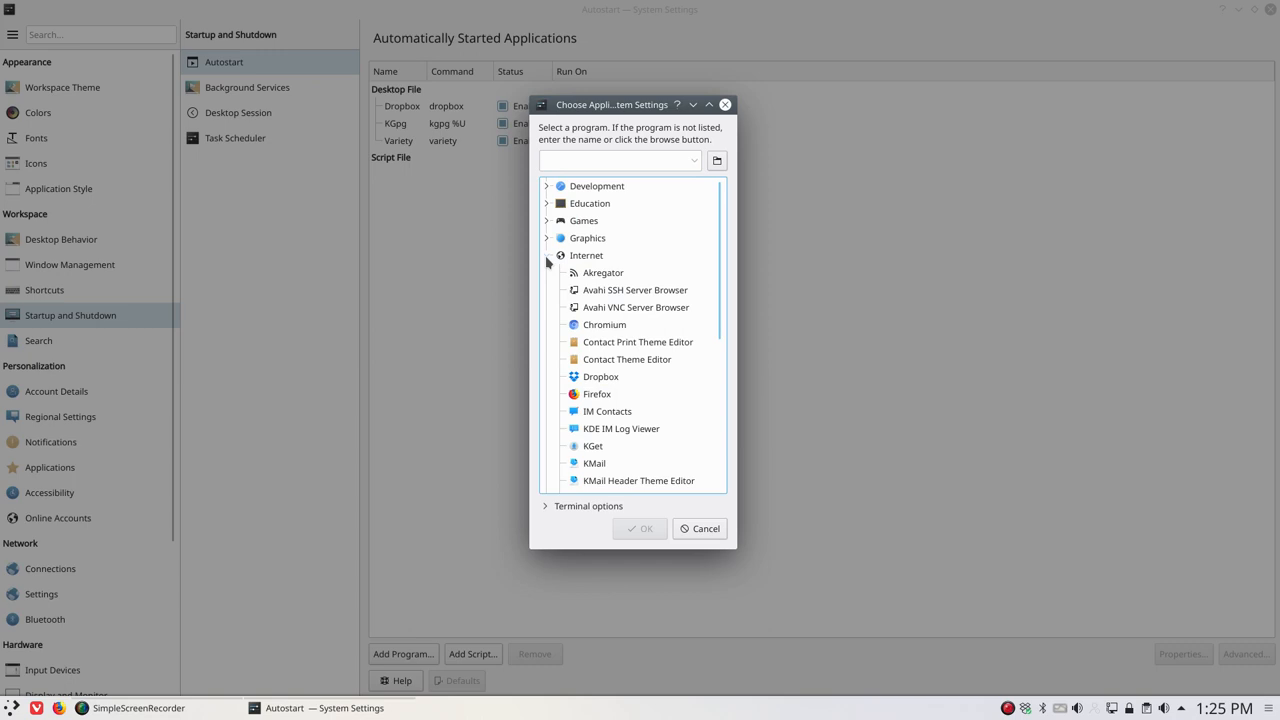
click(547, 255)
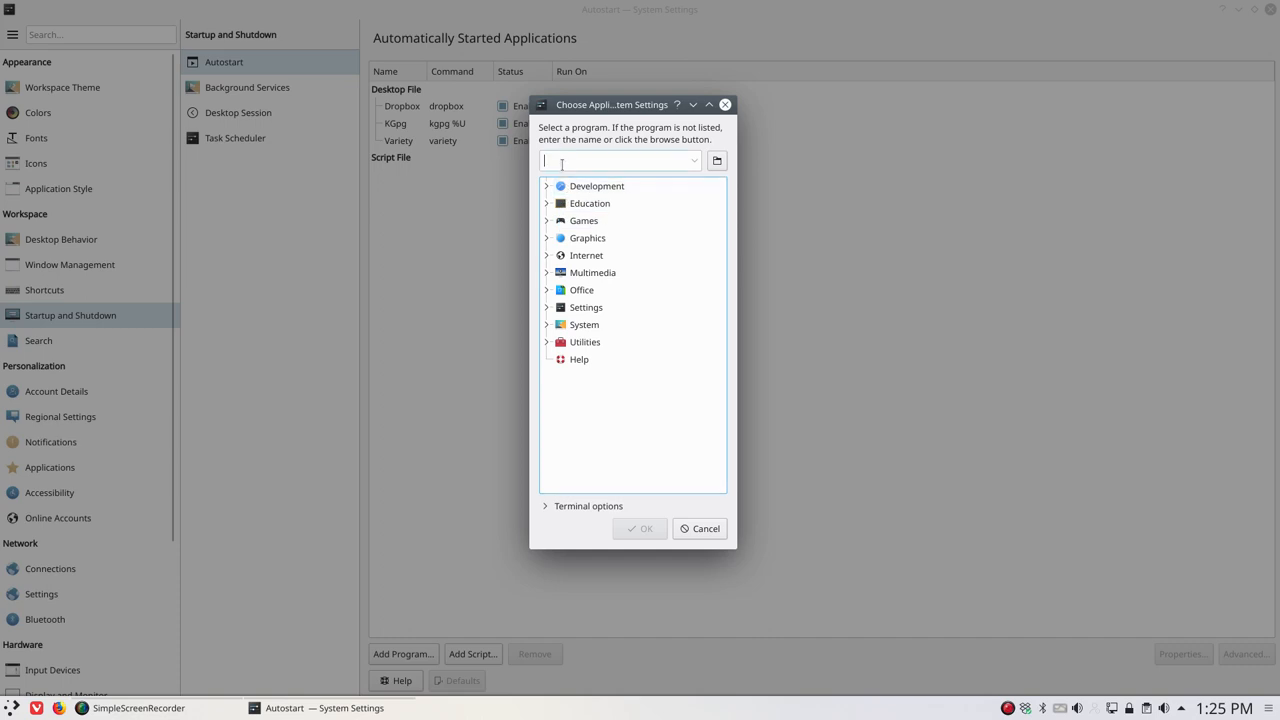
text(pamac)
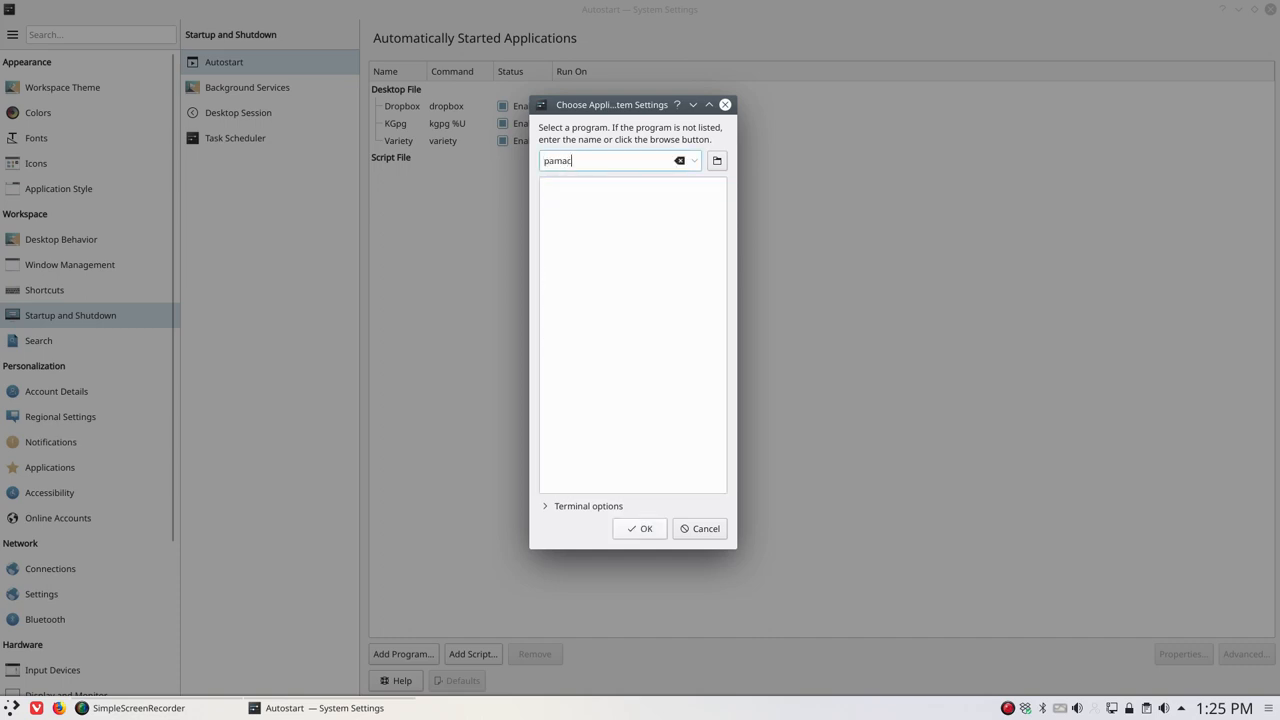
text(-tray)
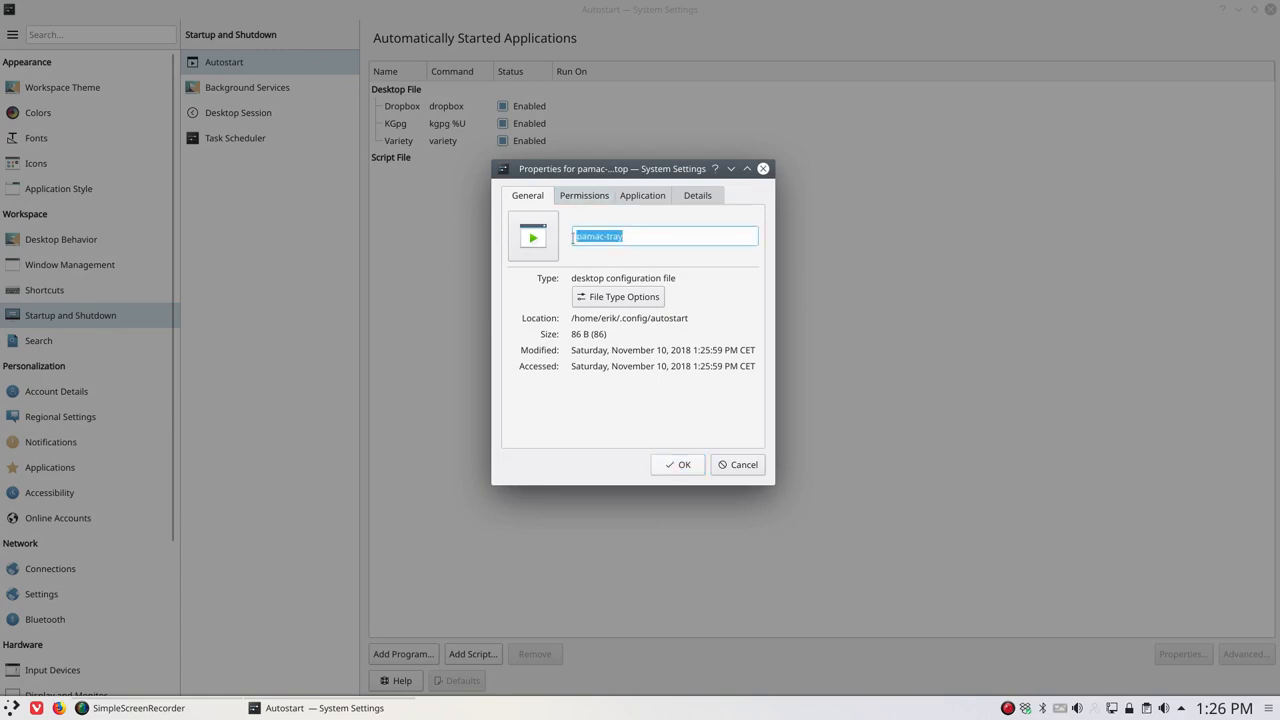
mouse_move(565, 280)
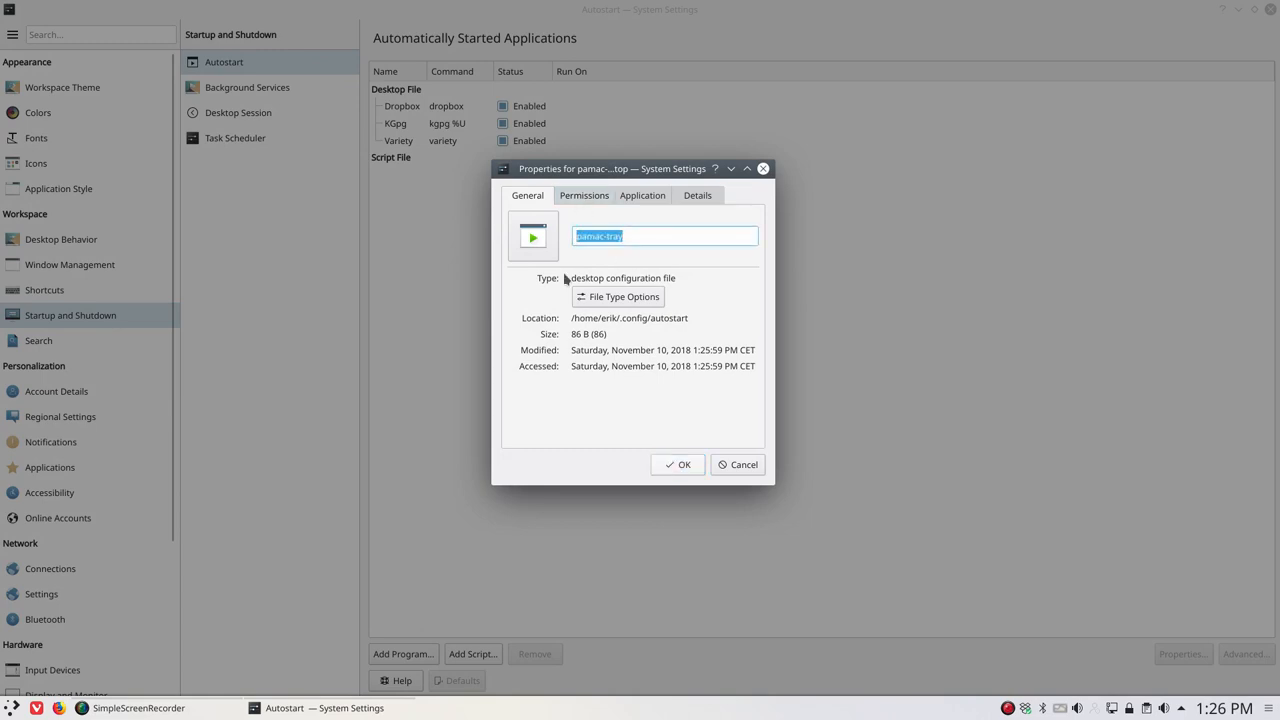
Step: Review the pamac-tray entry's Permissions, Application and Details tabs, then confirm it
click(584, 195)
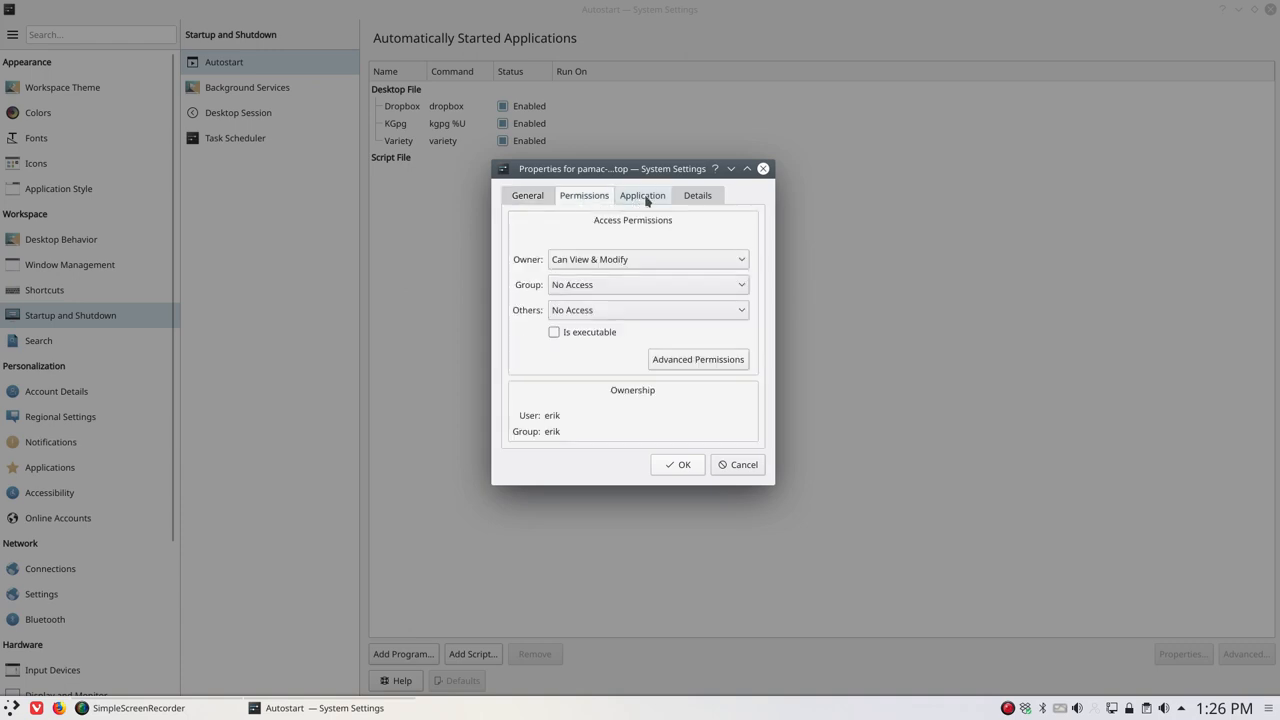
click(642, 195)
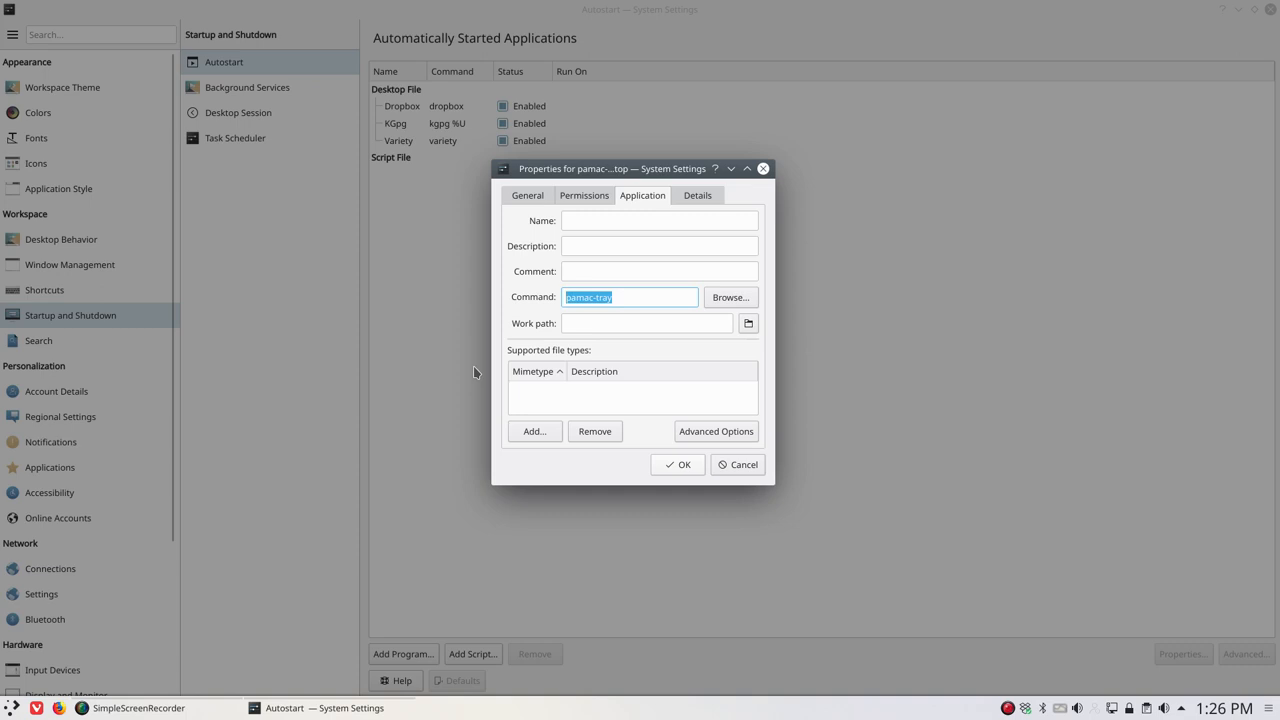
mouse_move(556, 349)
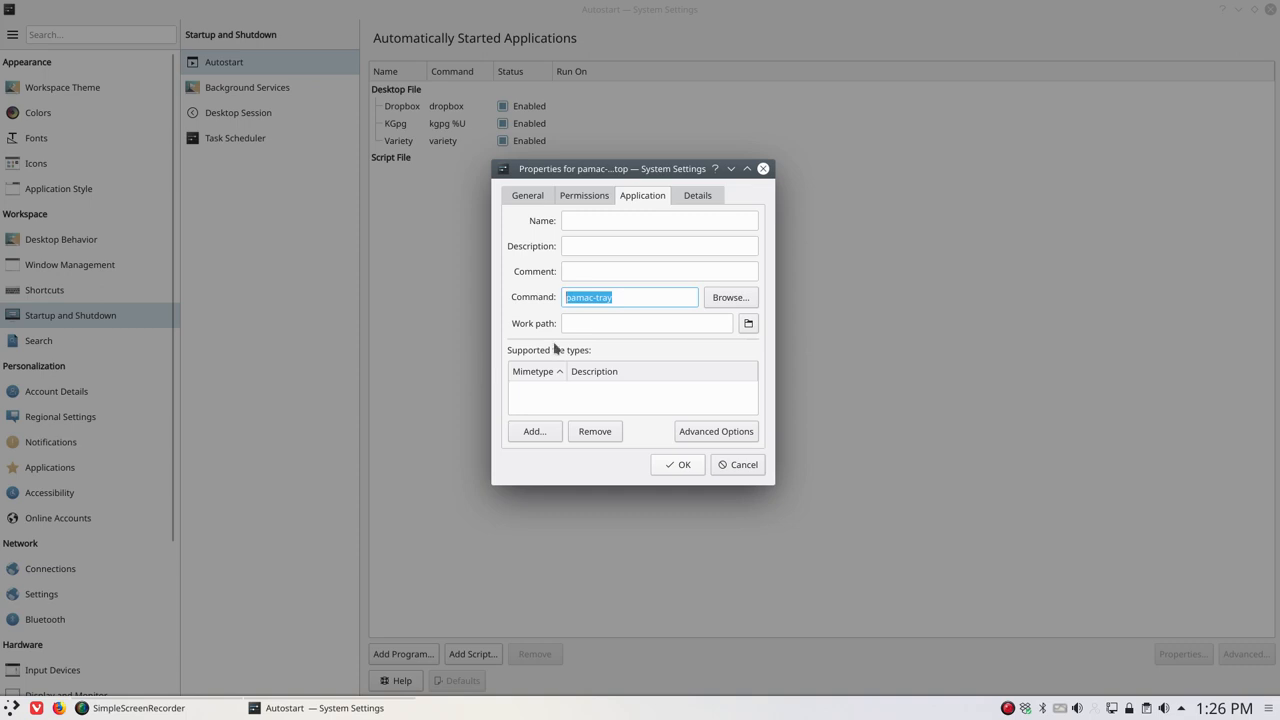
click(697, 195)
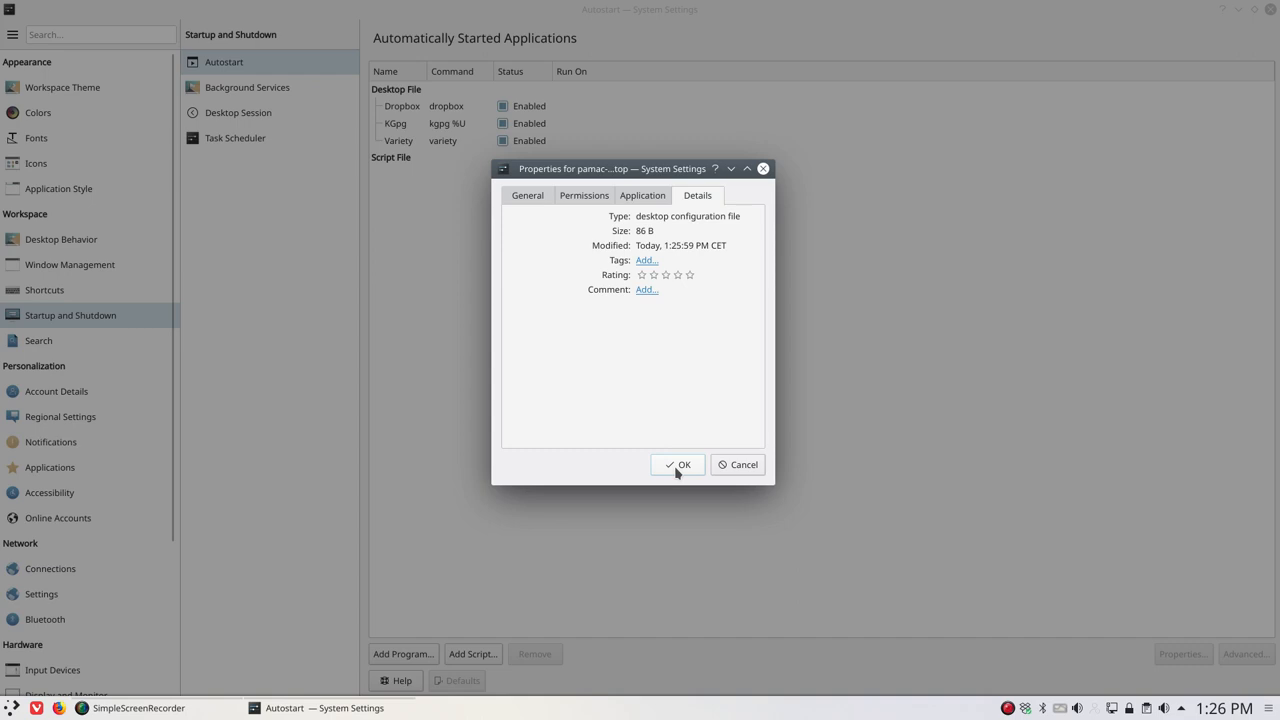
click(678, 464)
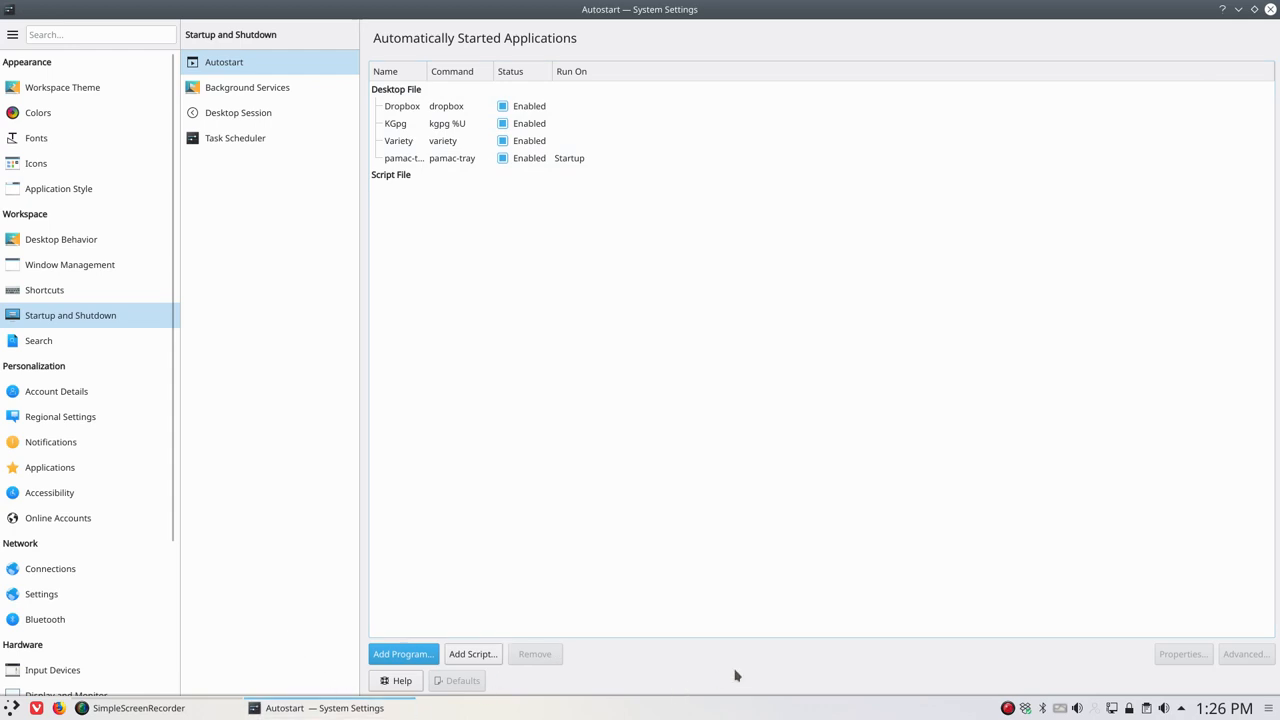
mouse_move(1137, 673)
text(pac)
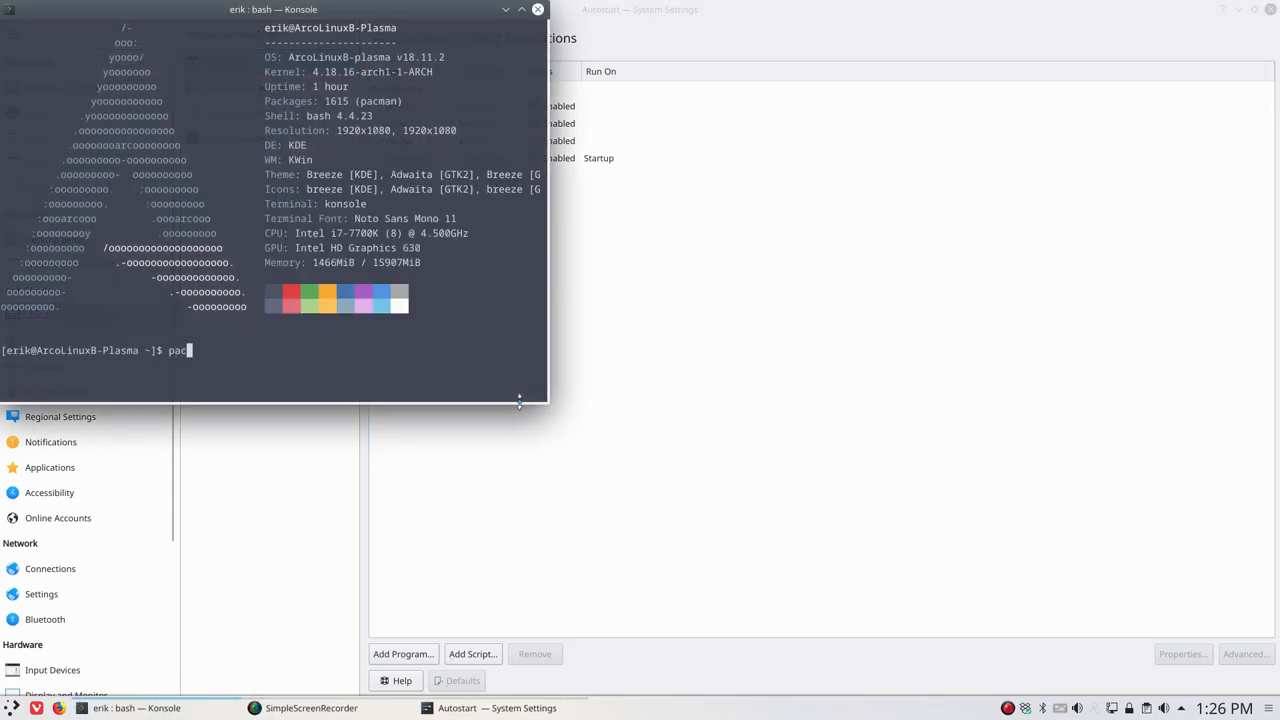
Step: Run 'pamac-tray &' as a background job and clear the windows off the desktop
text(m)
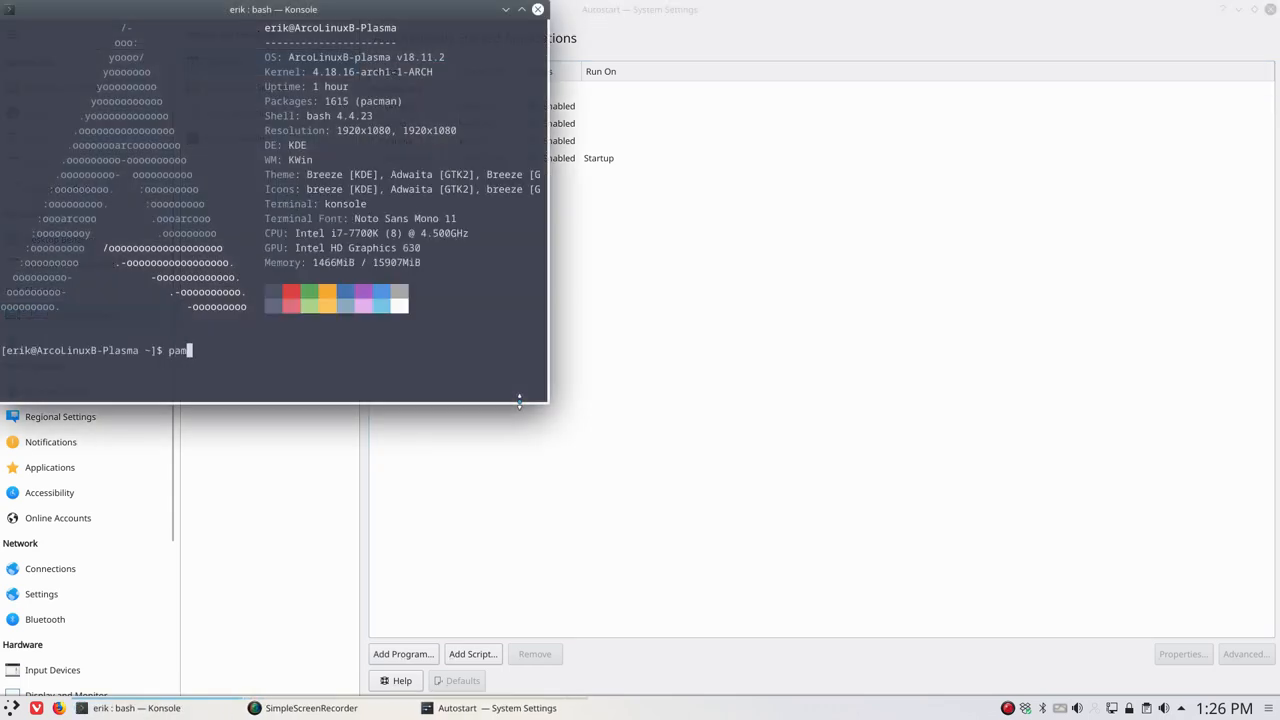
text(ac-tray &)
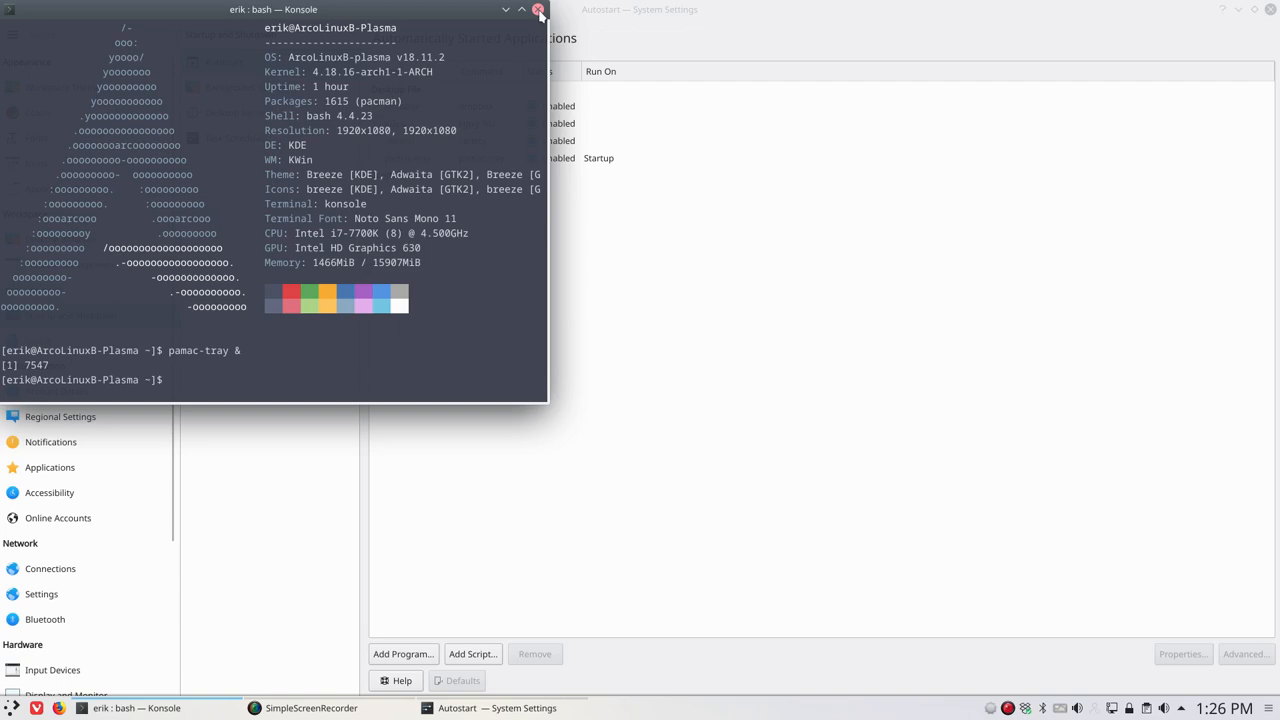
click(539, 9)
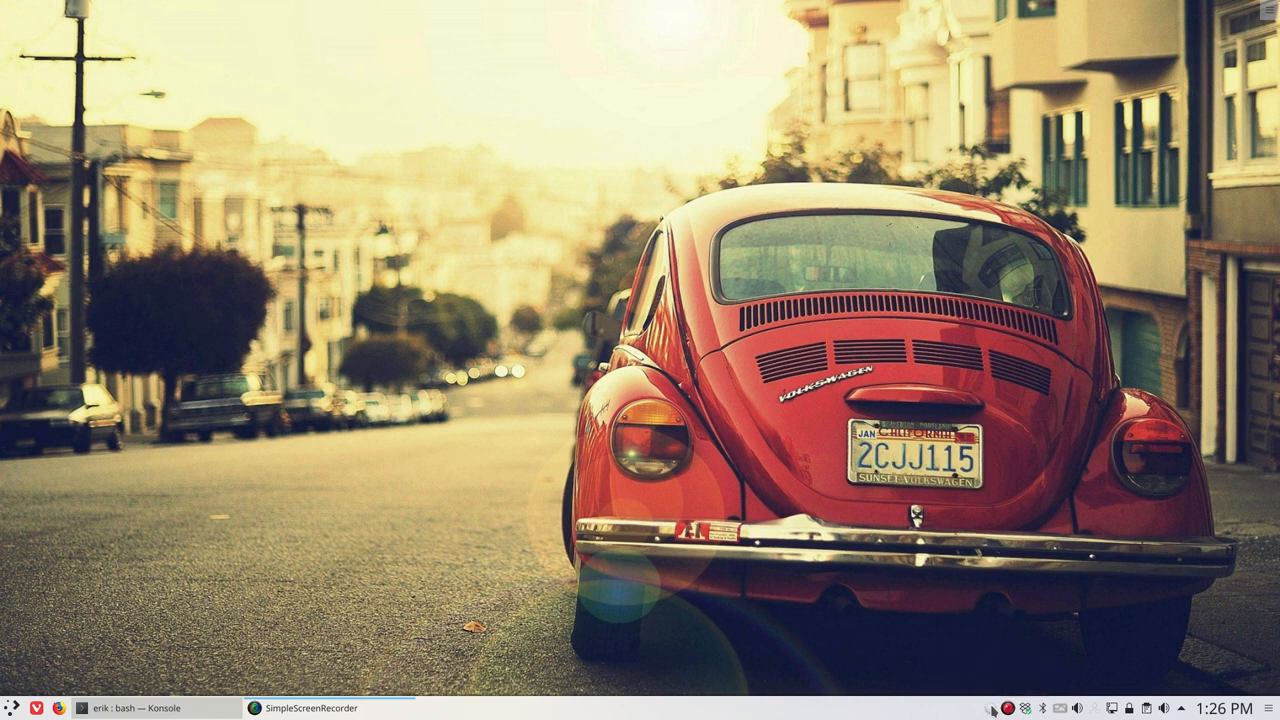
mouse_move(992, 707)
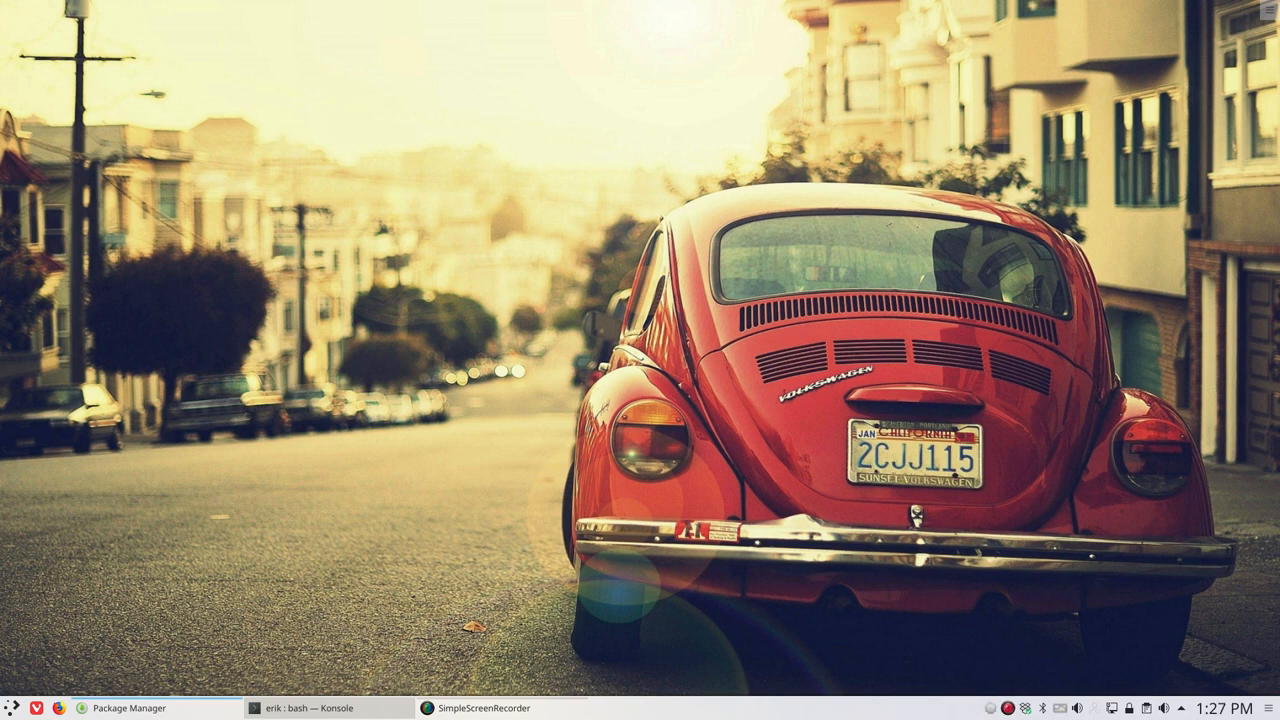
Step: Reopen the Package Manager from the pamac-tray icon in the system tray
click(117, 707)
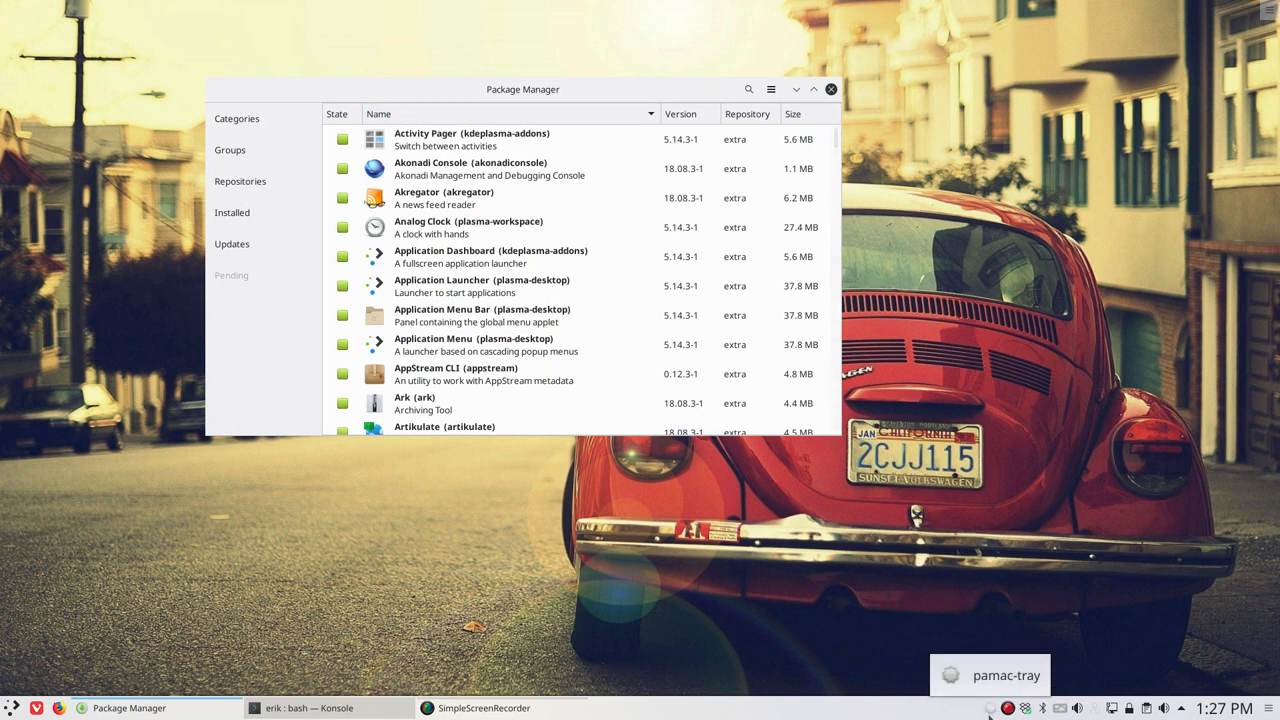
mouse_move(948, 582)
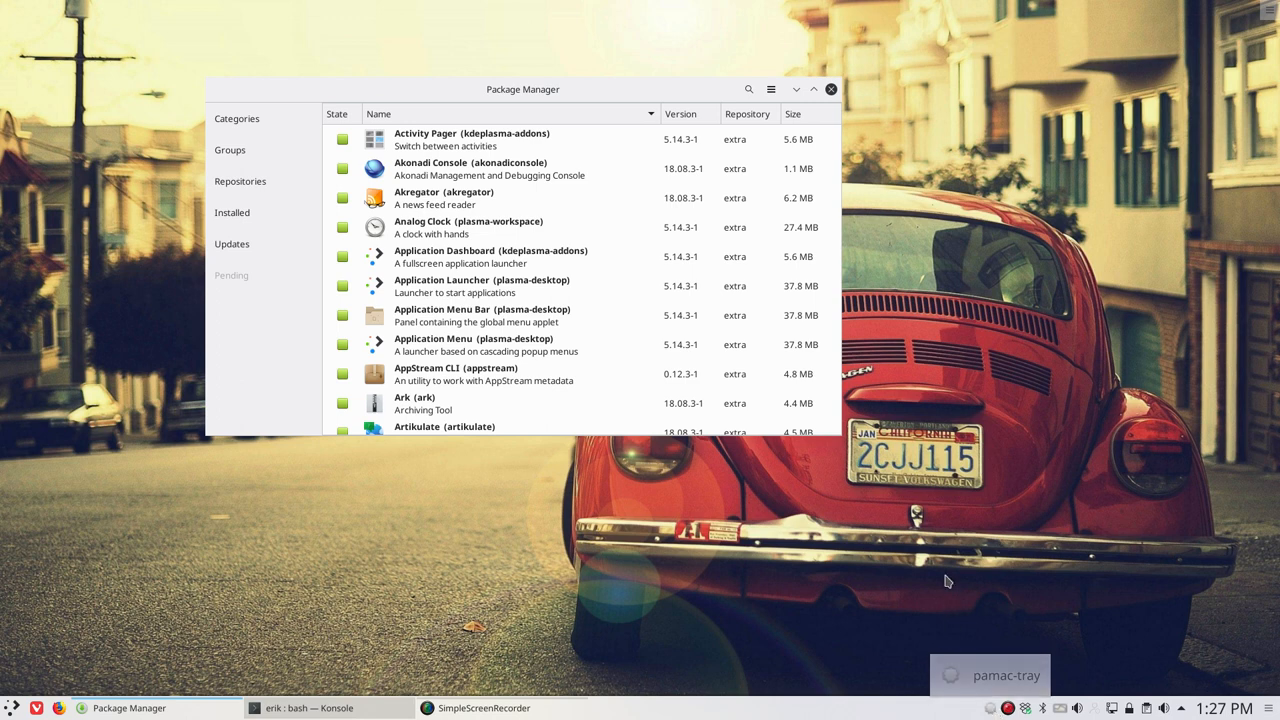
mouse_move(958, 655)
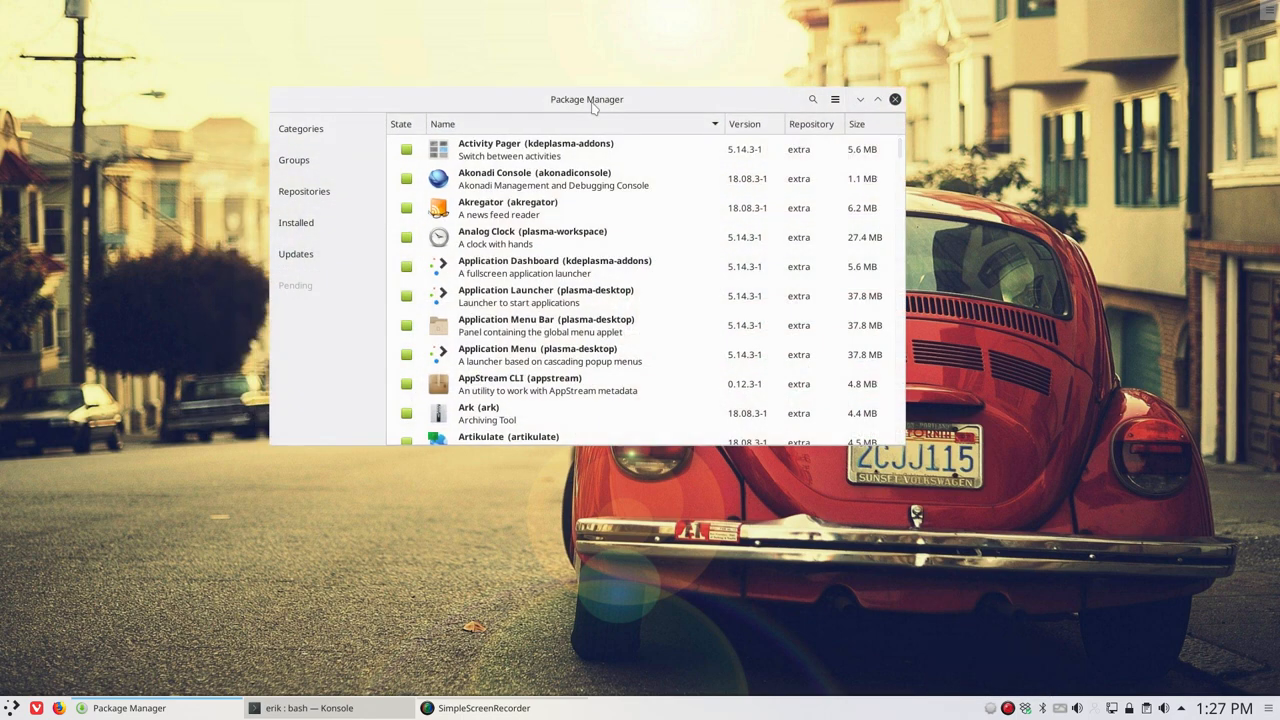
mouse_move(637, 108)
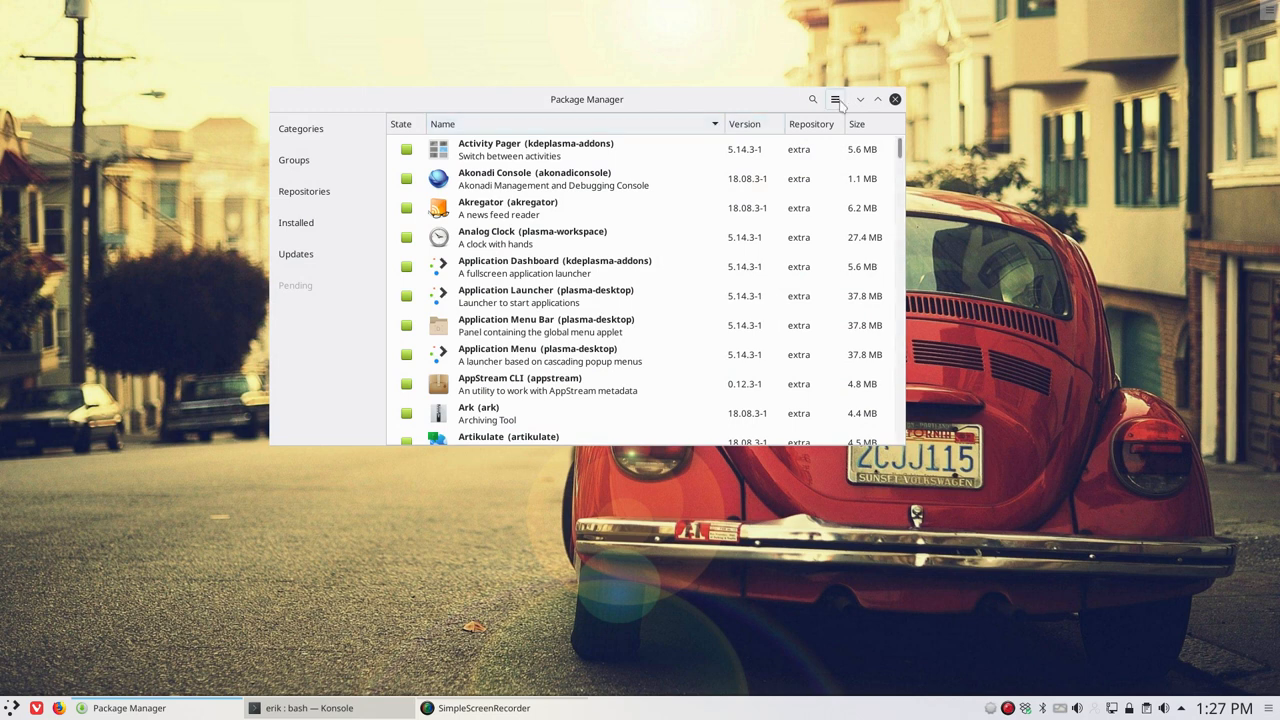
Step: Open Pamac's main menu to reach Preferences
click(836, 99)
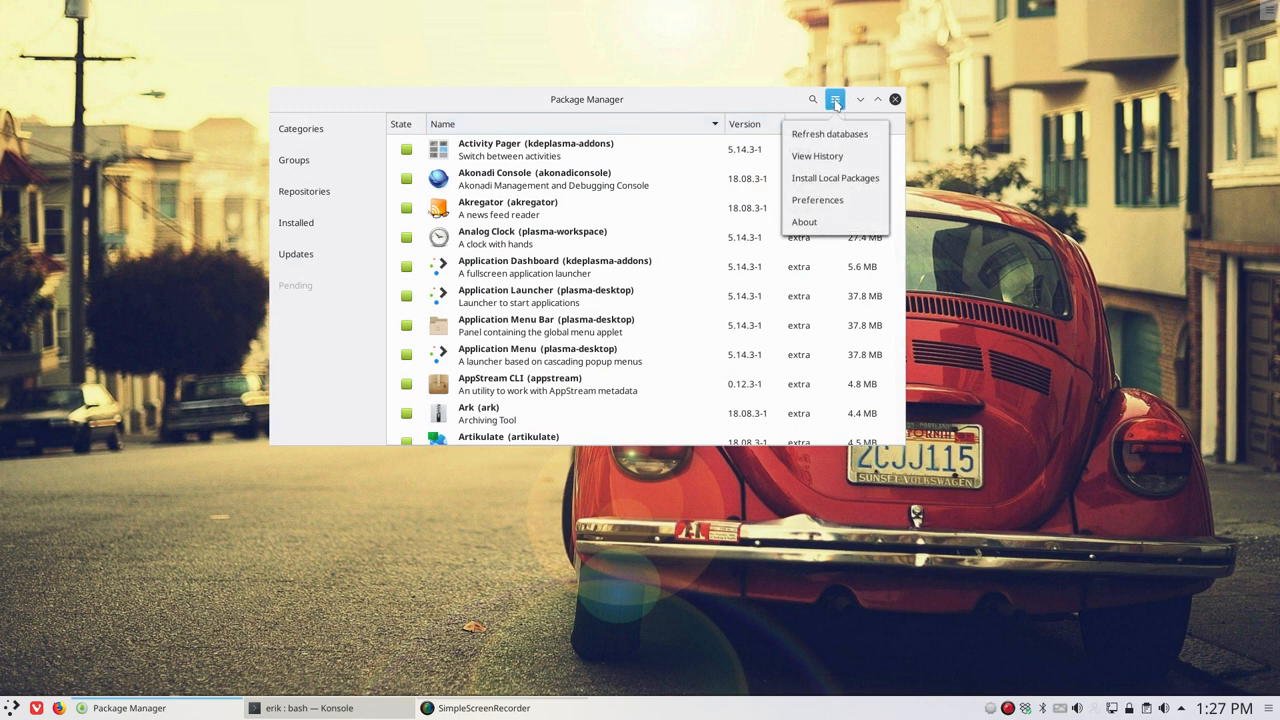
mouse_move(817, 156)
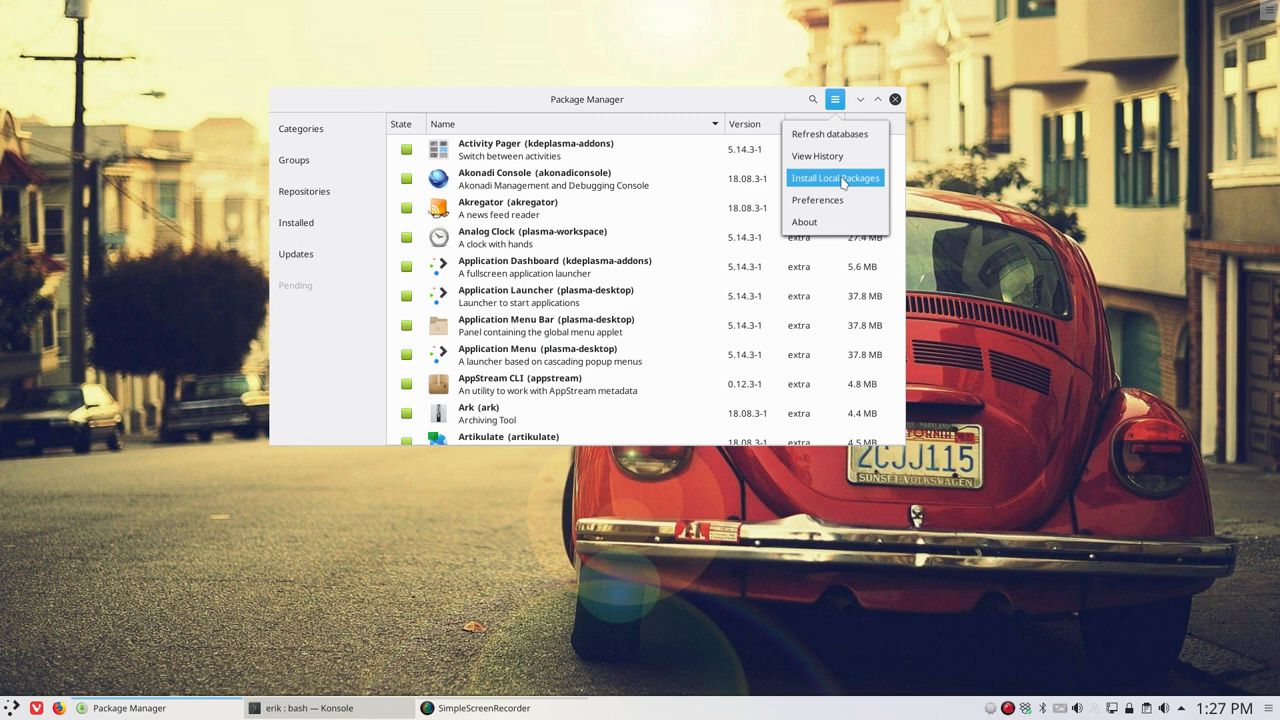
mouse_move(817, 200)
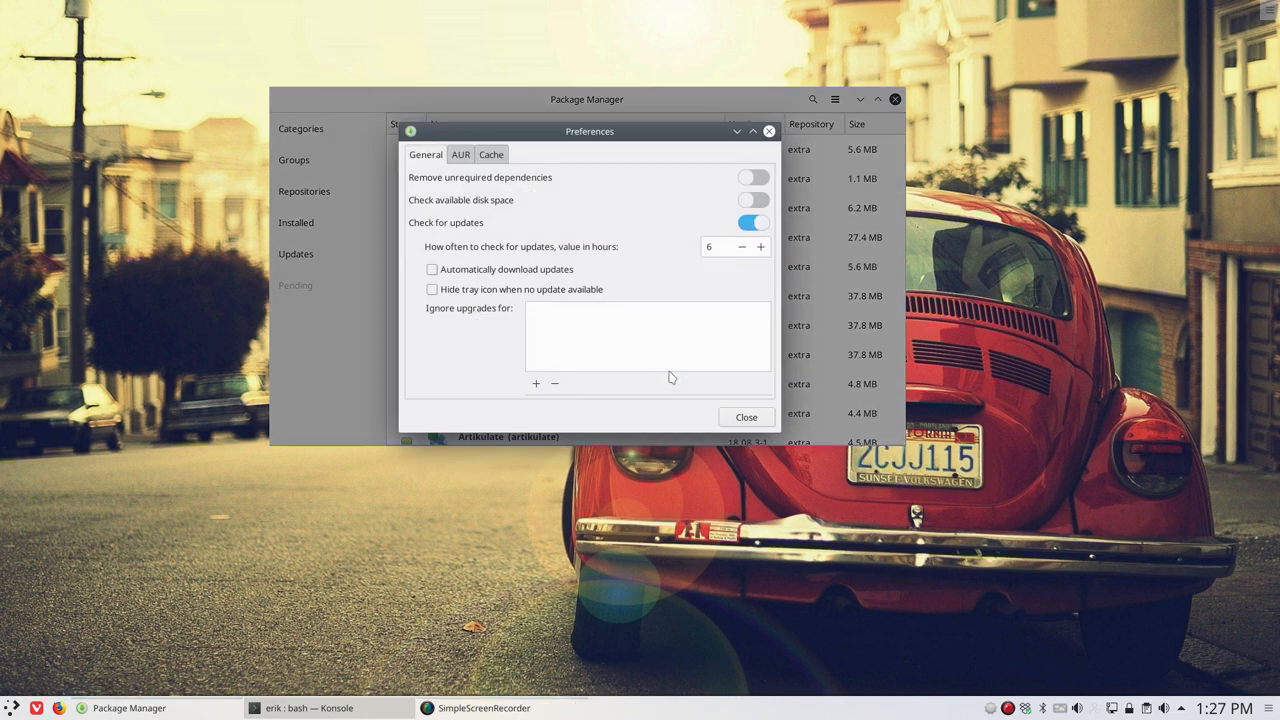
Step: Set Pamac to check for updates every 24 hours and download them automatically
drag(590, 131, 705, 152)
text(24)
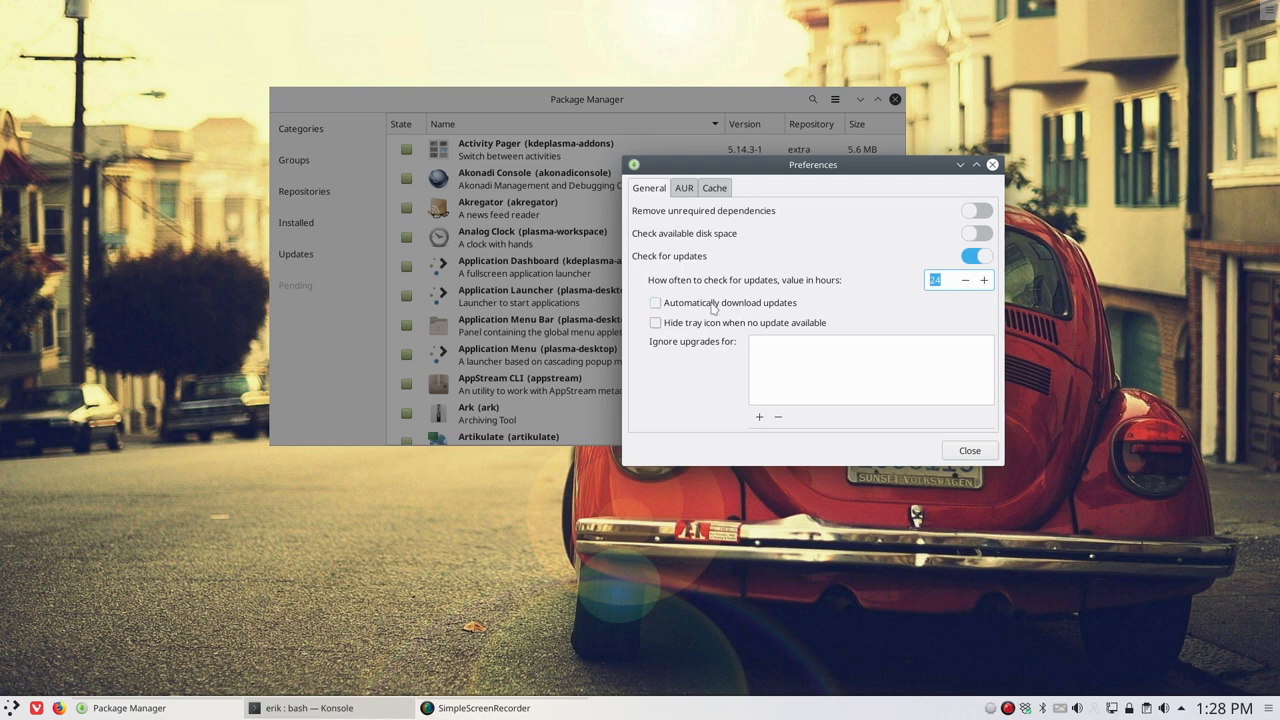
click(655, 302)
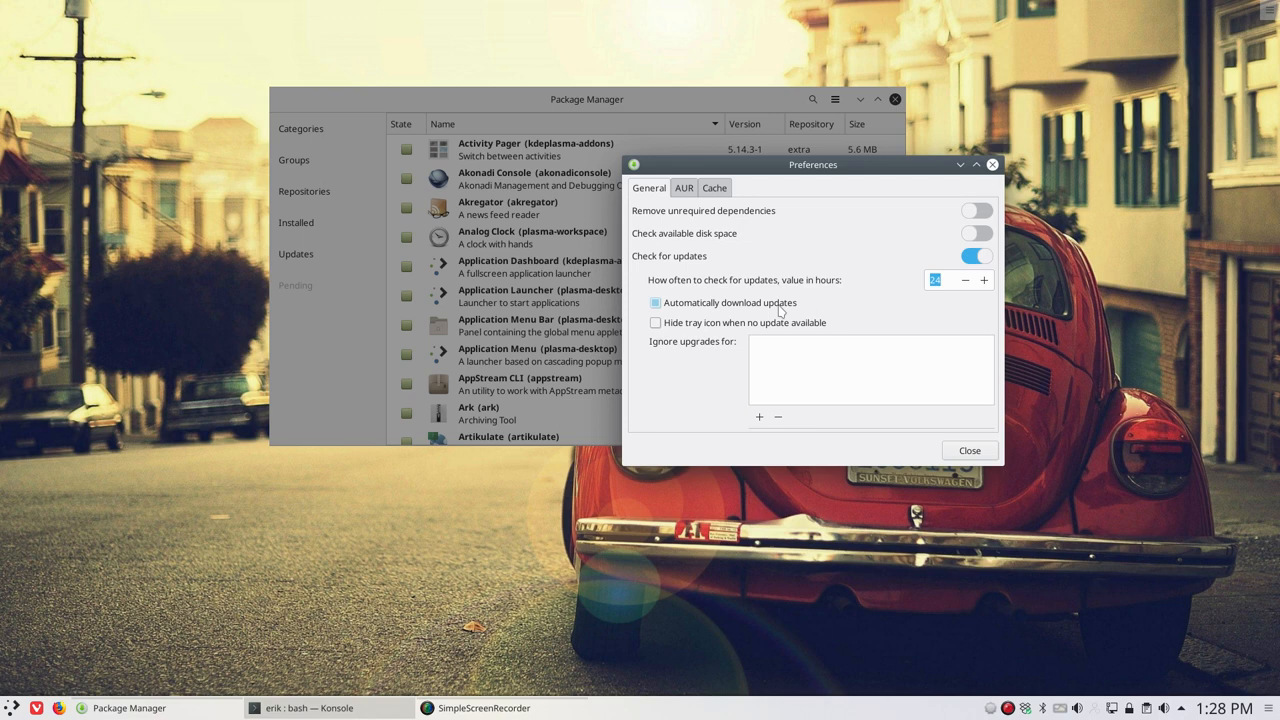
click(656, 302)
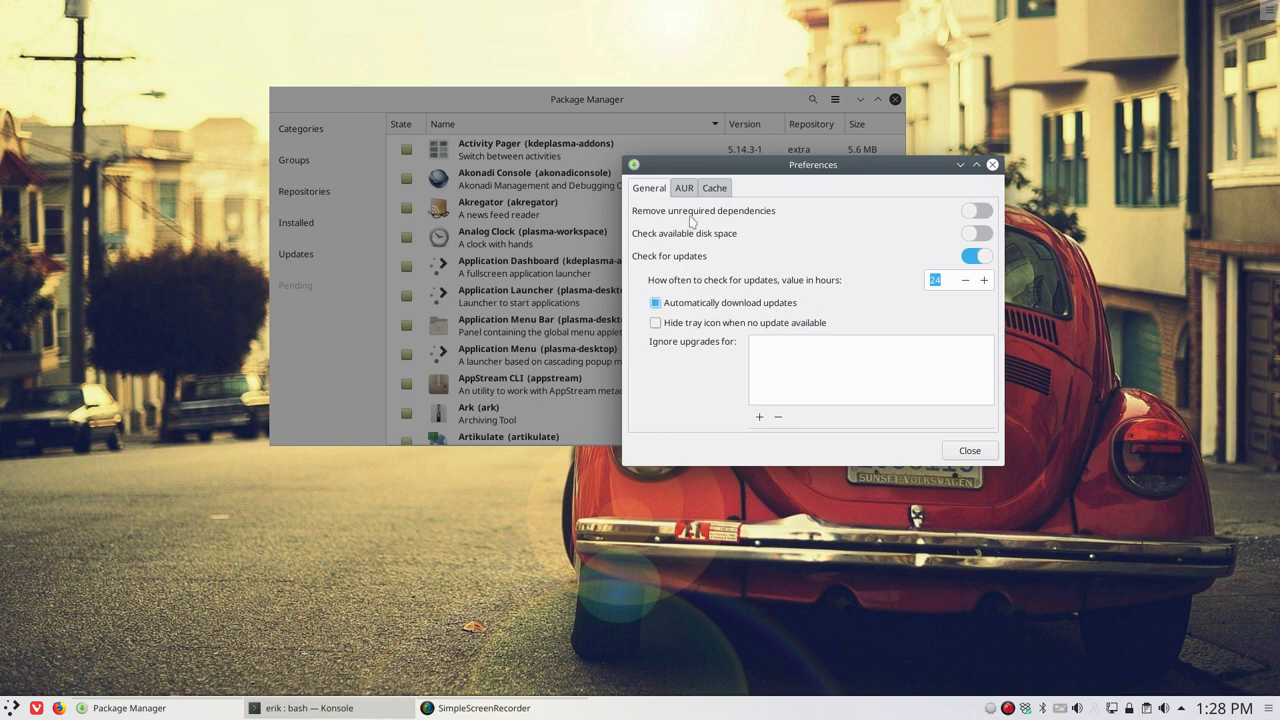
Step: On the AUR tab, enable AUR support and checking for AUR updates
click(684, 188)
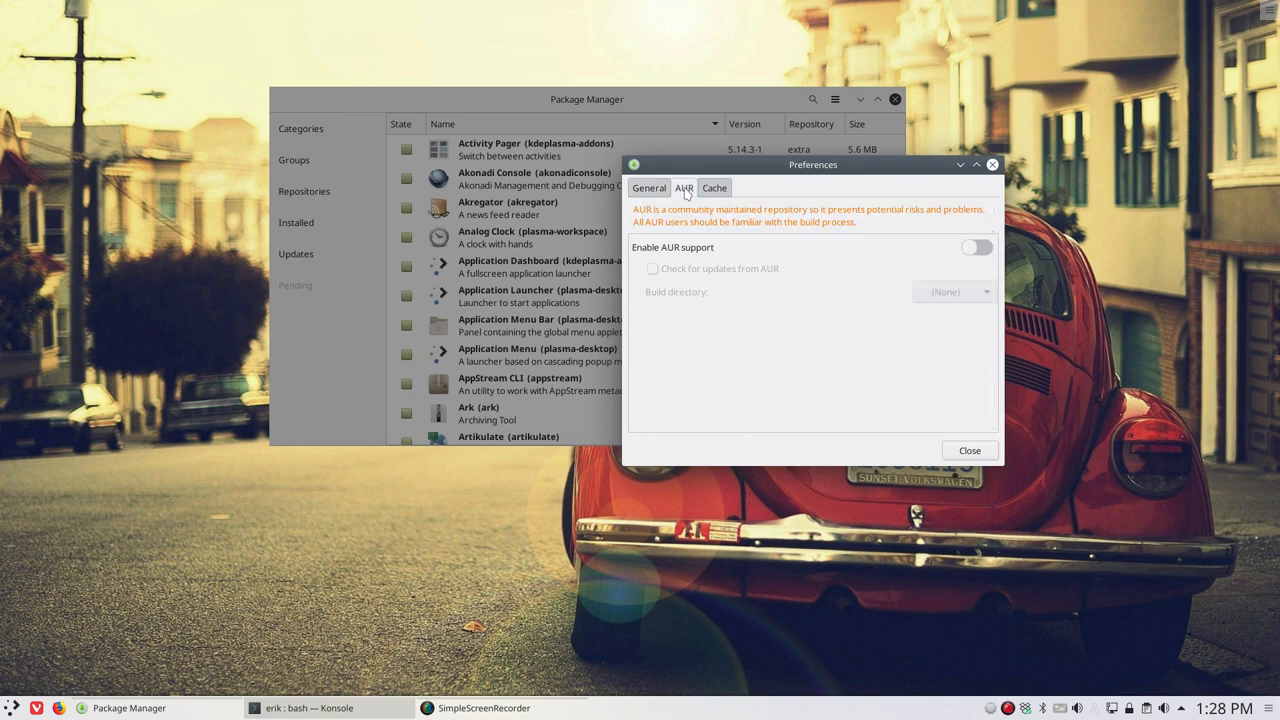
mouse_move(682, 228)
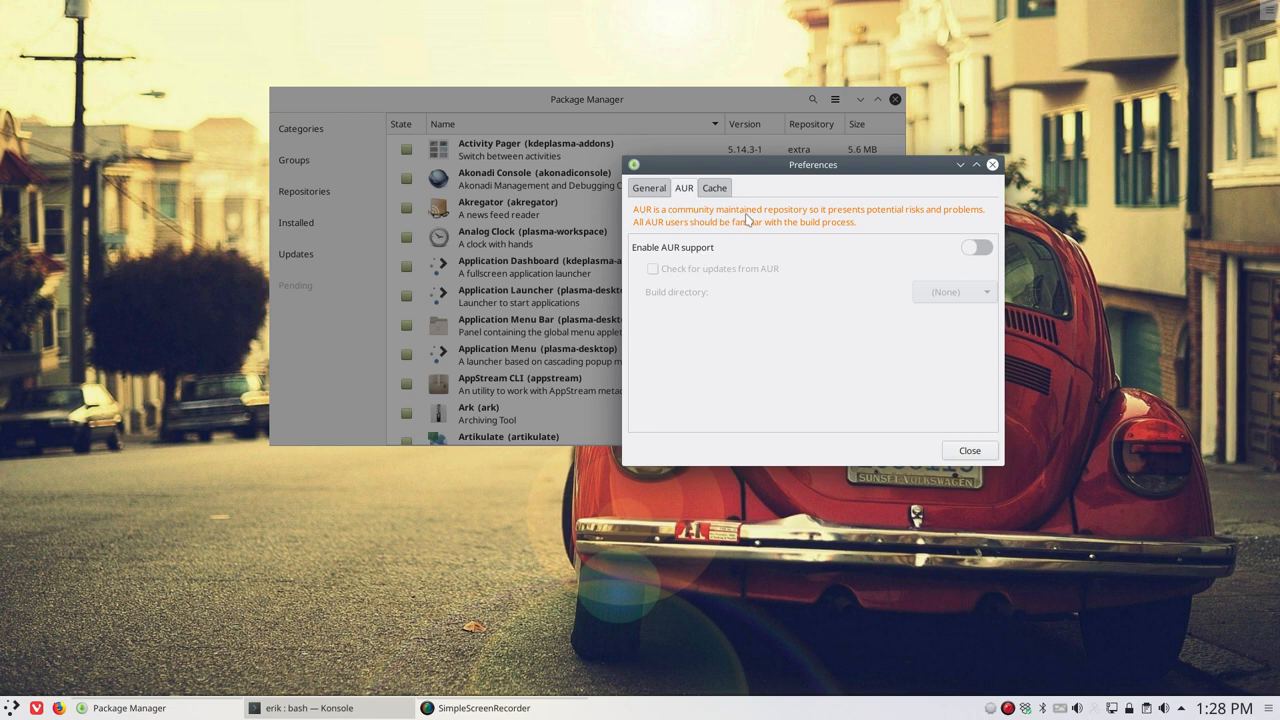
mouse_move(902, 218)
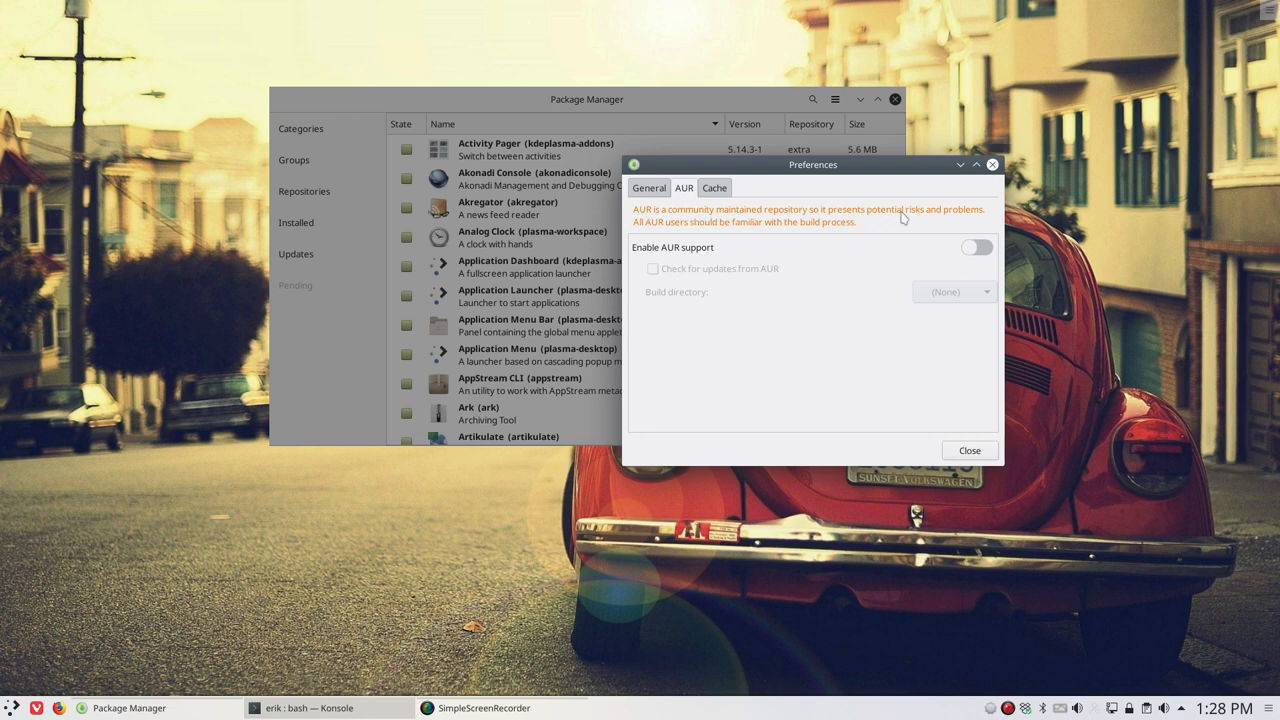
mouse_move(678, 231)
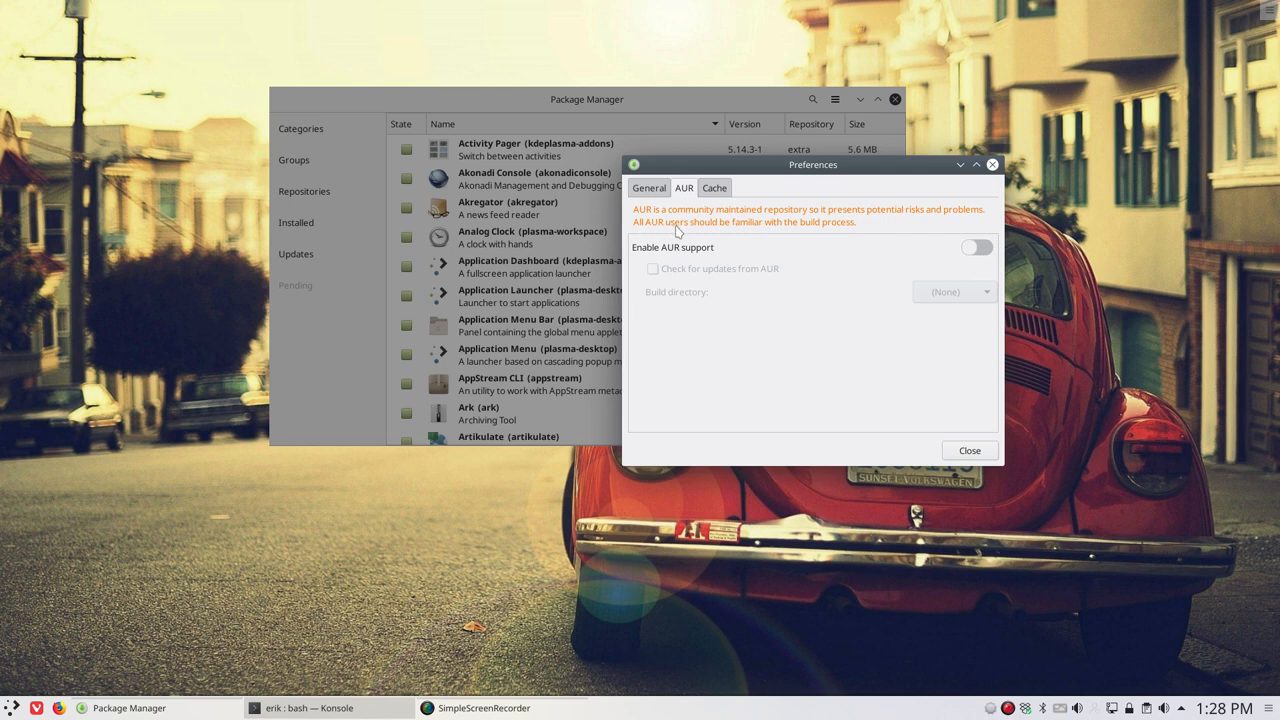
mouse_move(795, 233)
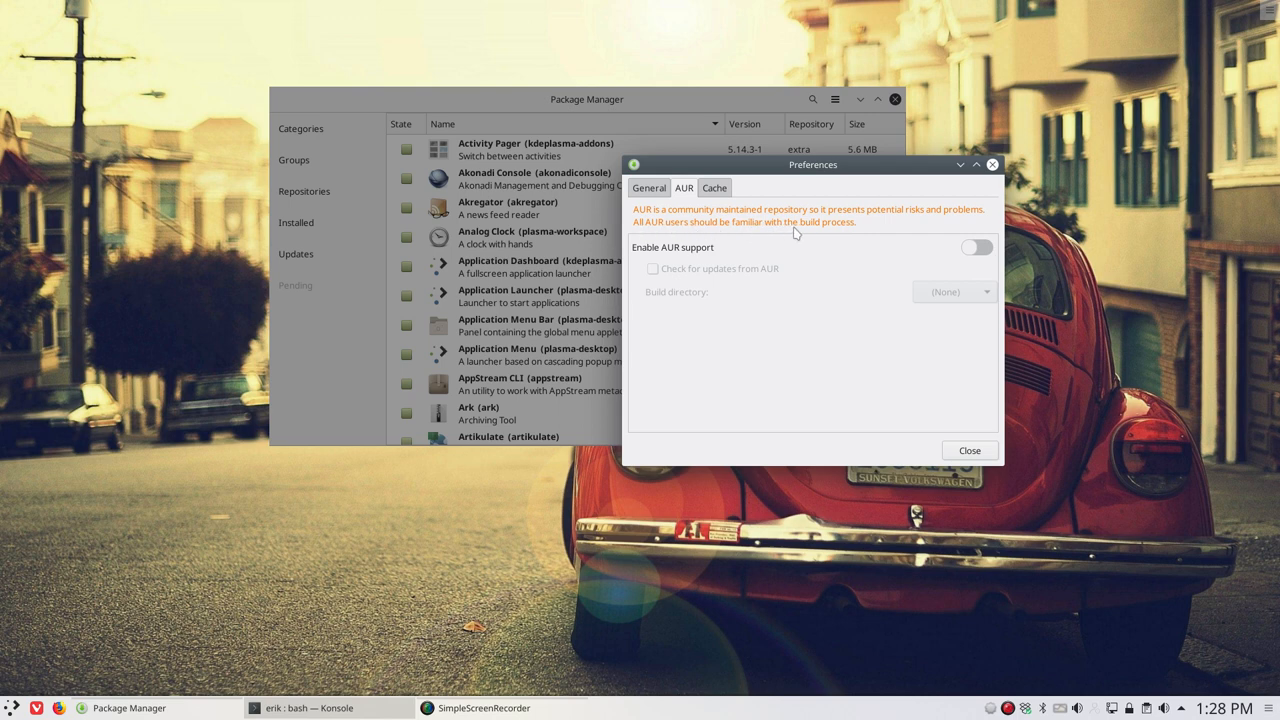
mouse_move(810, 232)
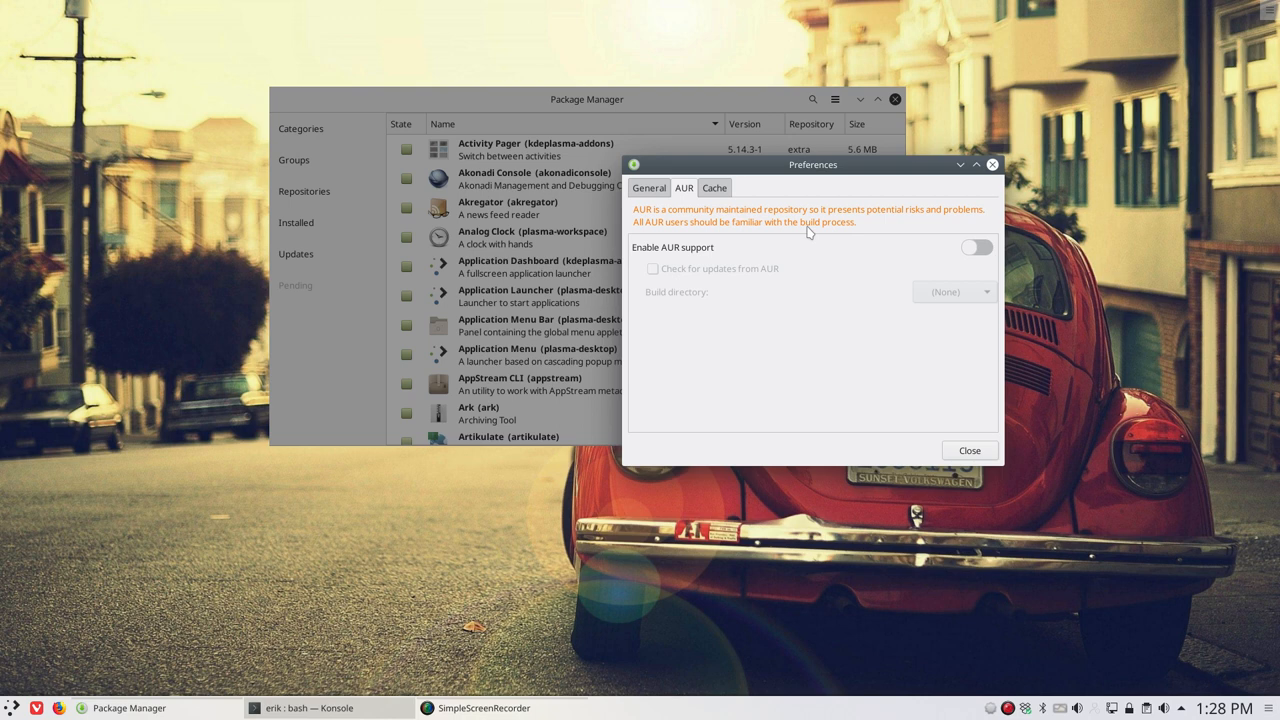
mouse_move(838, 241)
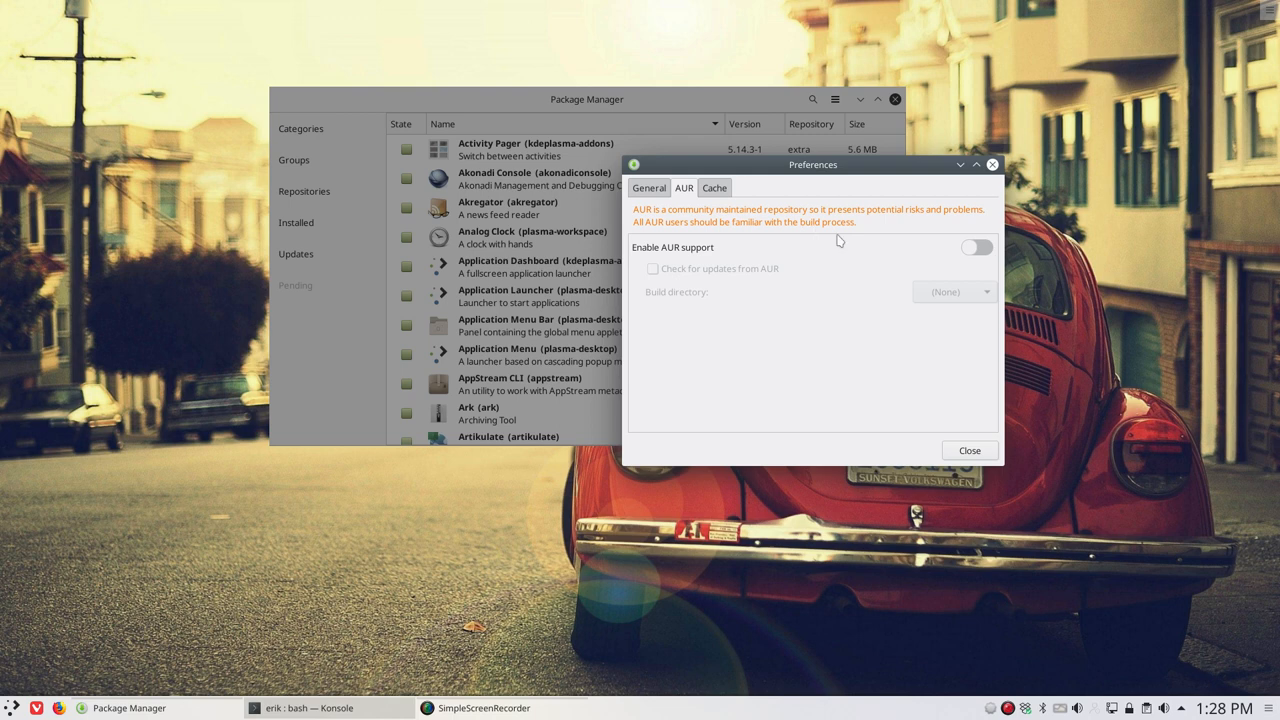
click(975, 247)
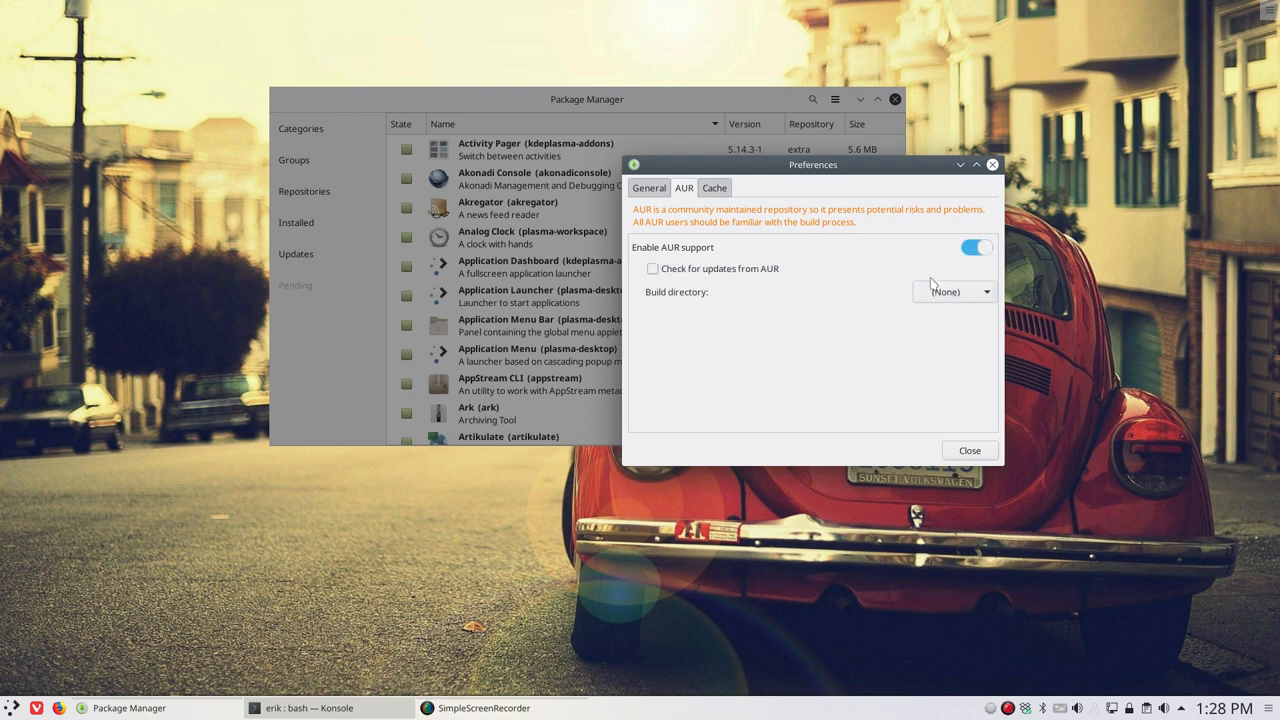
mouse_move(858, 280)
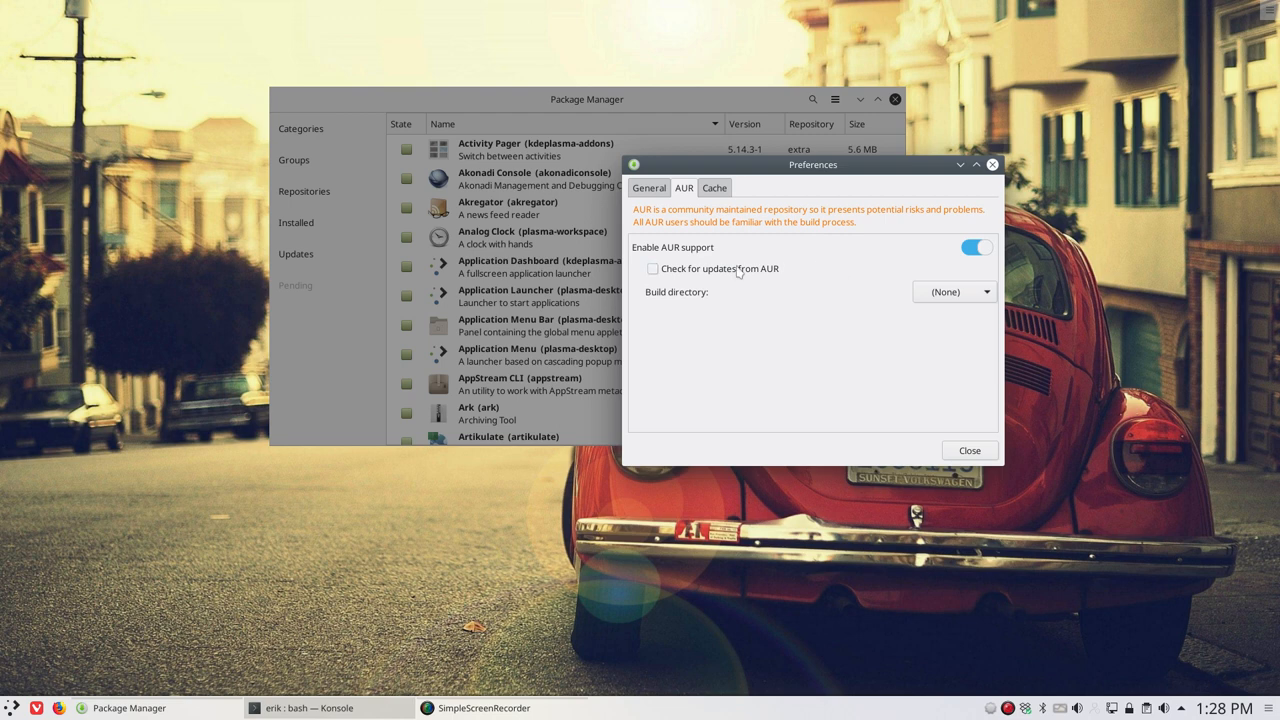
click(652, 268)
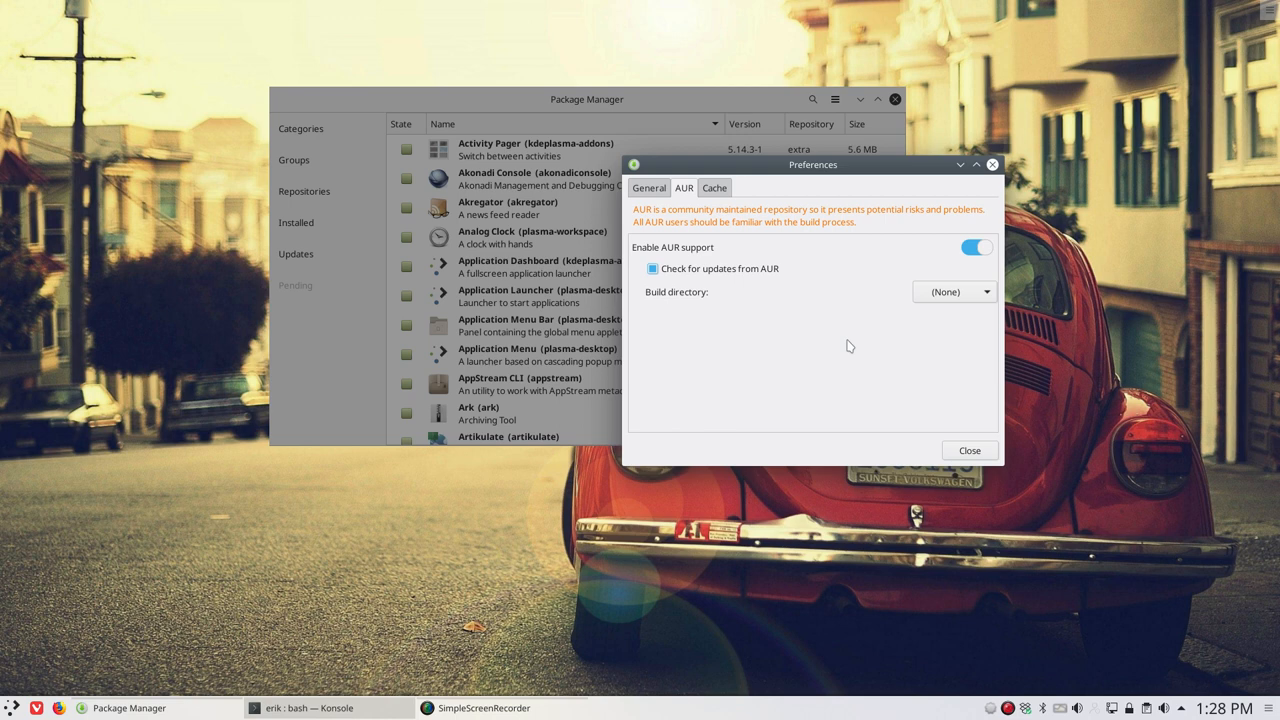
Step: Review the Cache options, then return through AUR to the General preferences
click(714, 188)
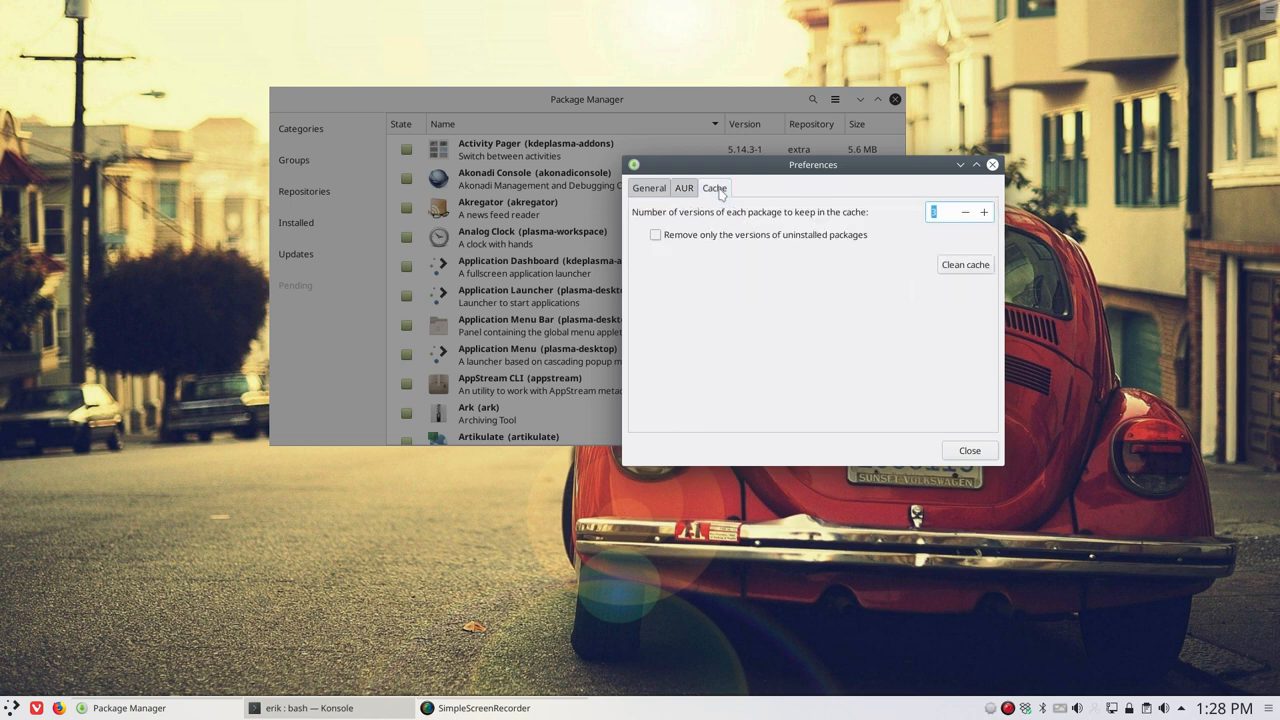
mouse_move(936, 230)
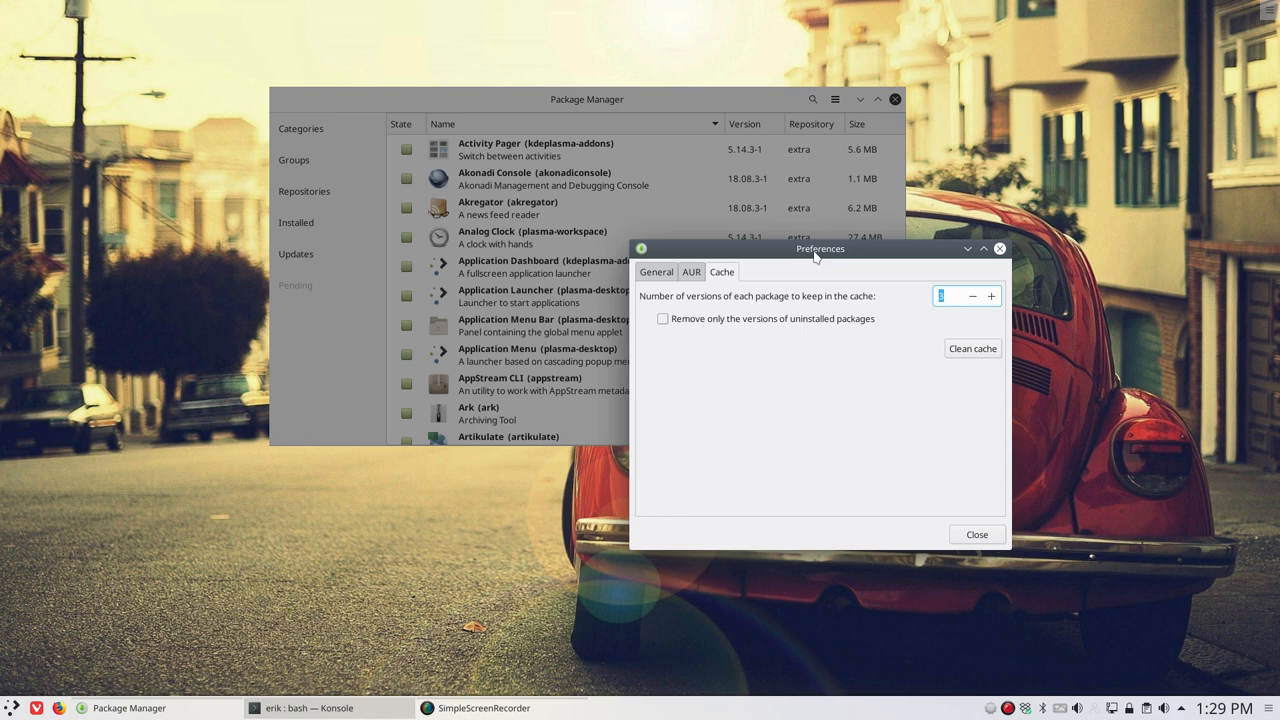
mouse_move(721, 308)
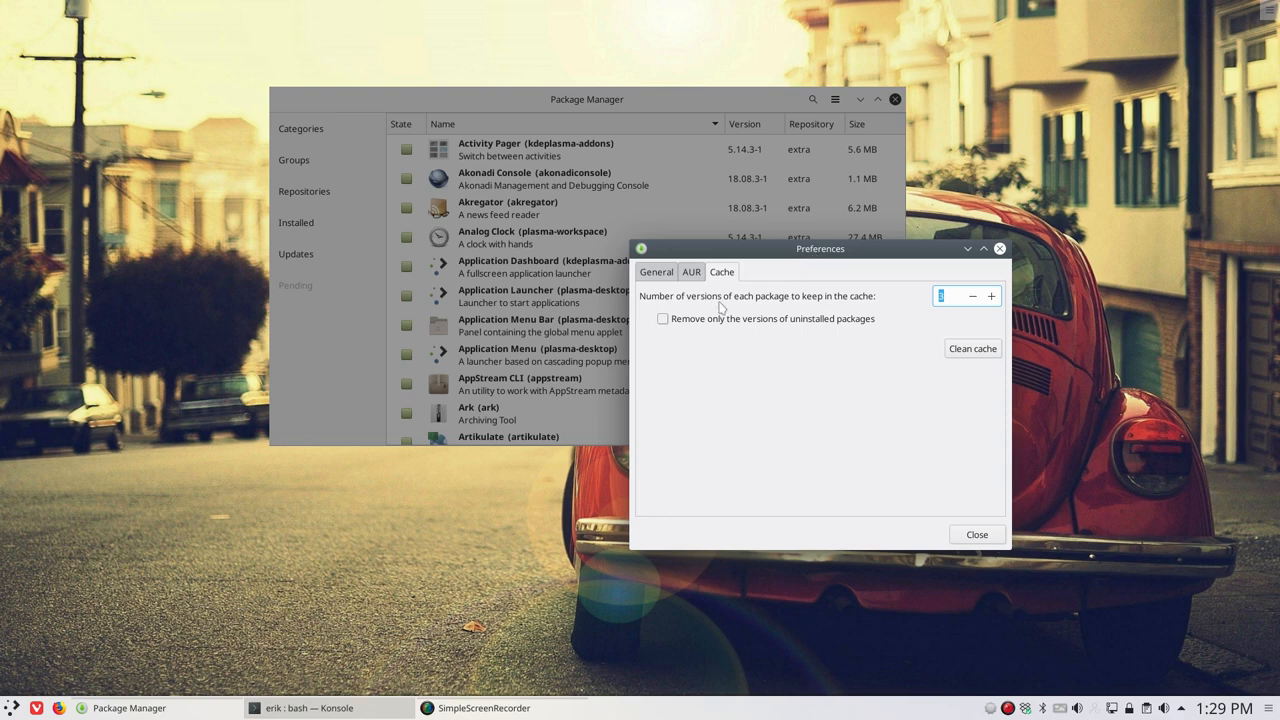
mouse_move(788, 307)
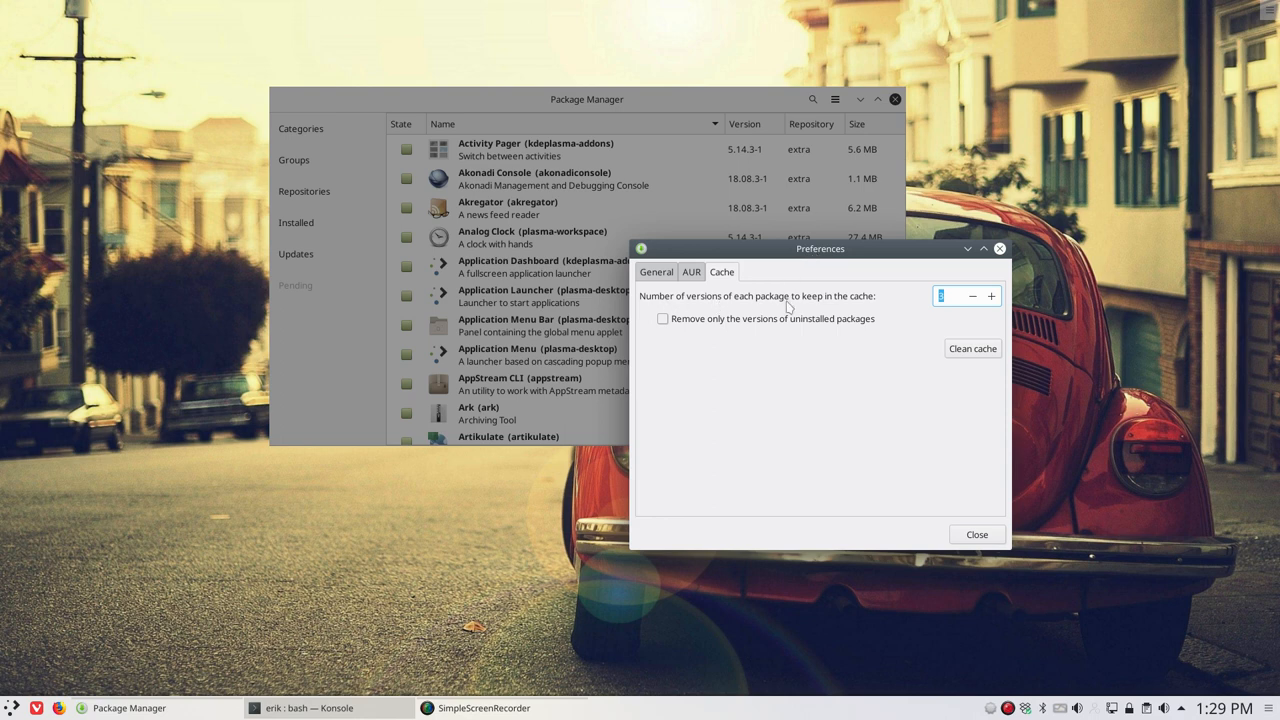
mouse_move(972, 348)
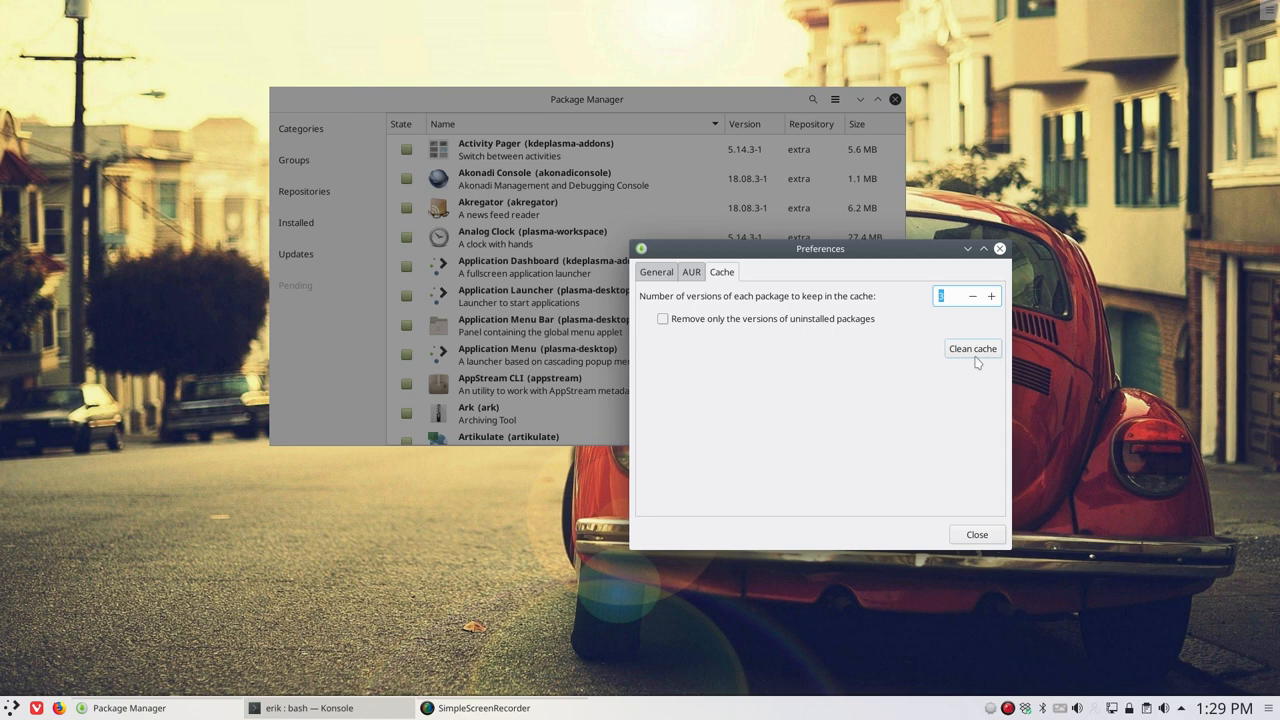
click(691, 271)
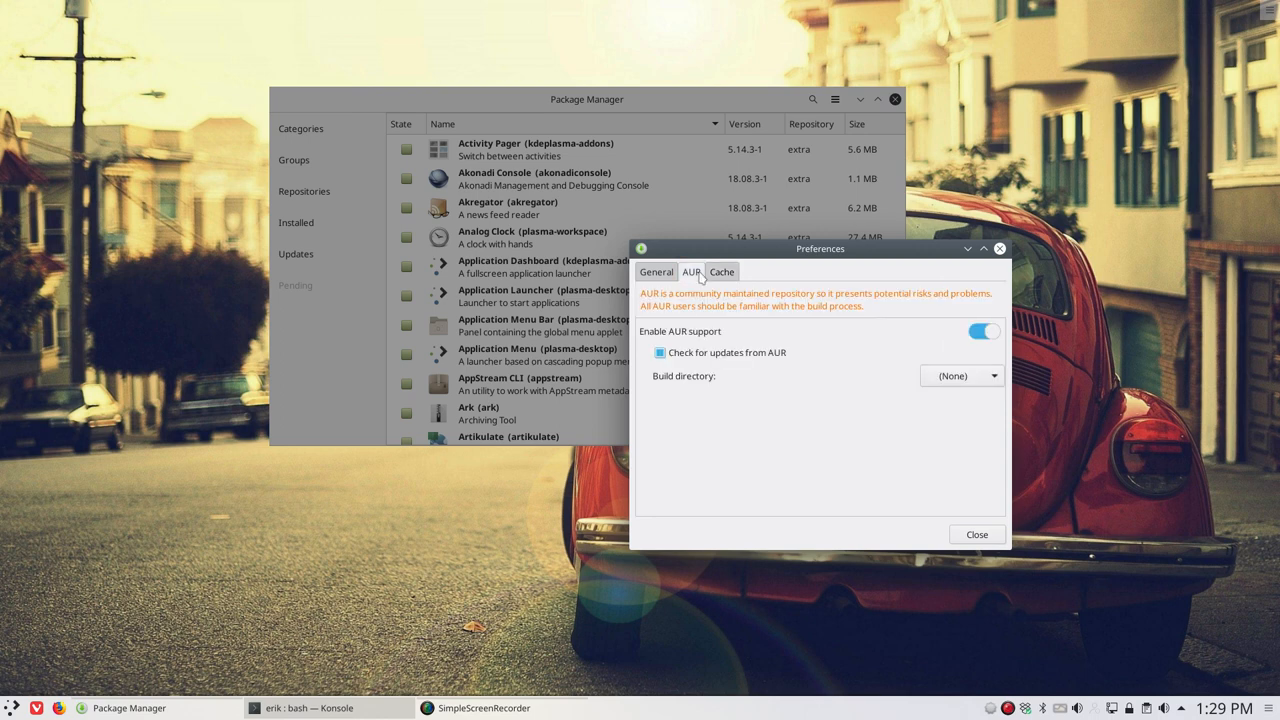
click(656, 272)
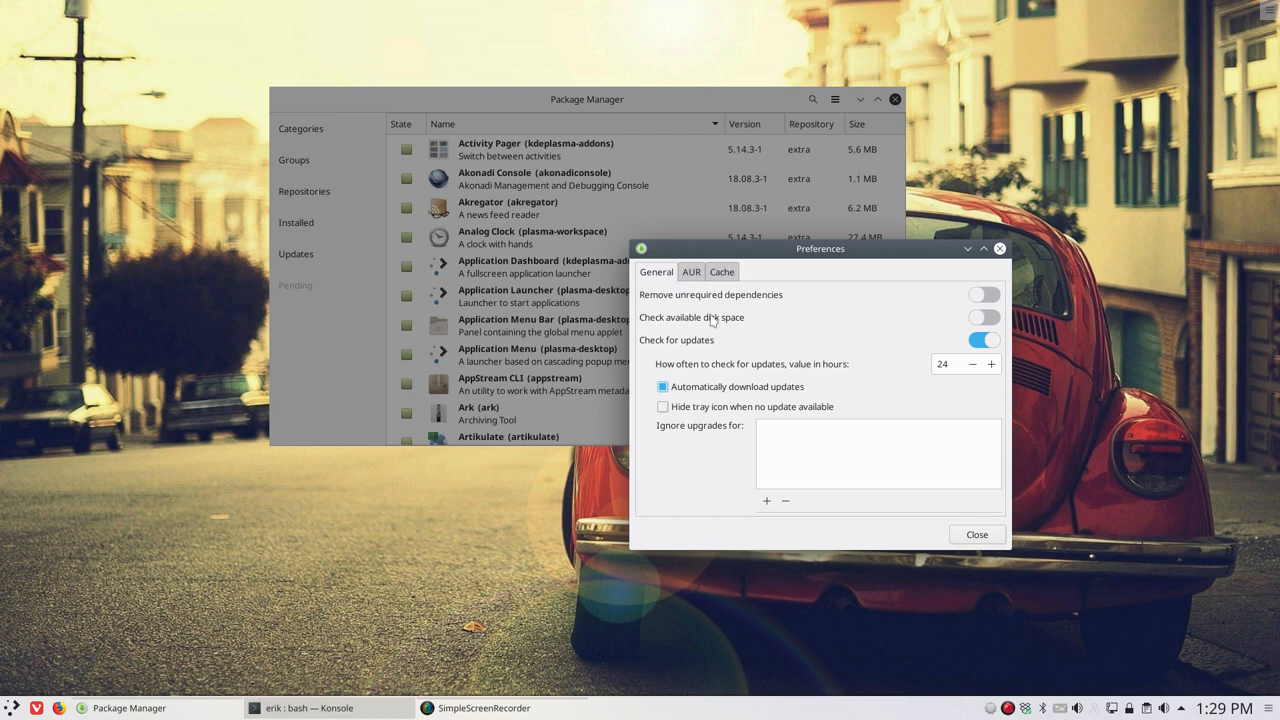
mouse_move(968, 322)
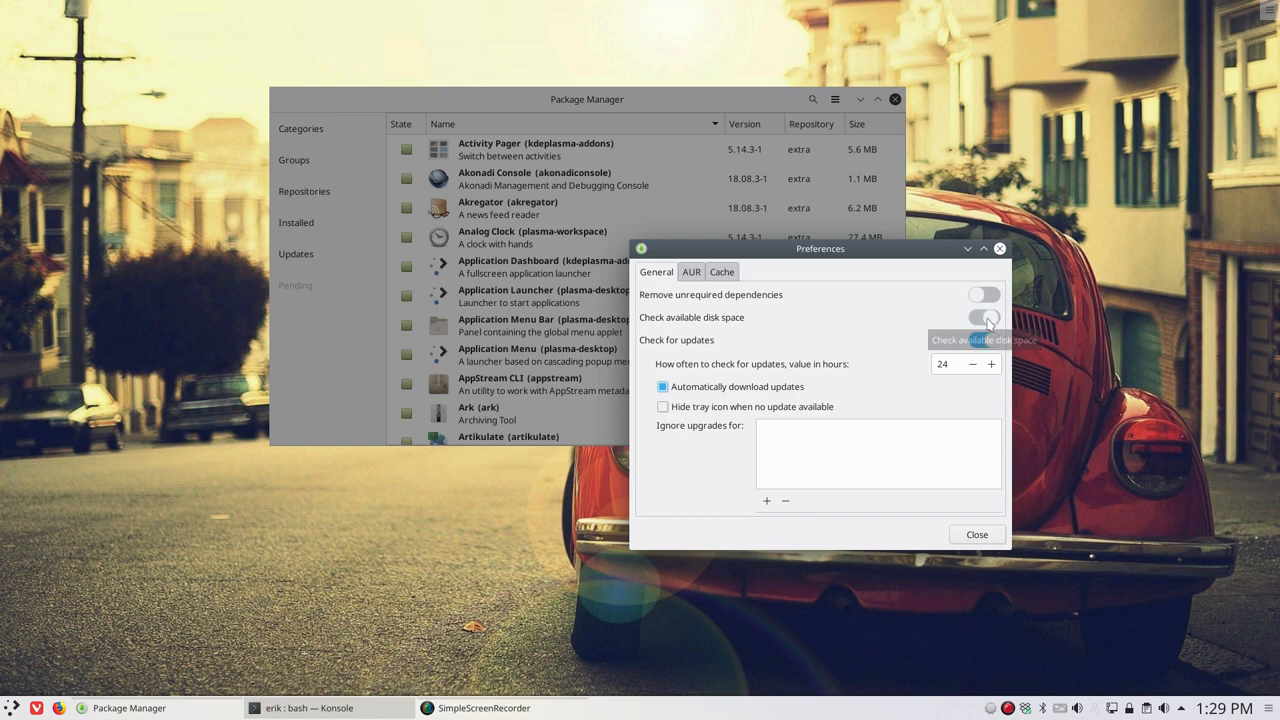
Step: Turn on the available disk space check and close Pamac's Preferences
click(983, 317)
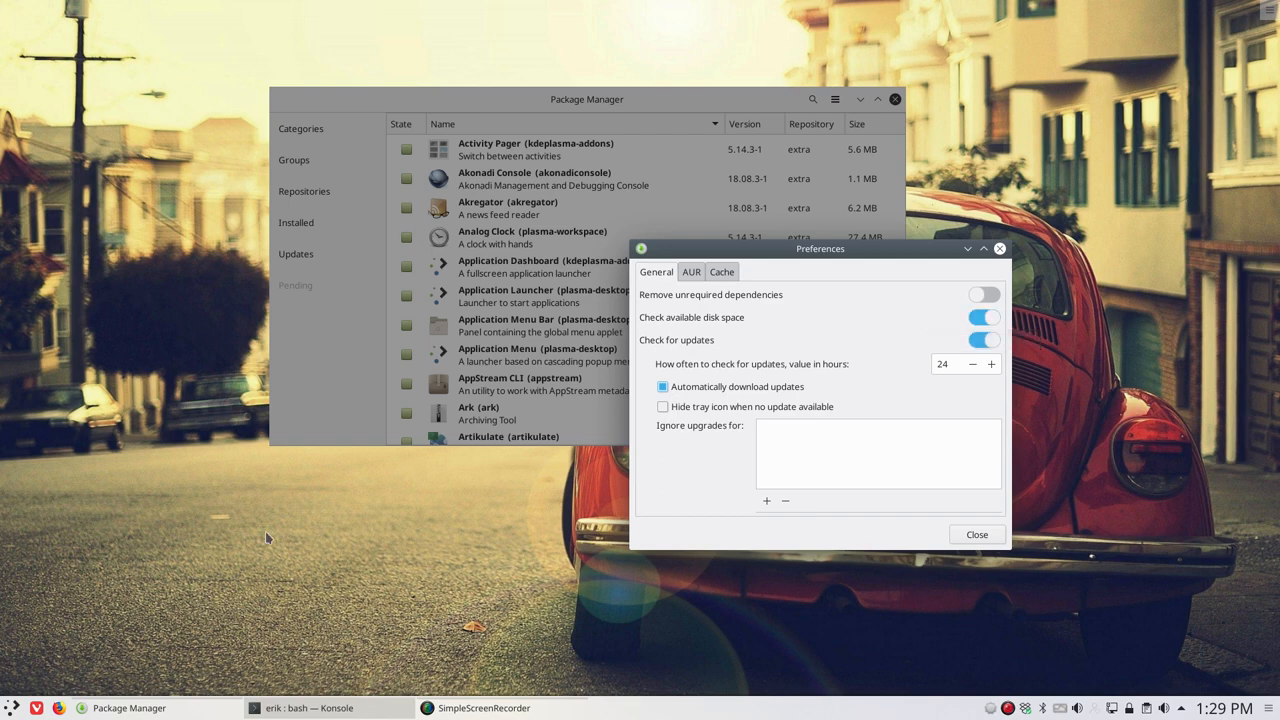
click(10, 707)
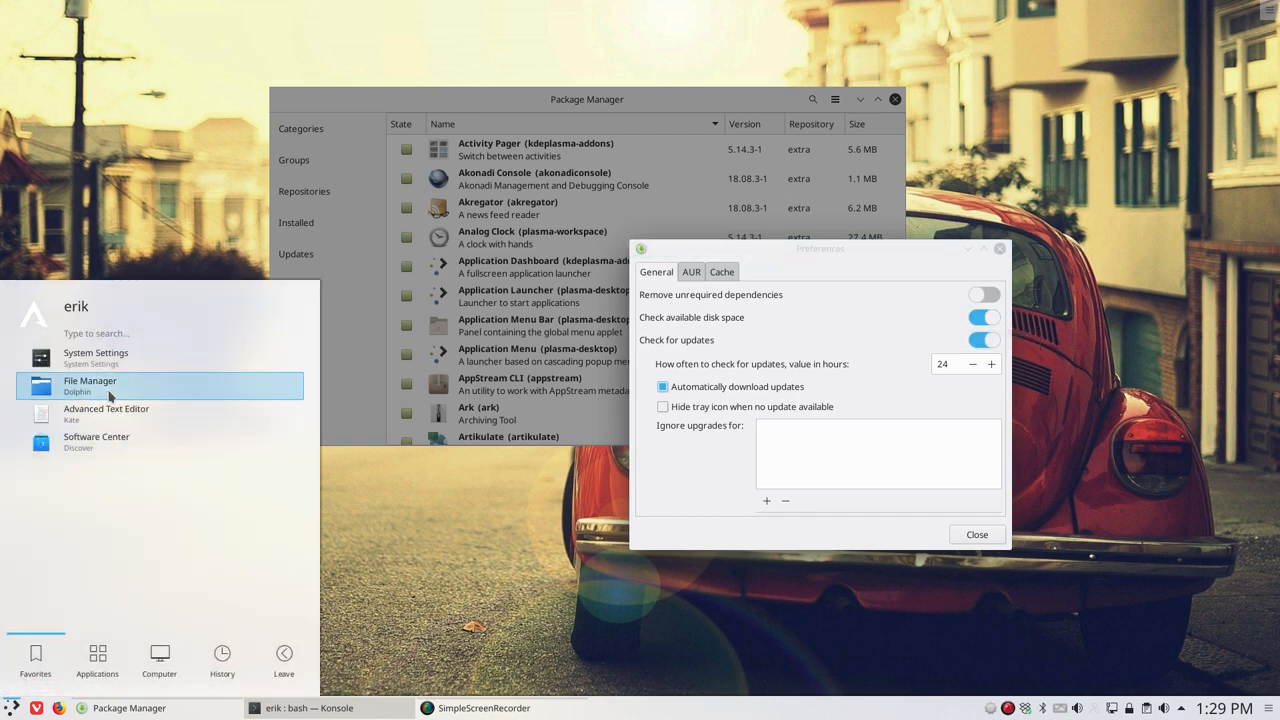
click(90, 385)
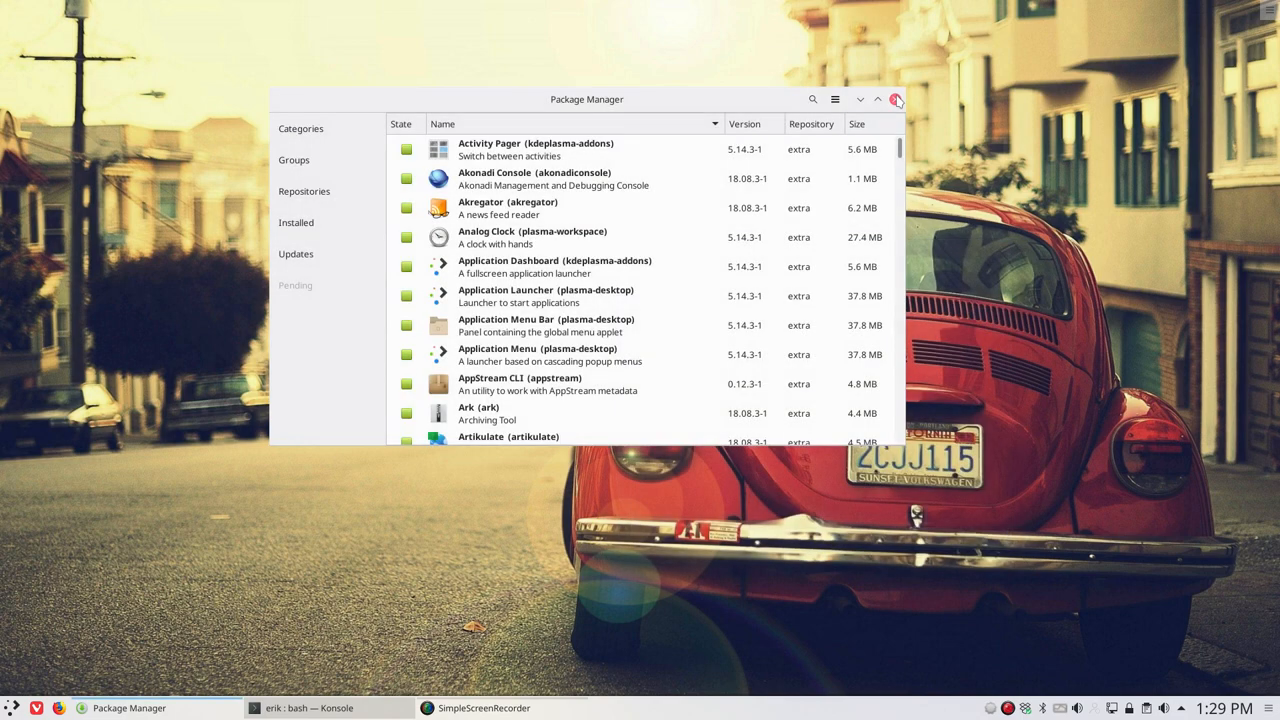
Step: Close Pamac and enable pamac-tray in the Autostart settings found by searching 'star'
click(896, 99)
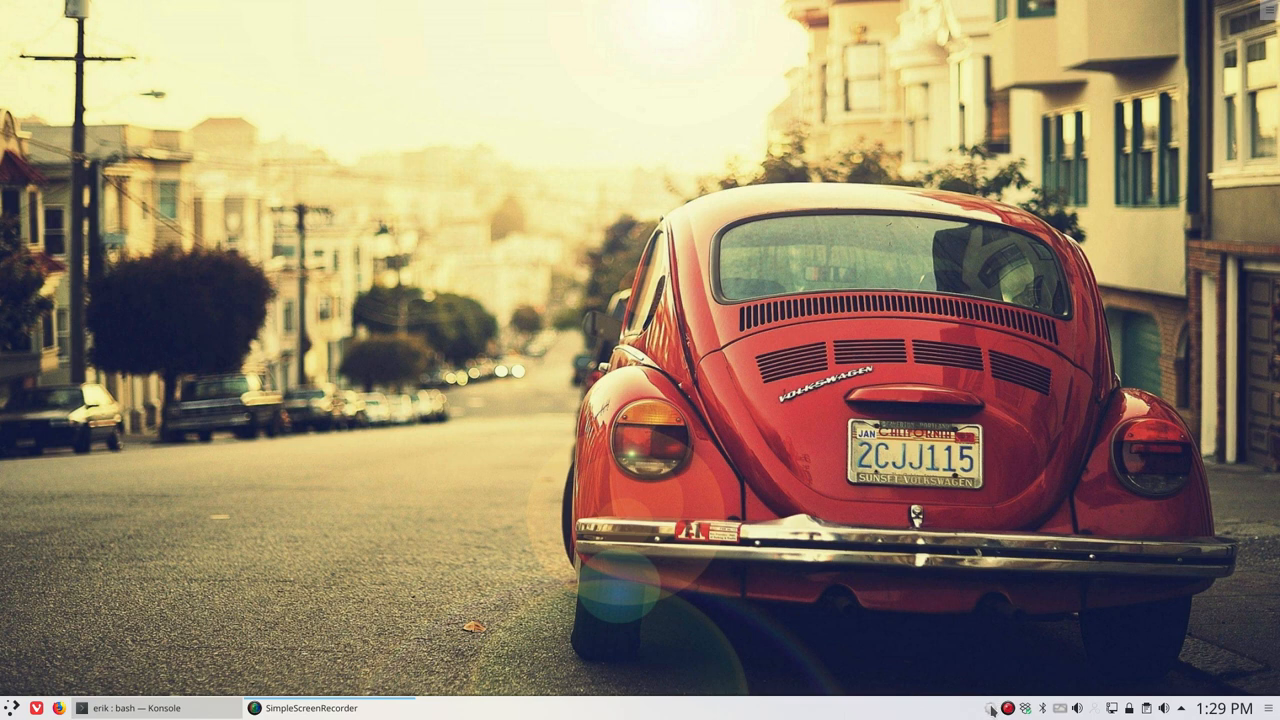
mouse_move(990, 707)
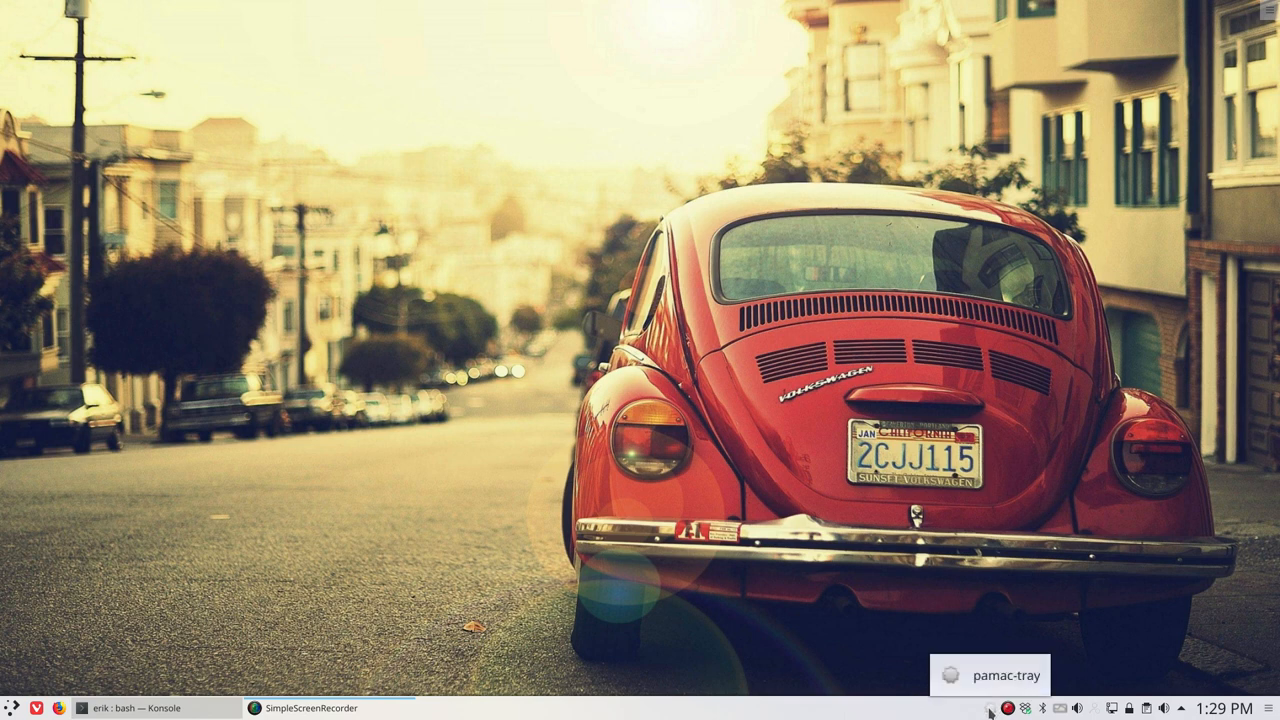
mouse_move(592, 540)
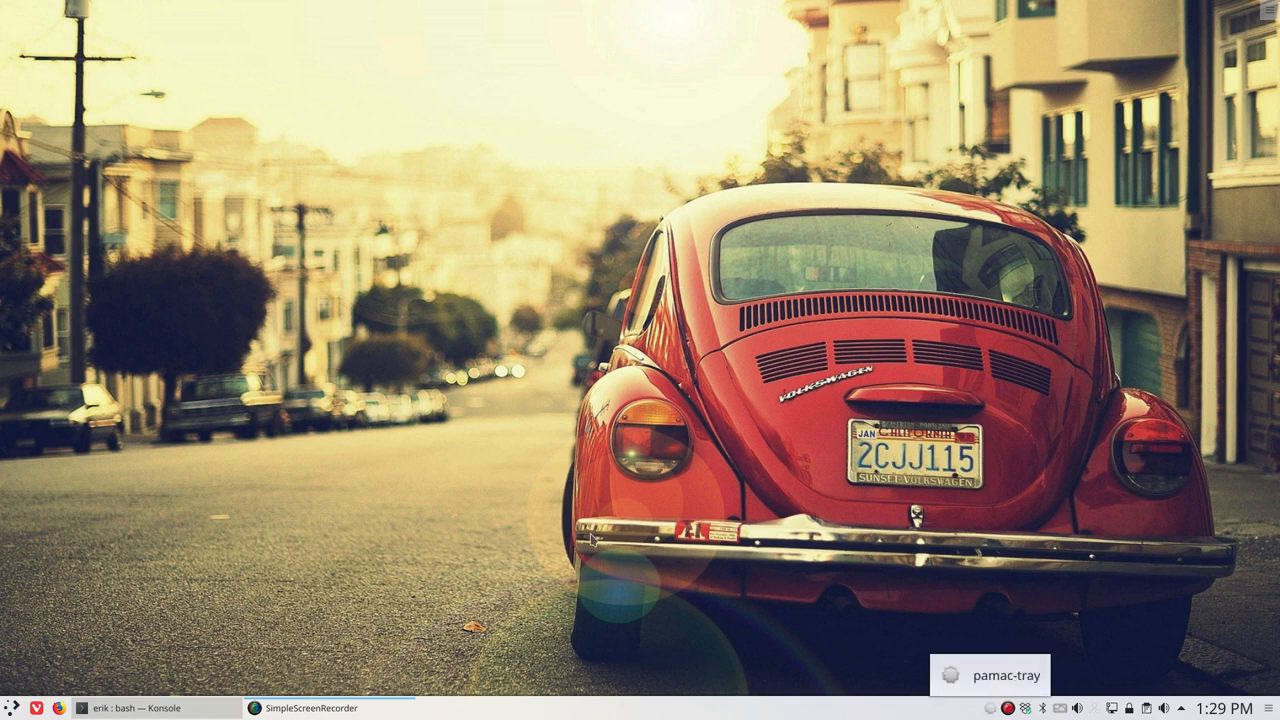
click(8, 707)
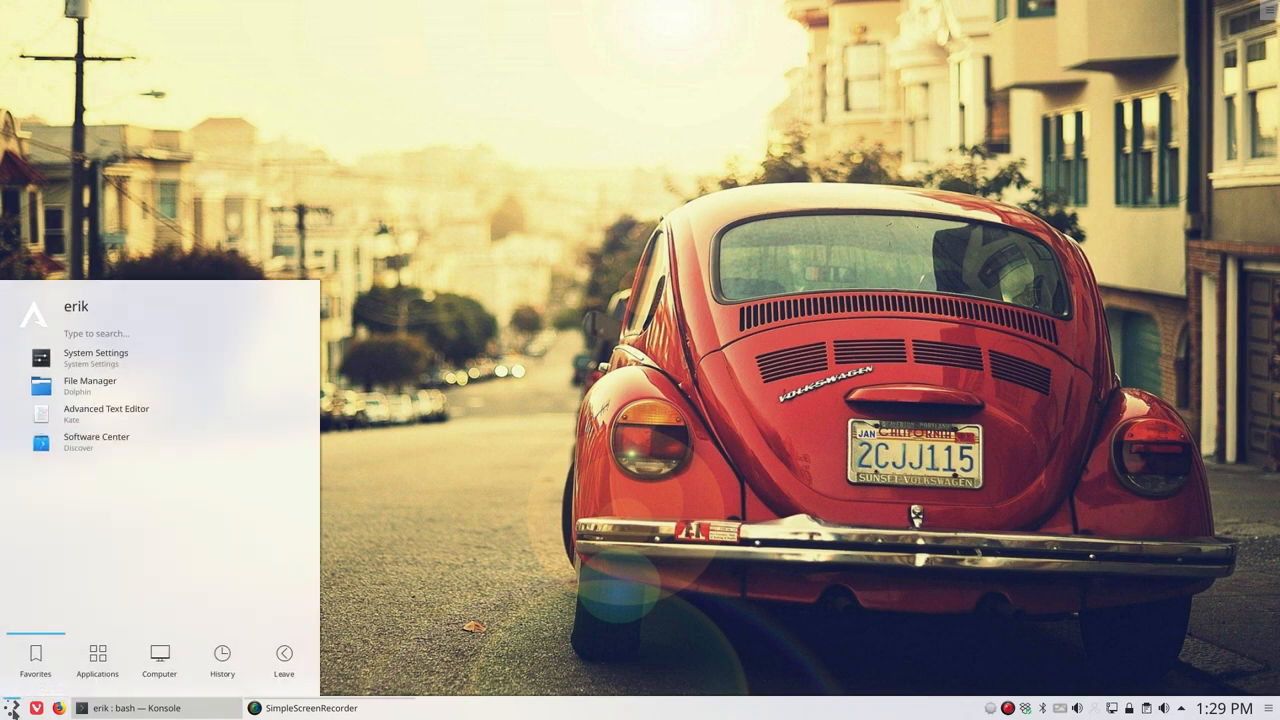
text(star)
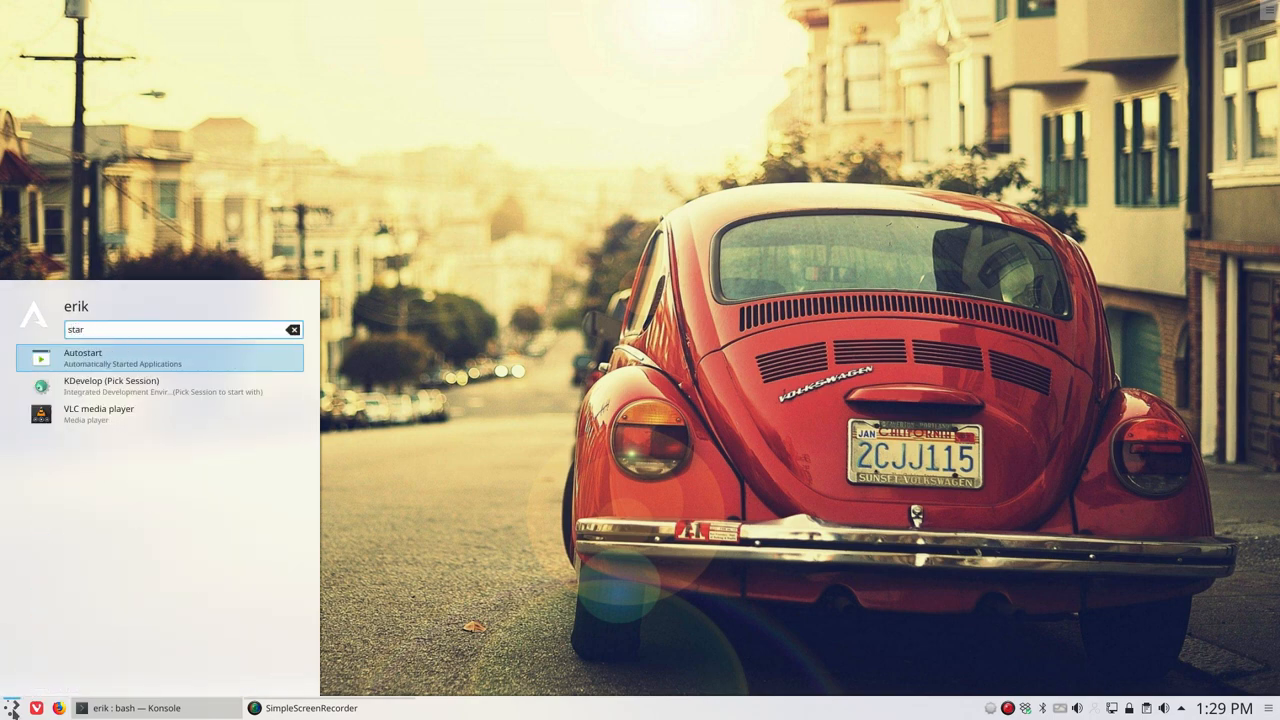
click(83, 352)
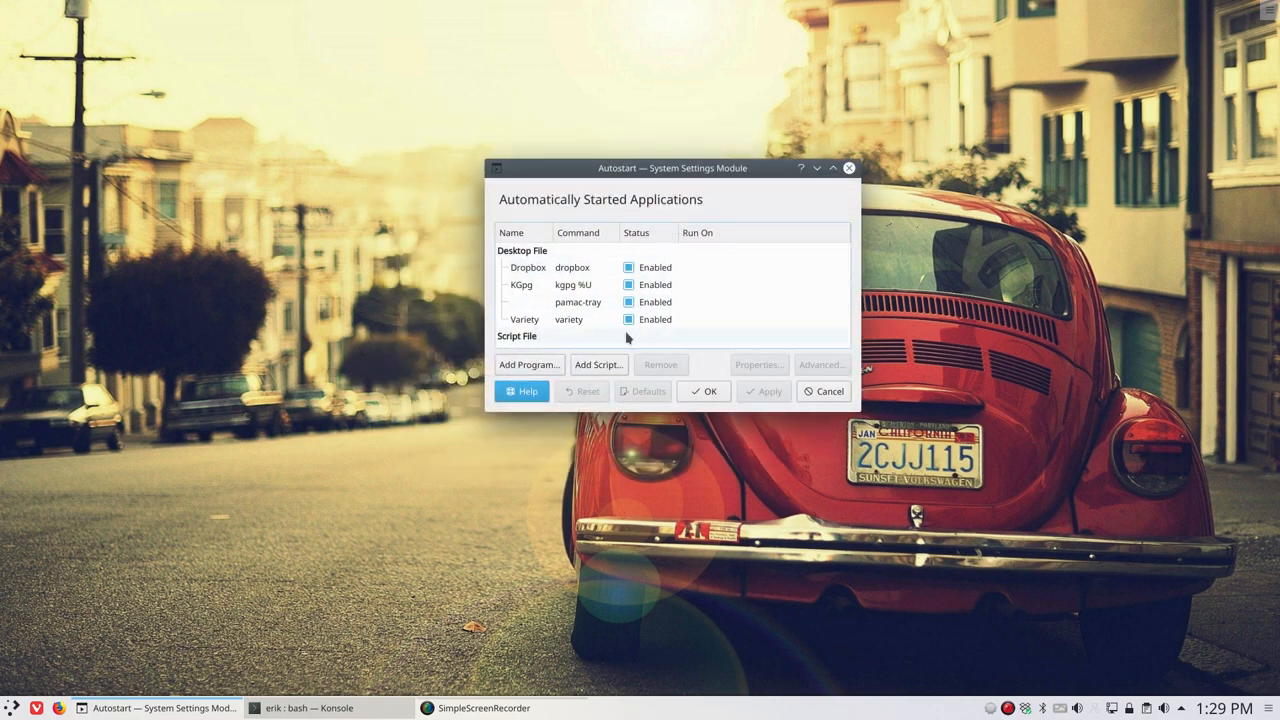
click(577, 302)
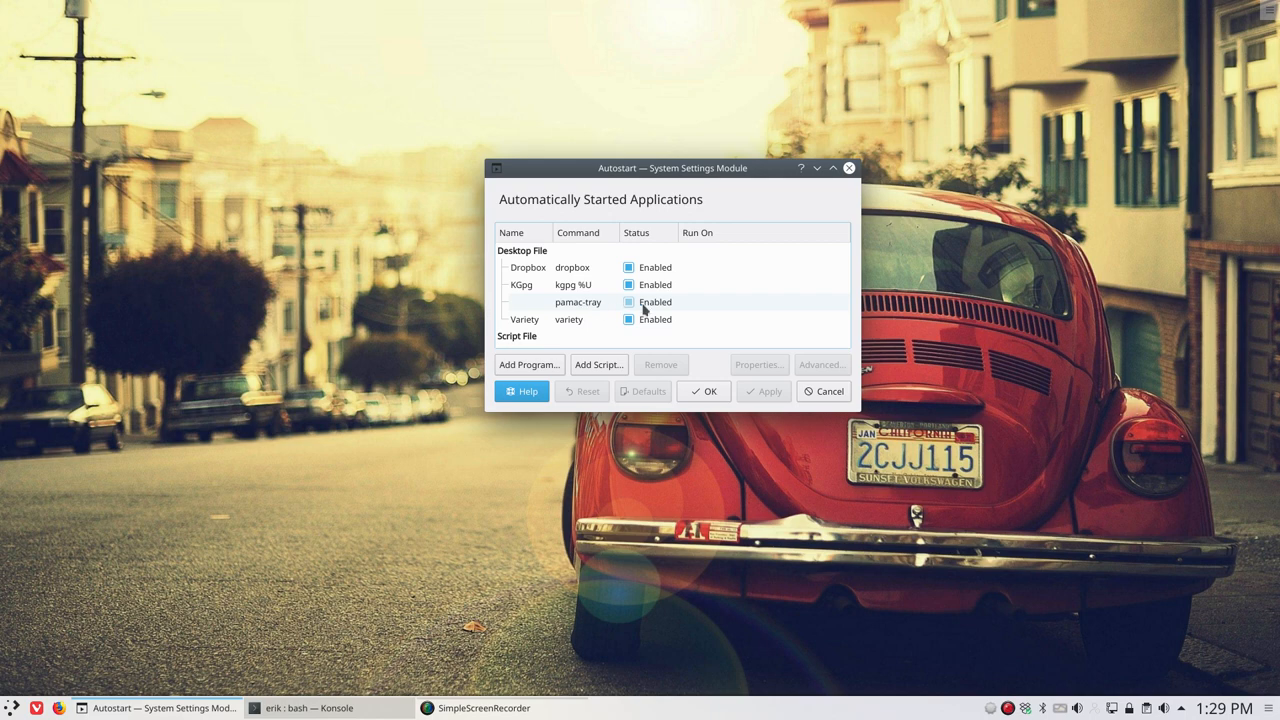